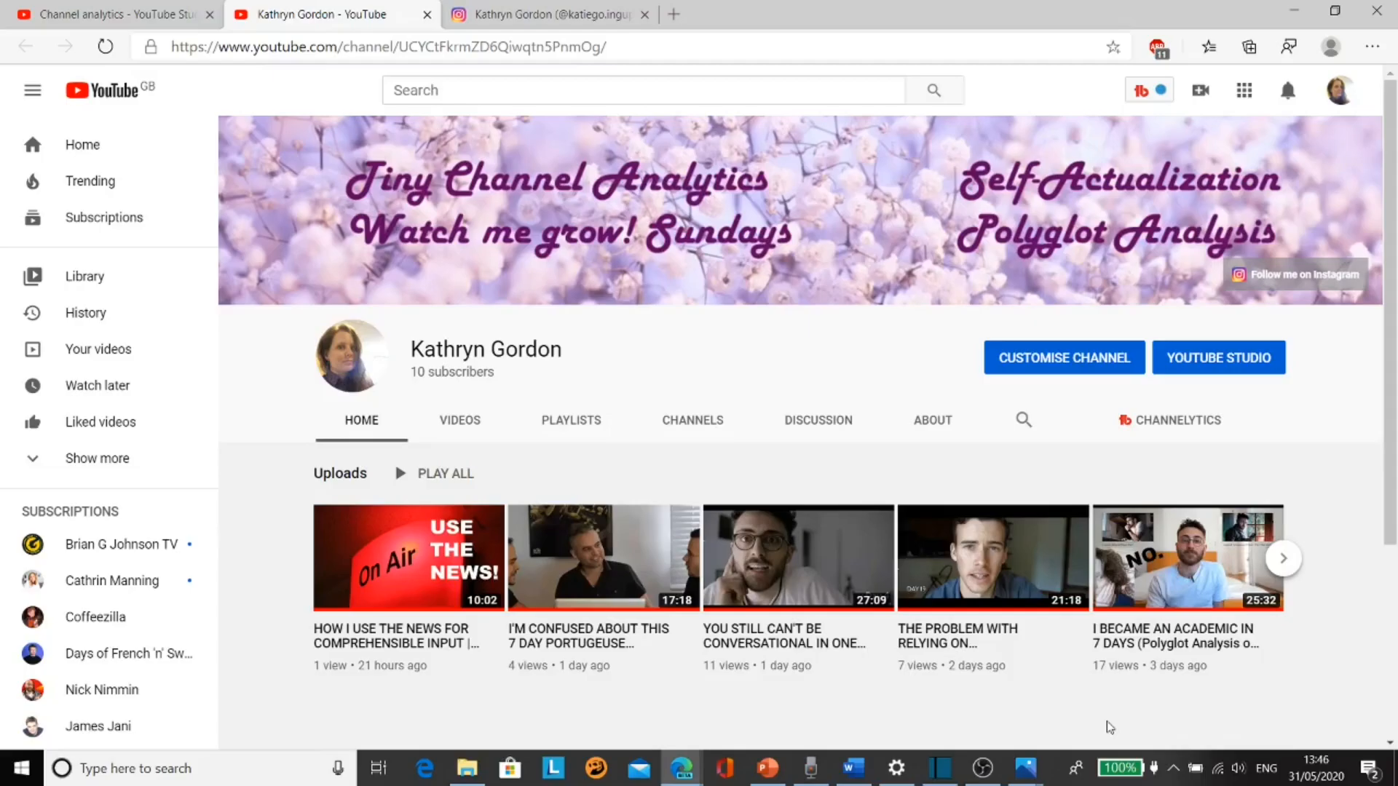
mouse_move(656, 555)
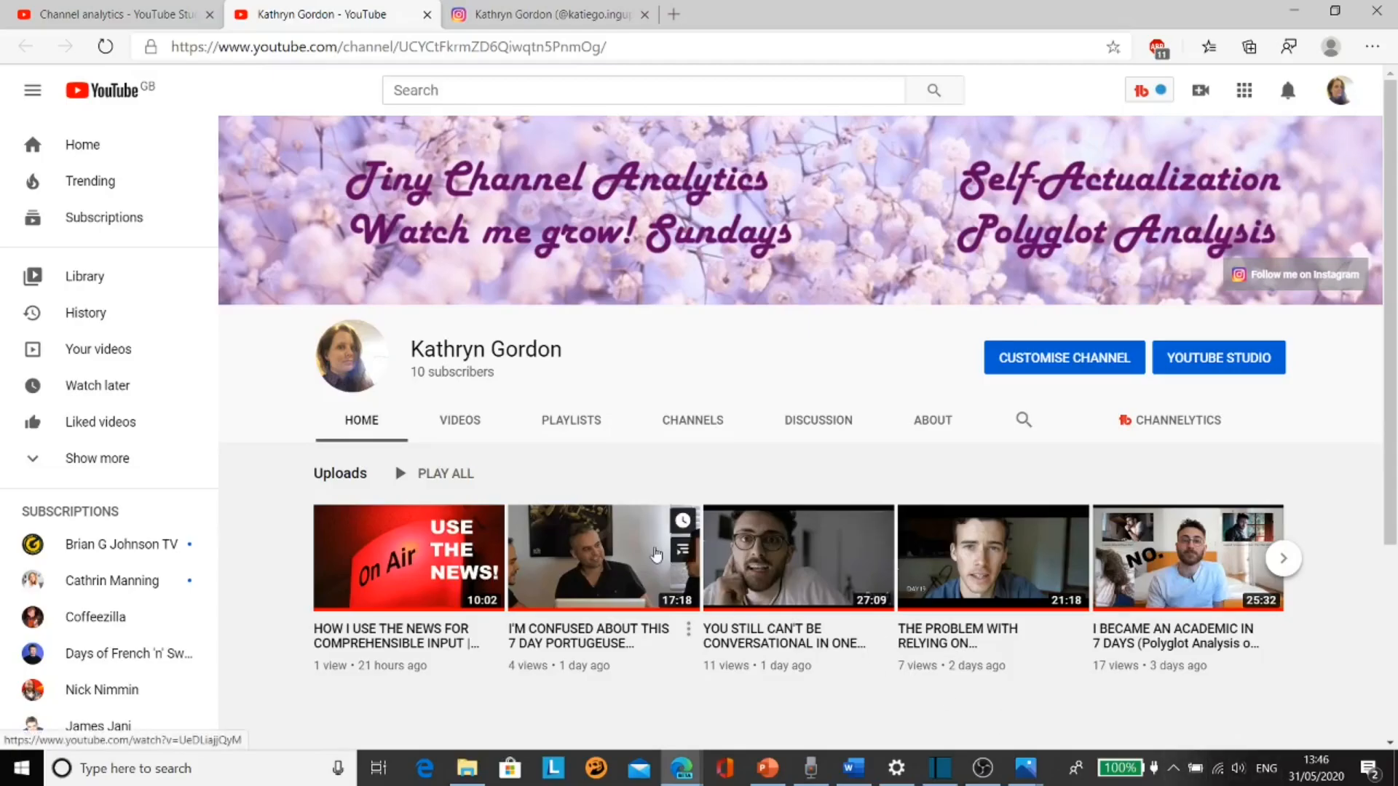
Browse the public channel's playlists and full list of uploaded videos
left_click(570, 420)
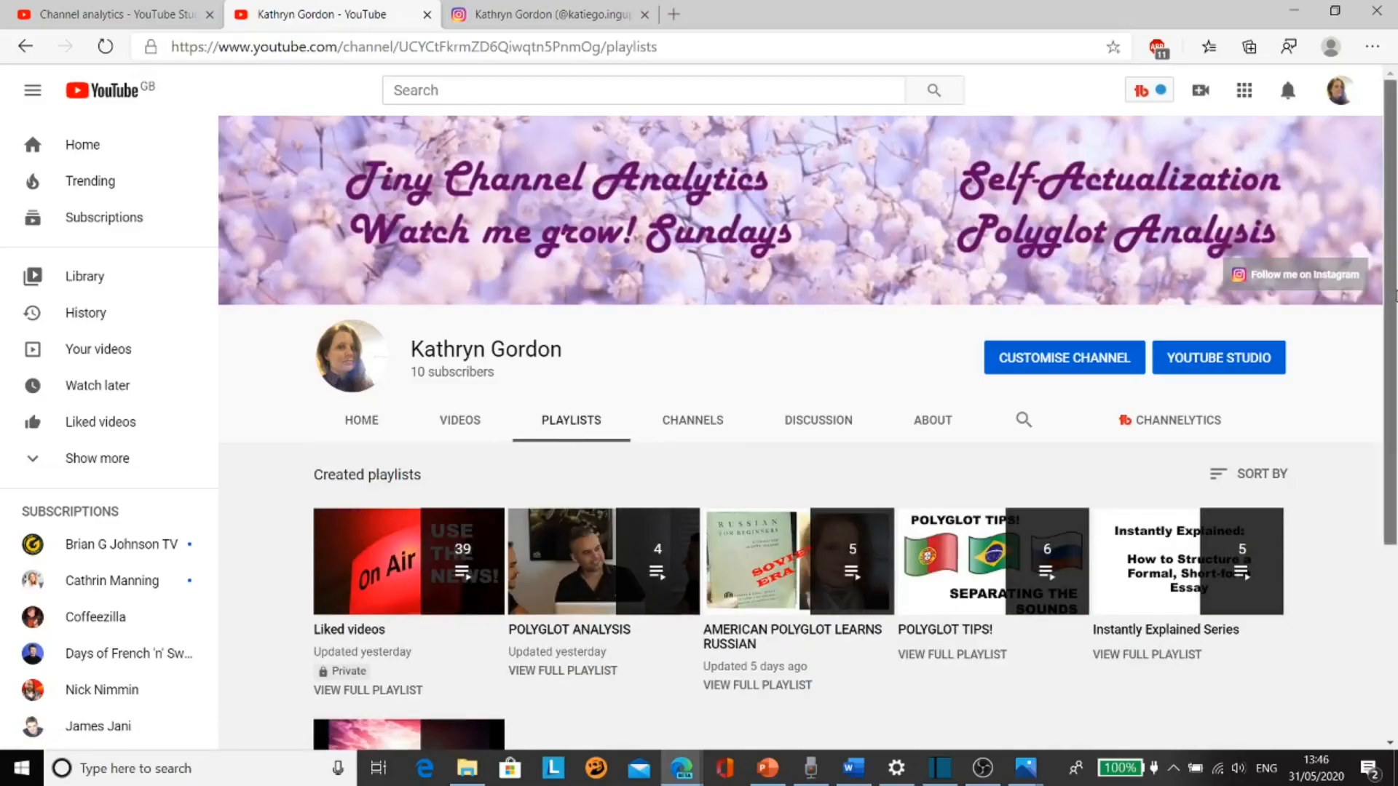
scroll("down", 3)
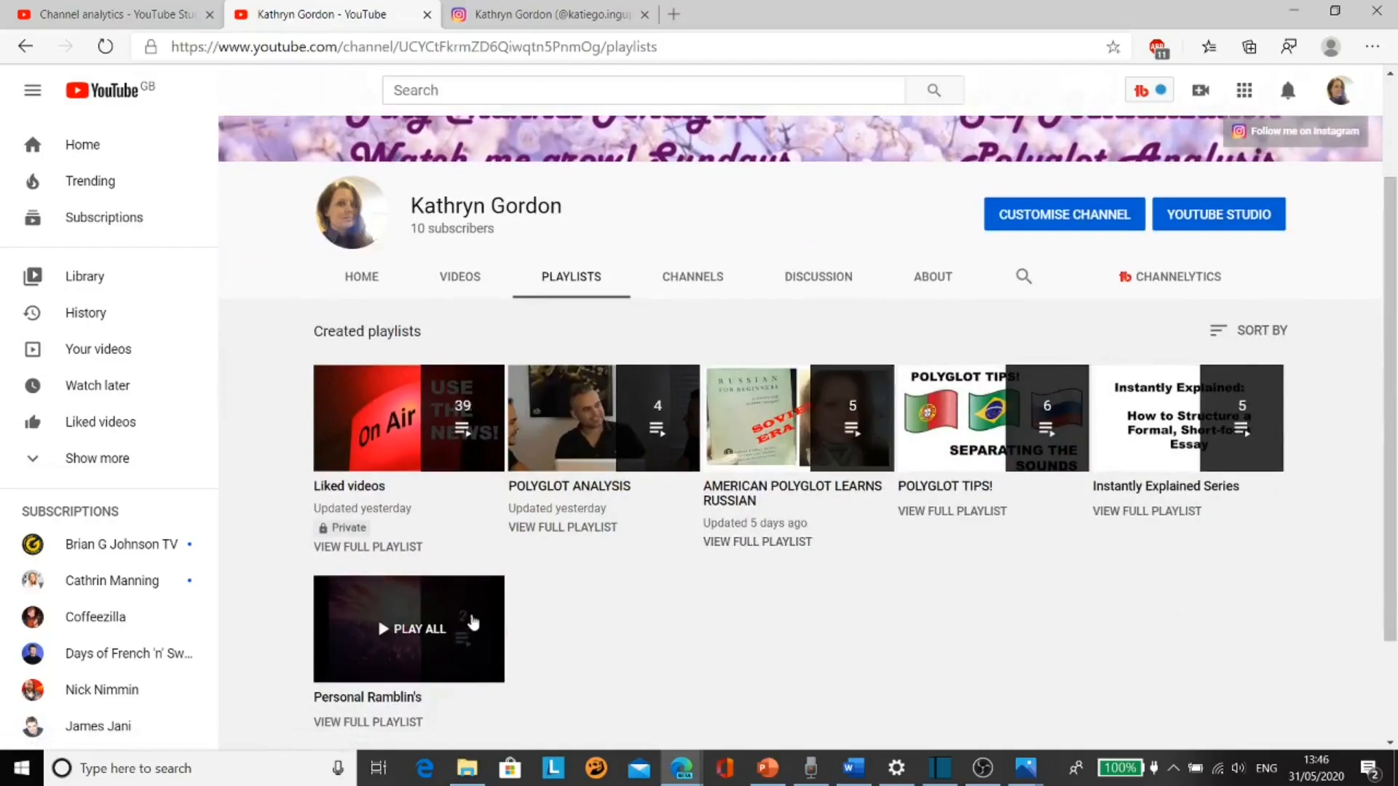
mouse_move(452, 292)
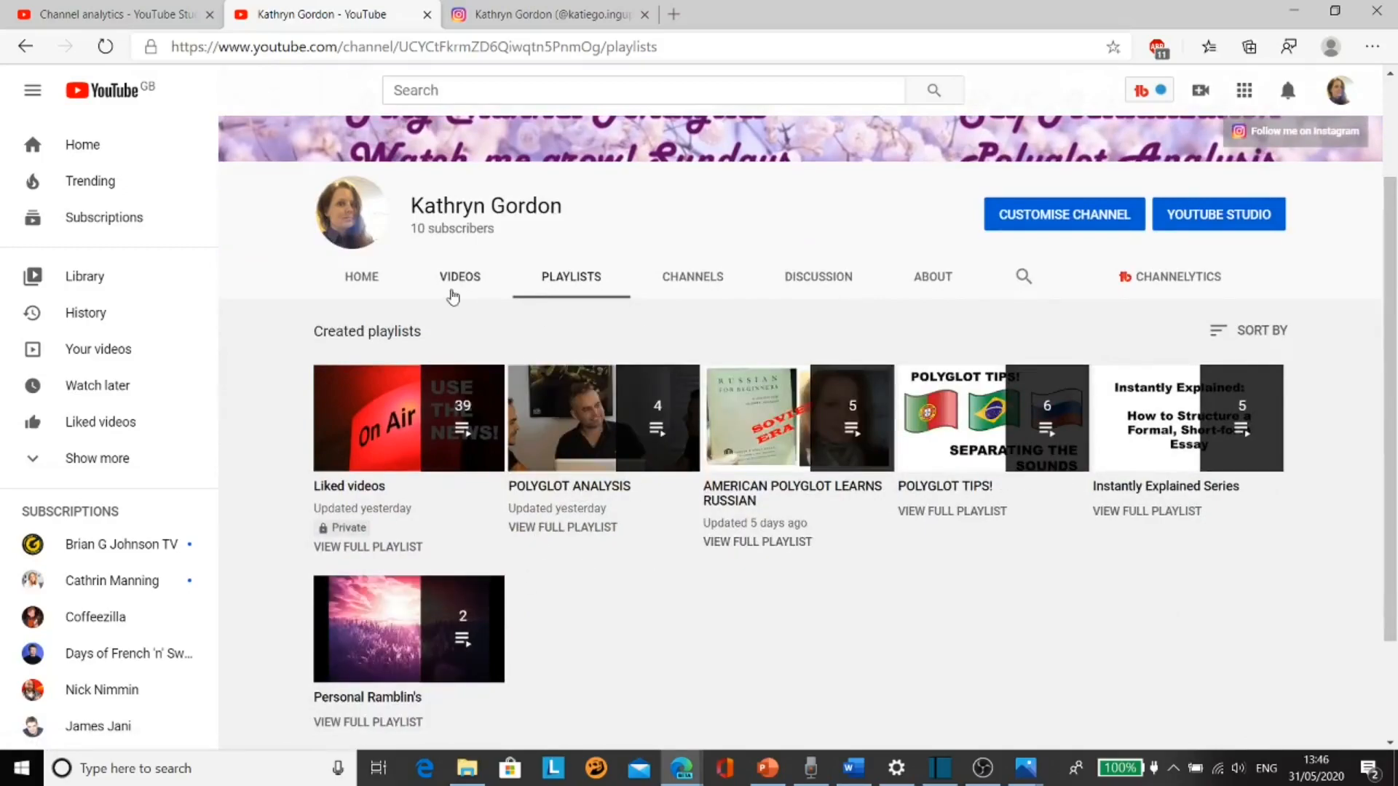
left_click(460, 277)
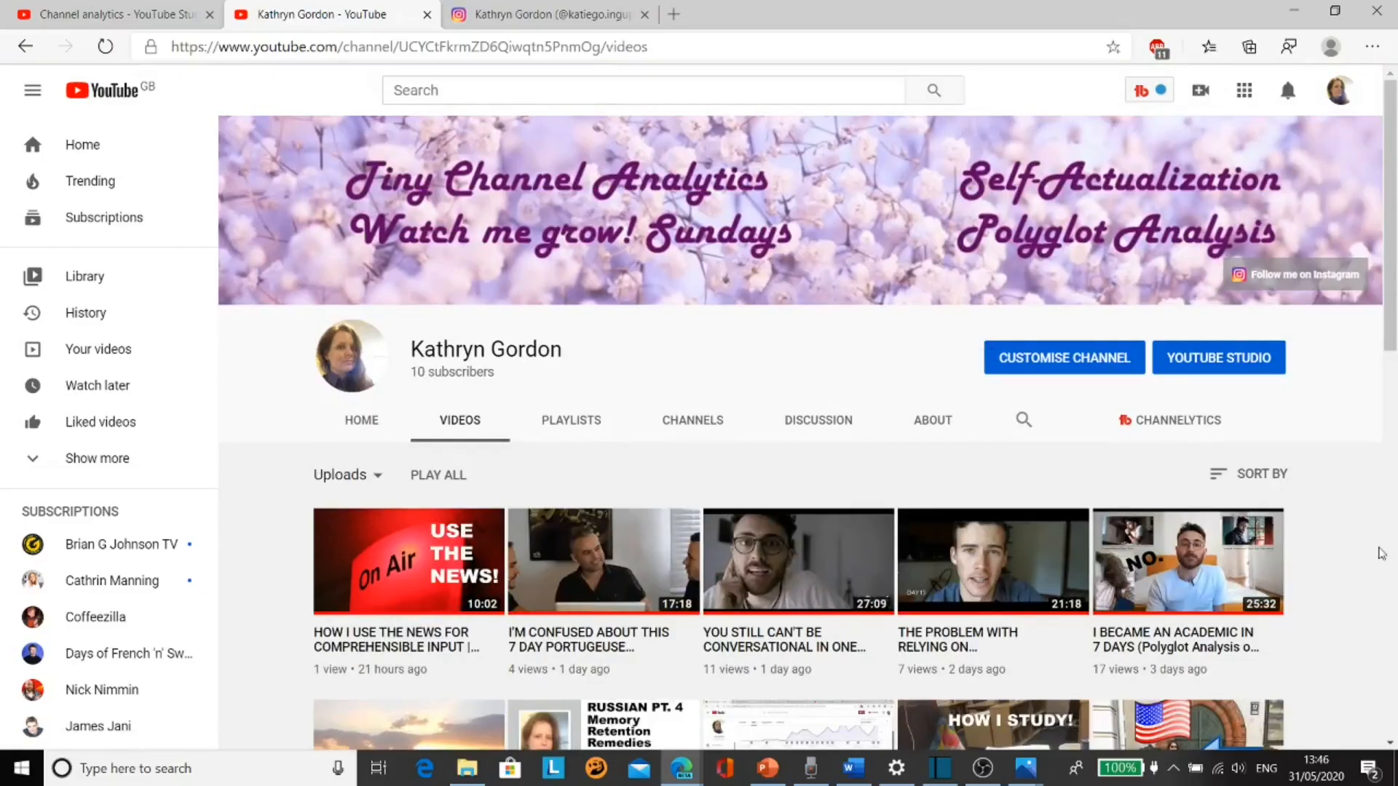
scroll("down", 3)
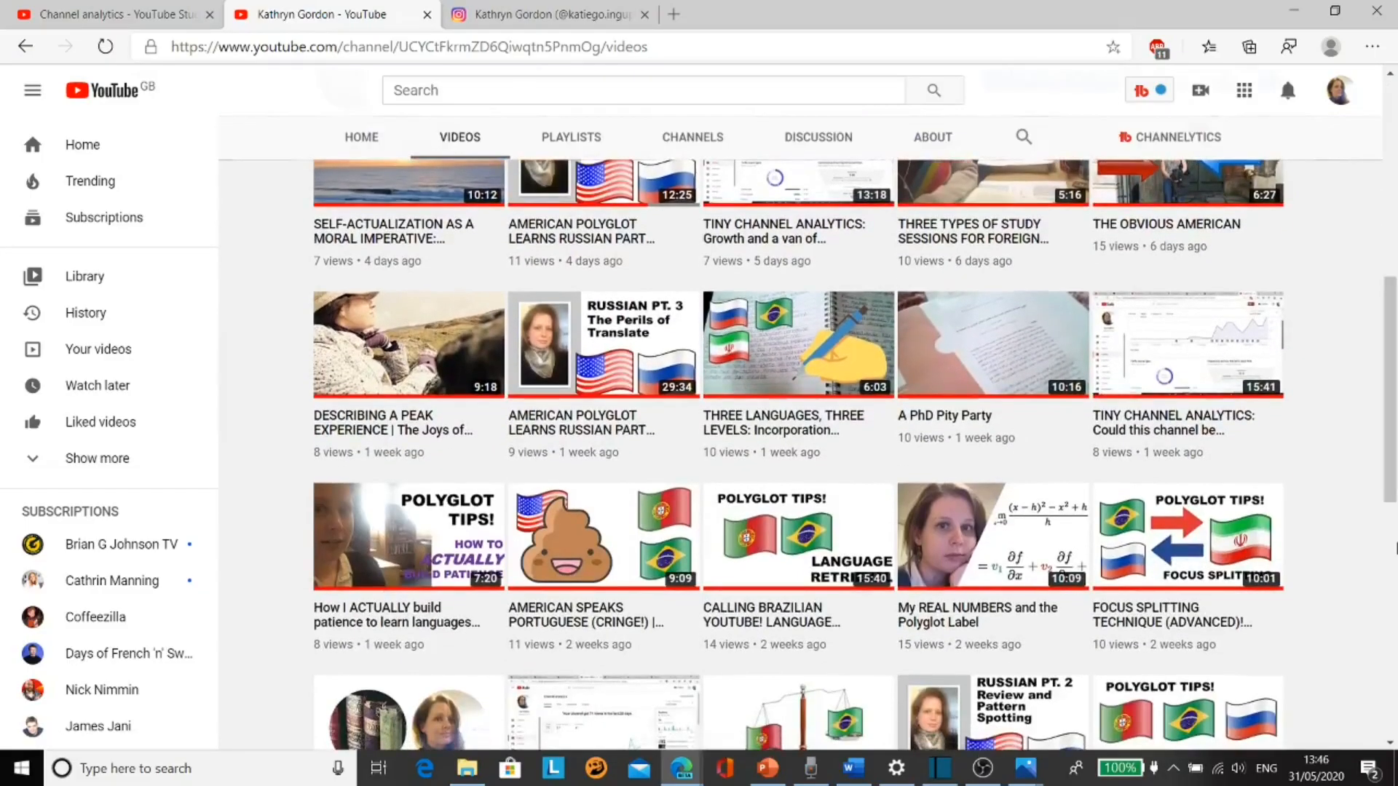
scroll("down", 3)
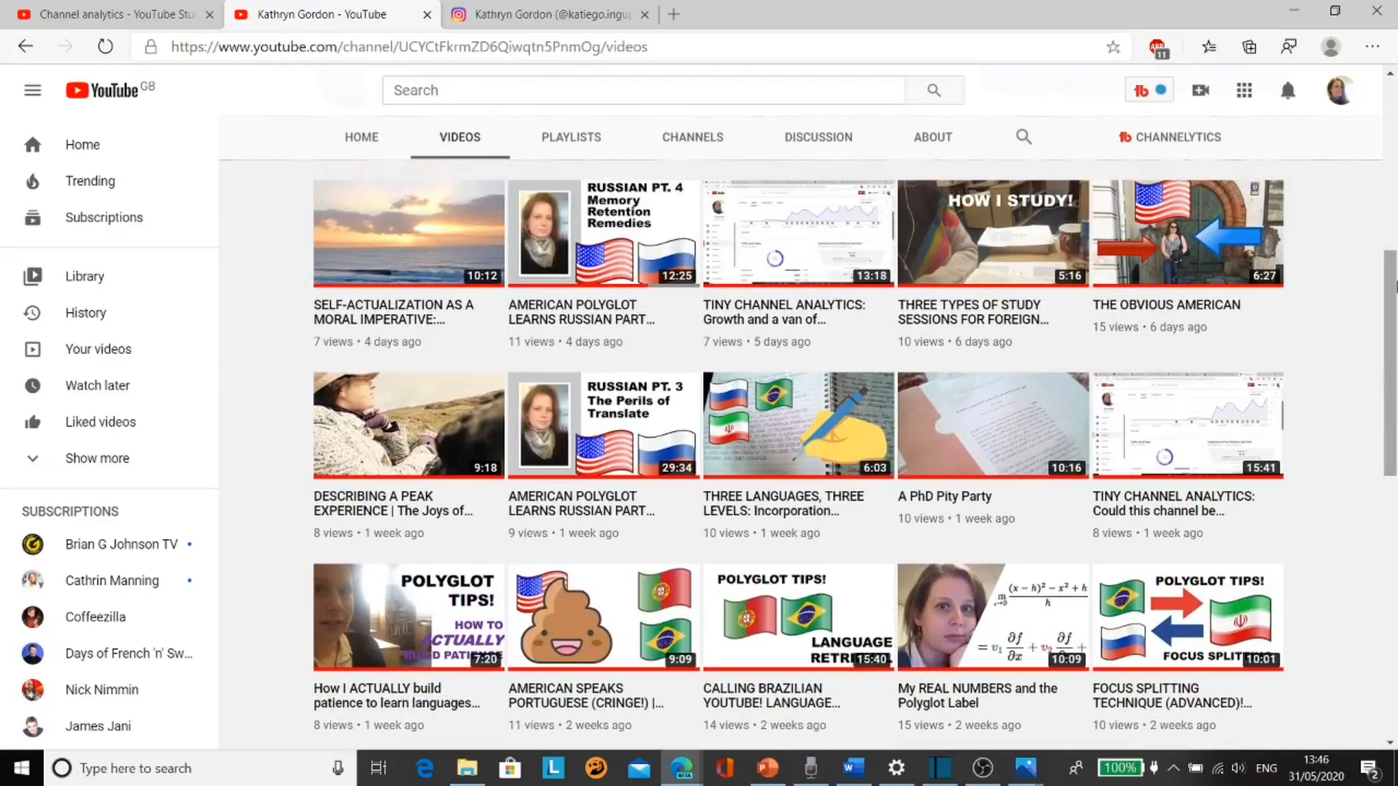
scroll("up", 3)
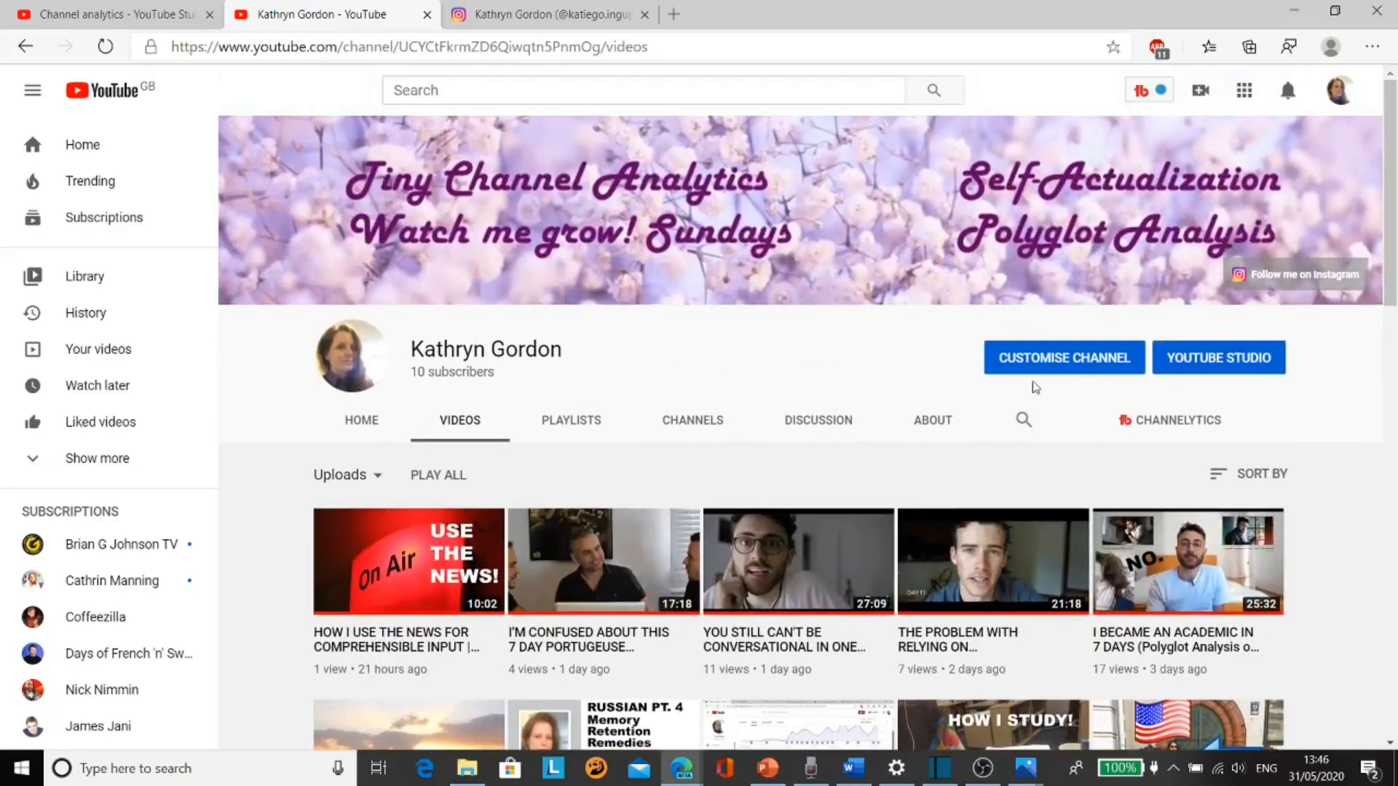
Check the channel's description and stats, then return to the channel home page
left_click(932, 420)
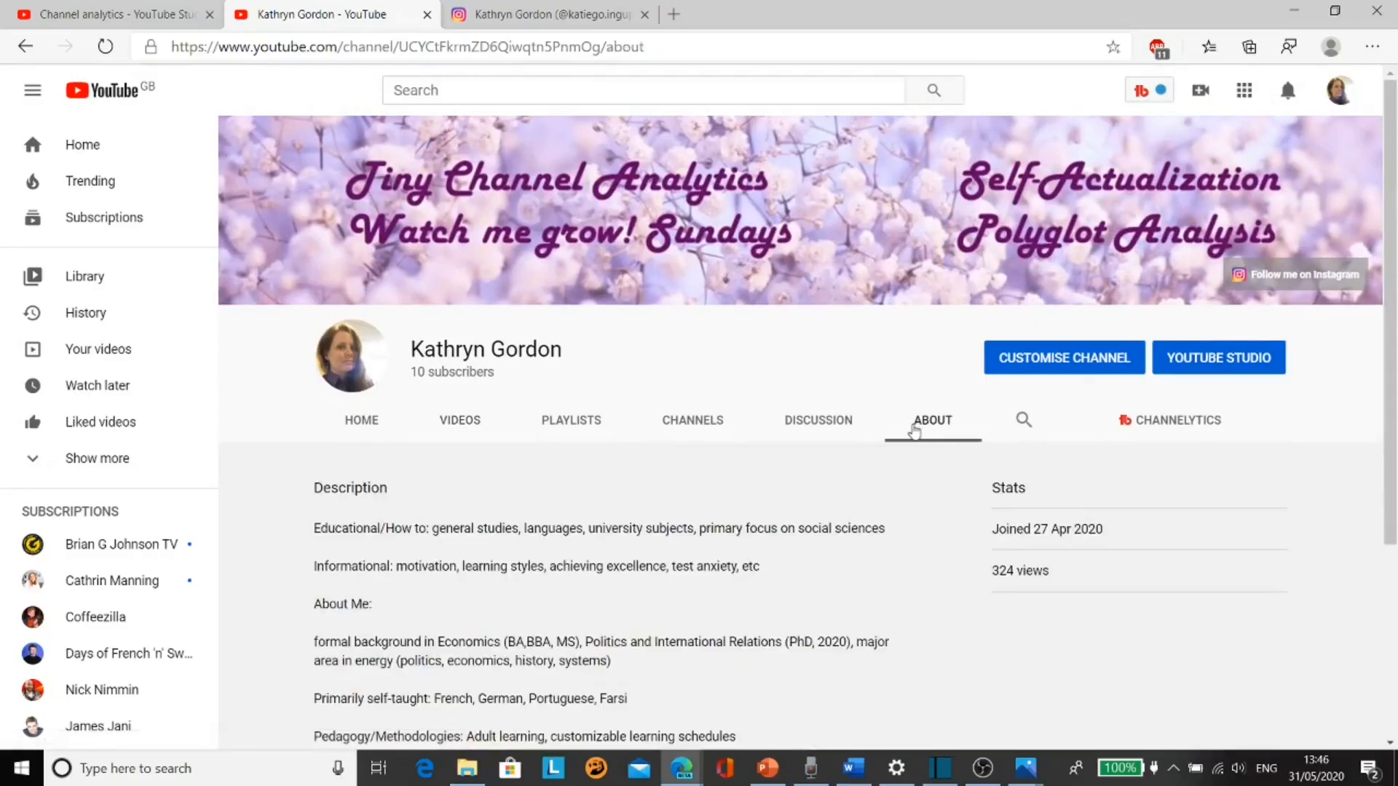
left_click(360, 420)
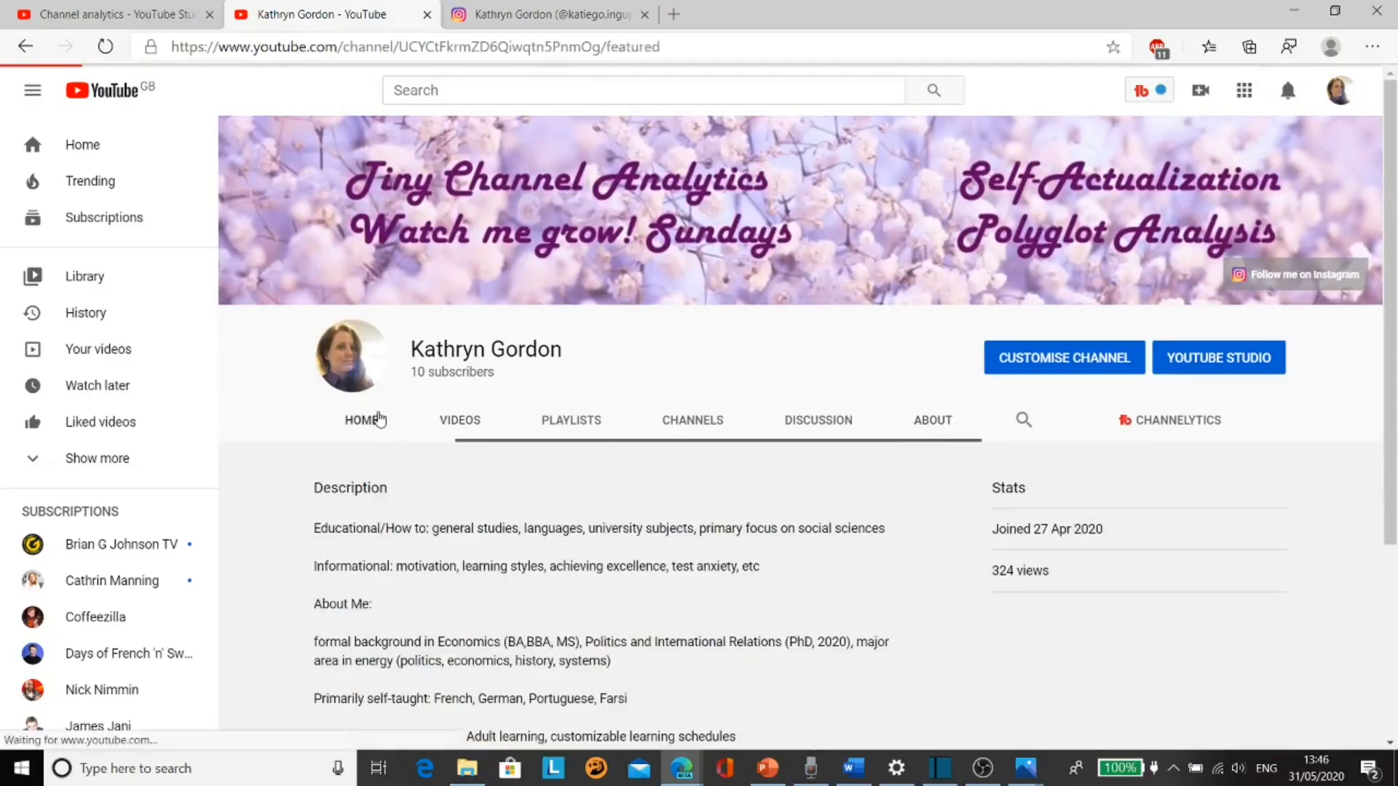
left_click(361, 420)
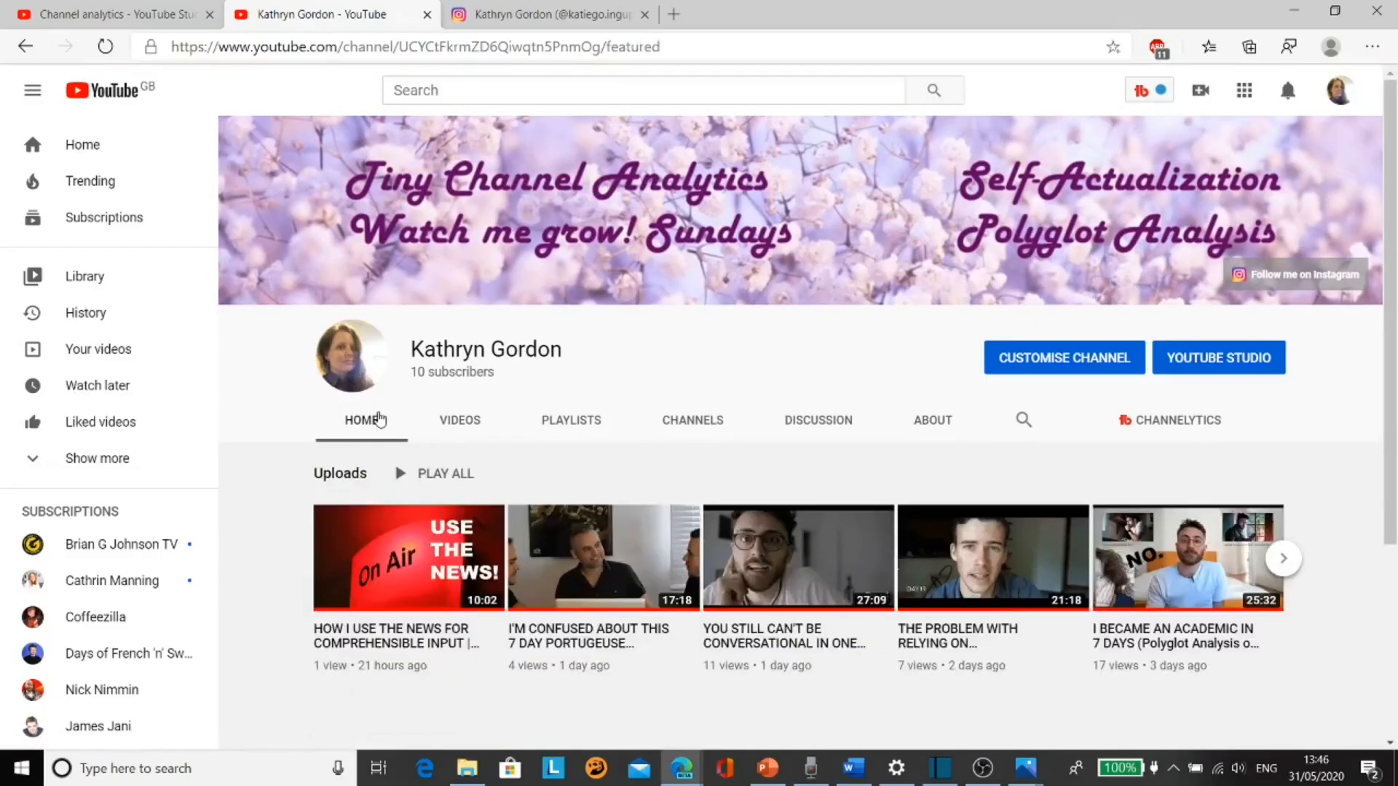
Look through the Instagram profile's grid of posts and return to the top
left_click(544, 15)
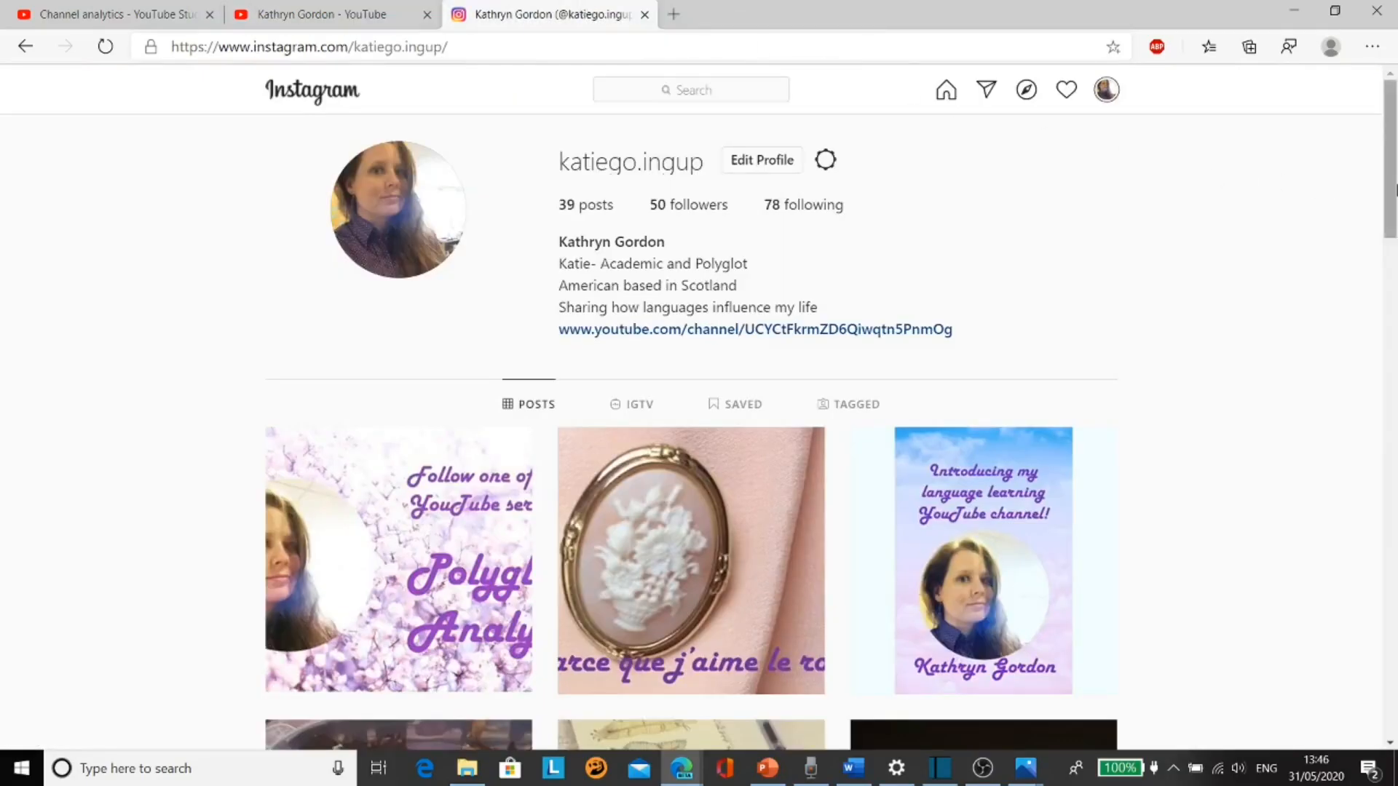
scroll("down", 3)
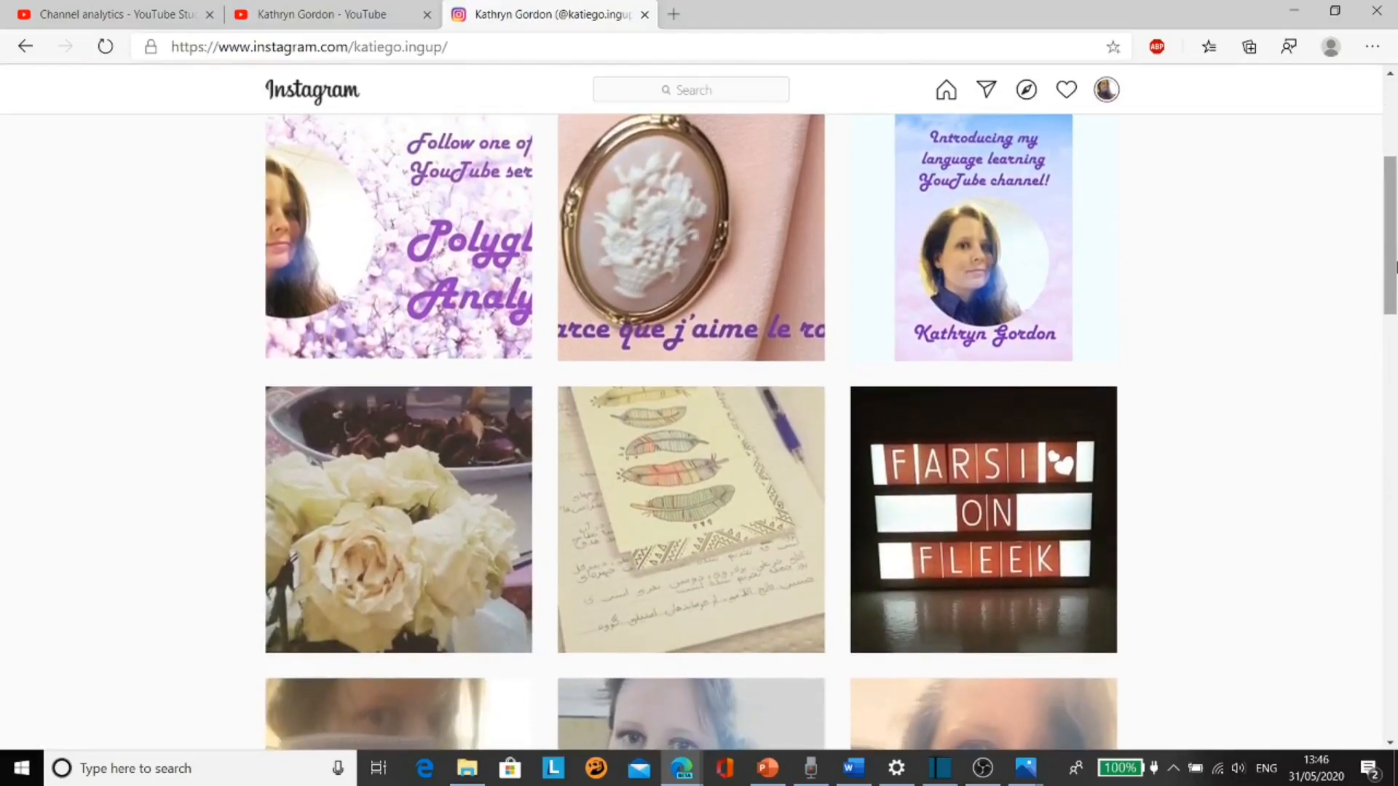
scroll("down", 3)
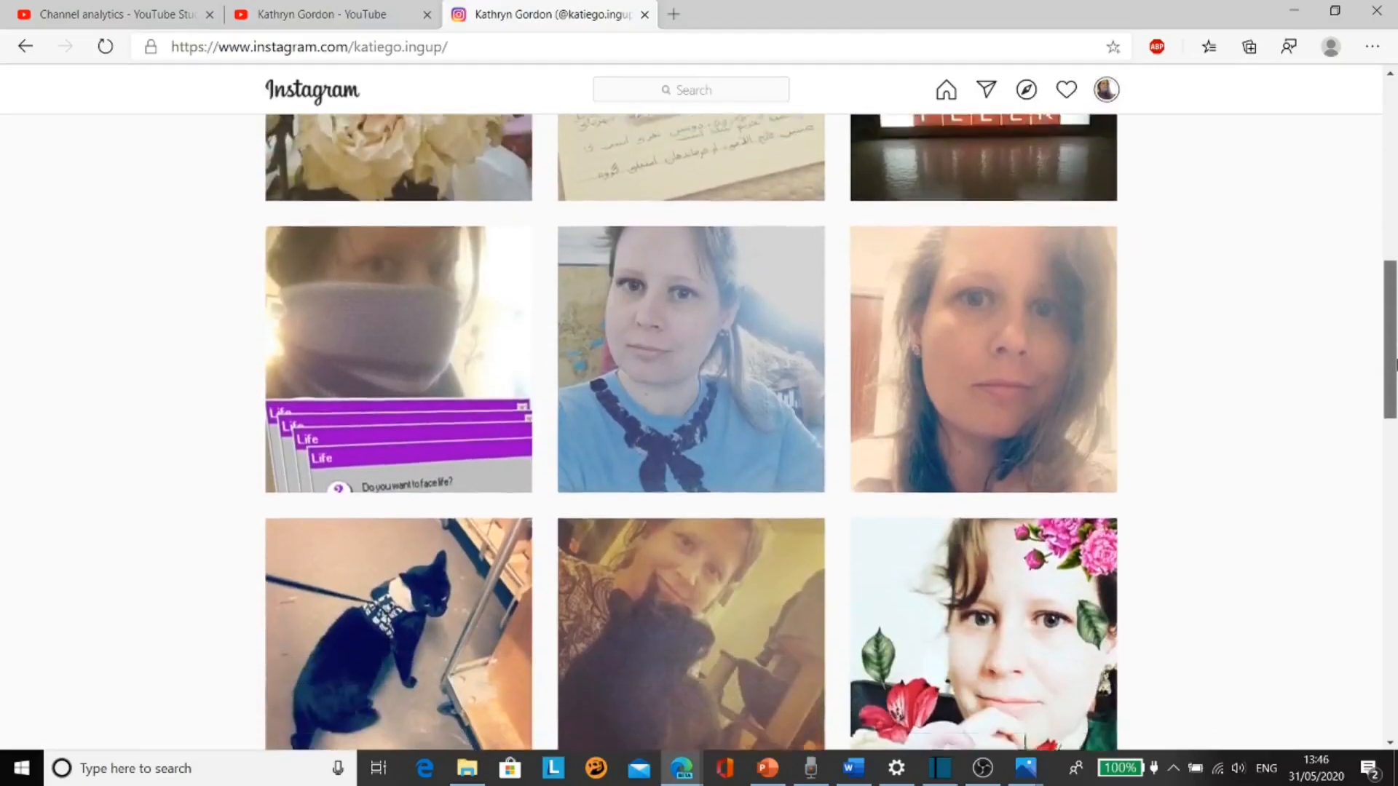
scroll("up", 3)
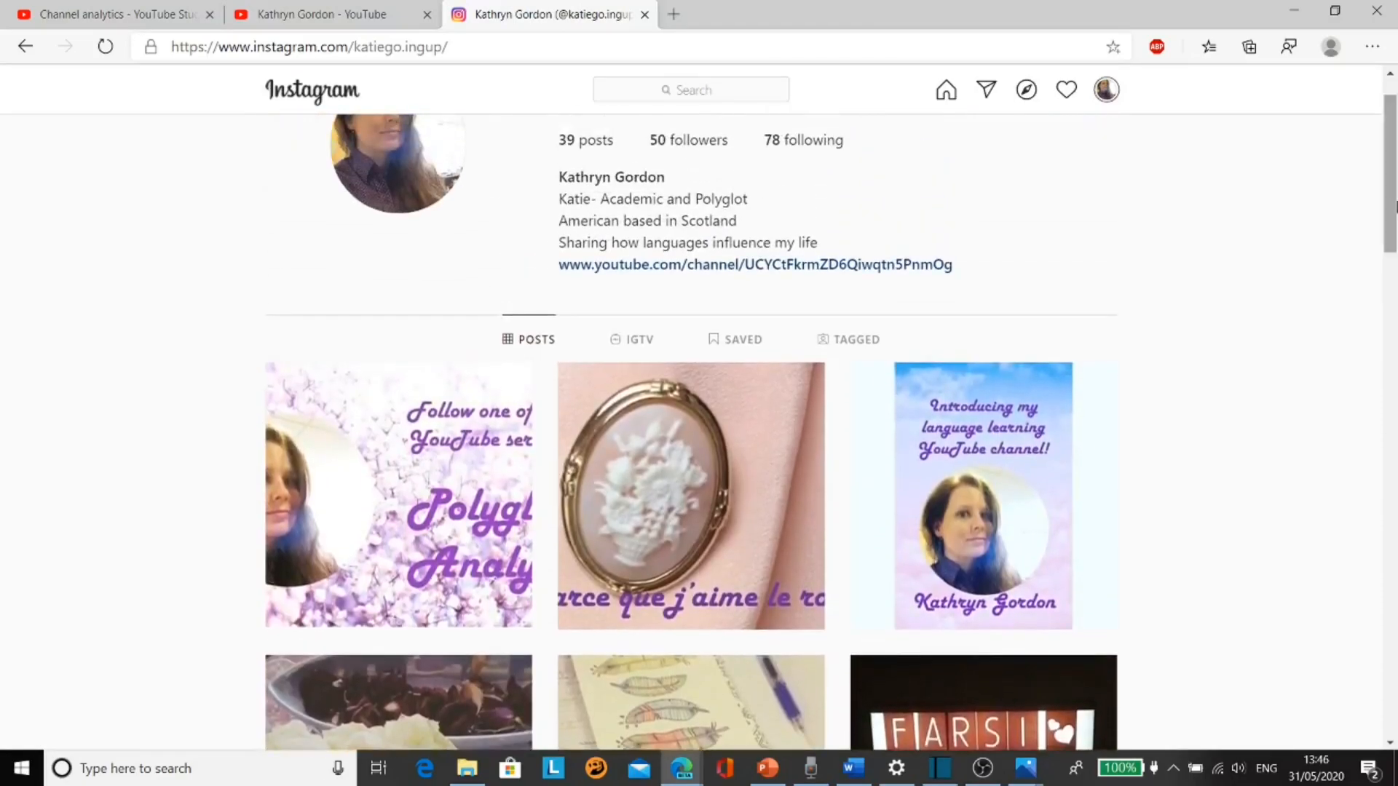
scroll("up", 3)
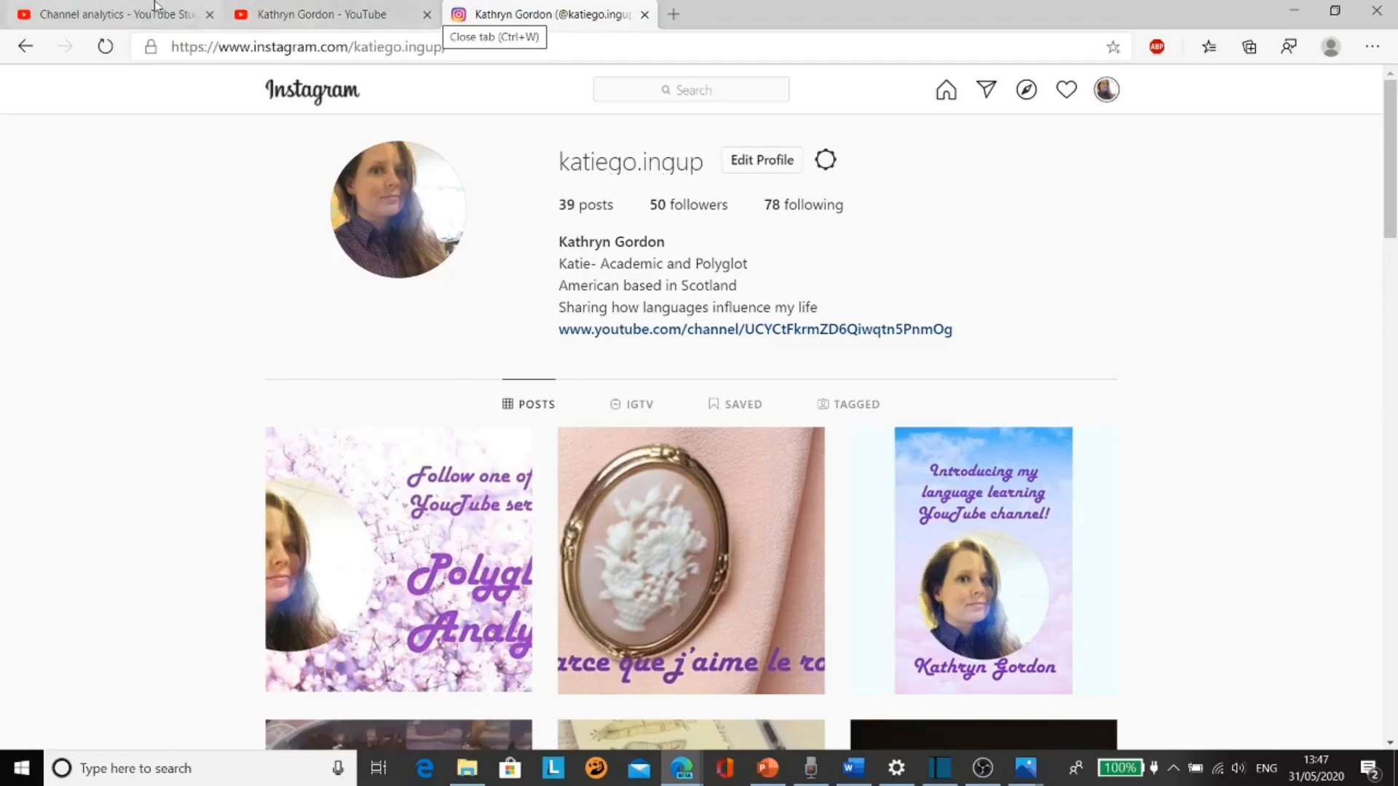
Show the Channel analytics overview for the last 28 days: 350 views, +10 subscribers
left_click(107, 14)
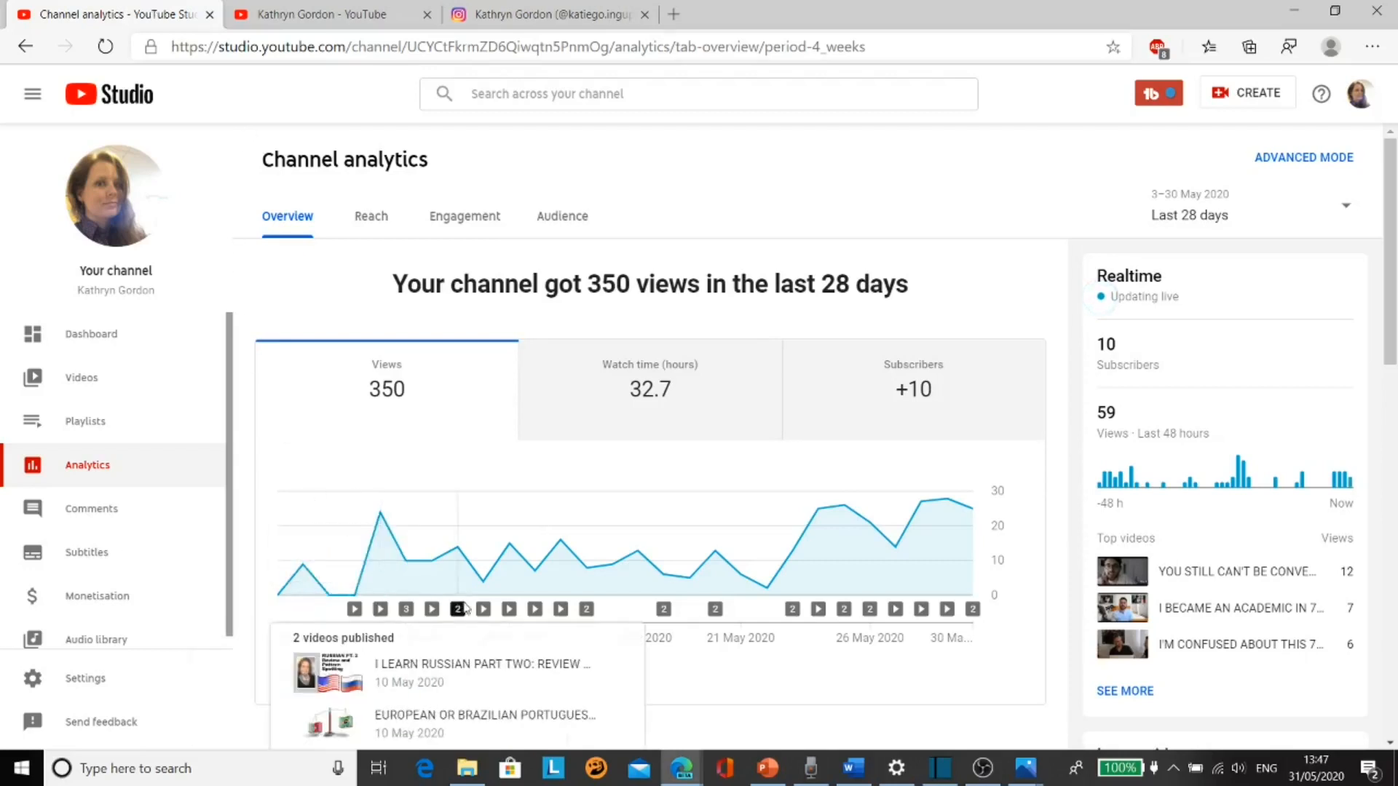
mouse_move(740, 575)
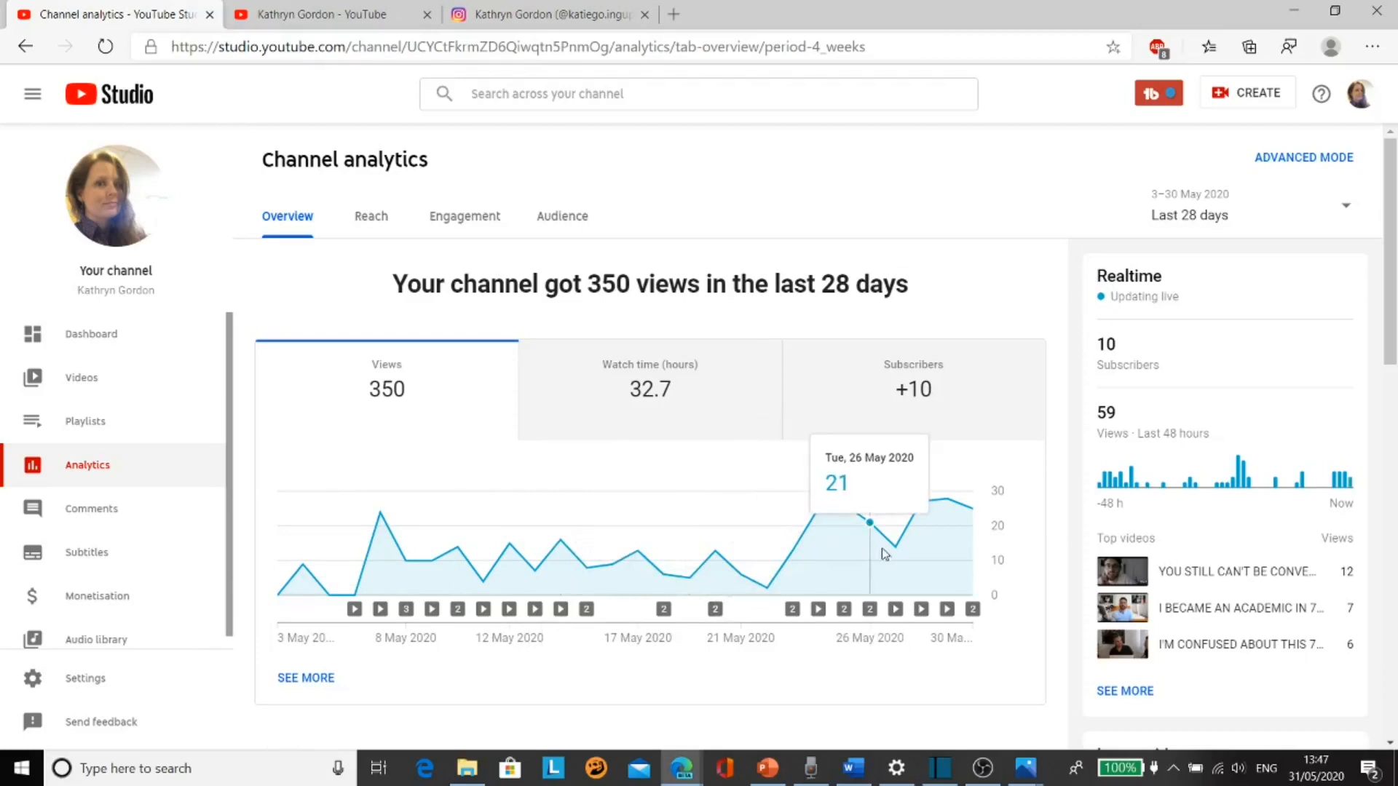
mouse_move(945, 512)
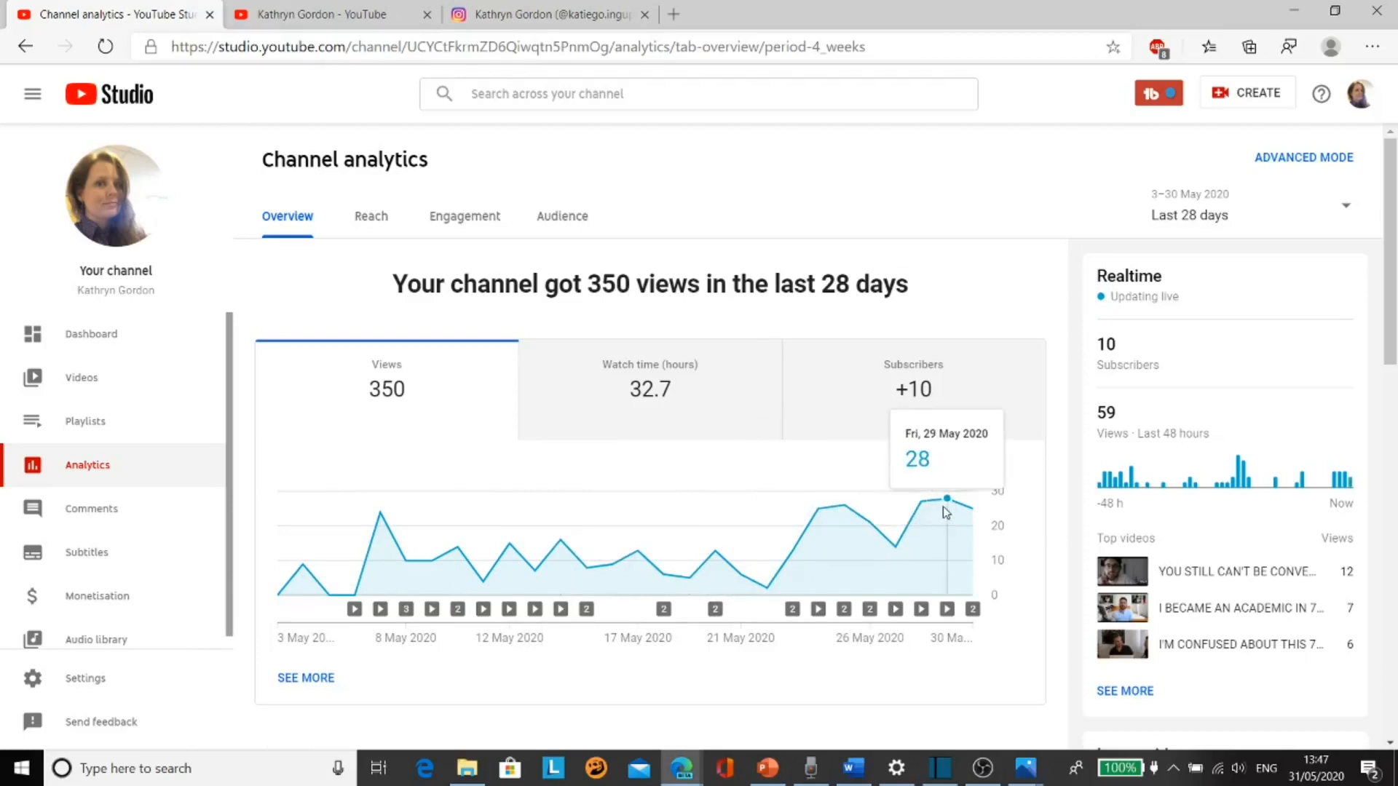
mouse_move(843, 519)
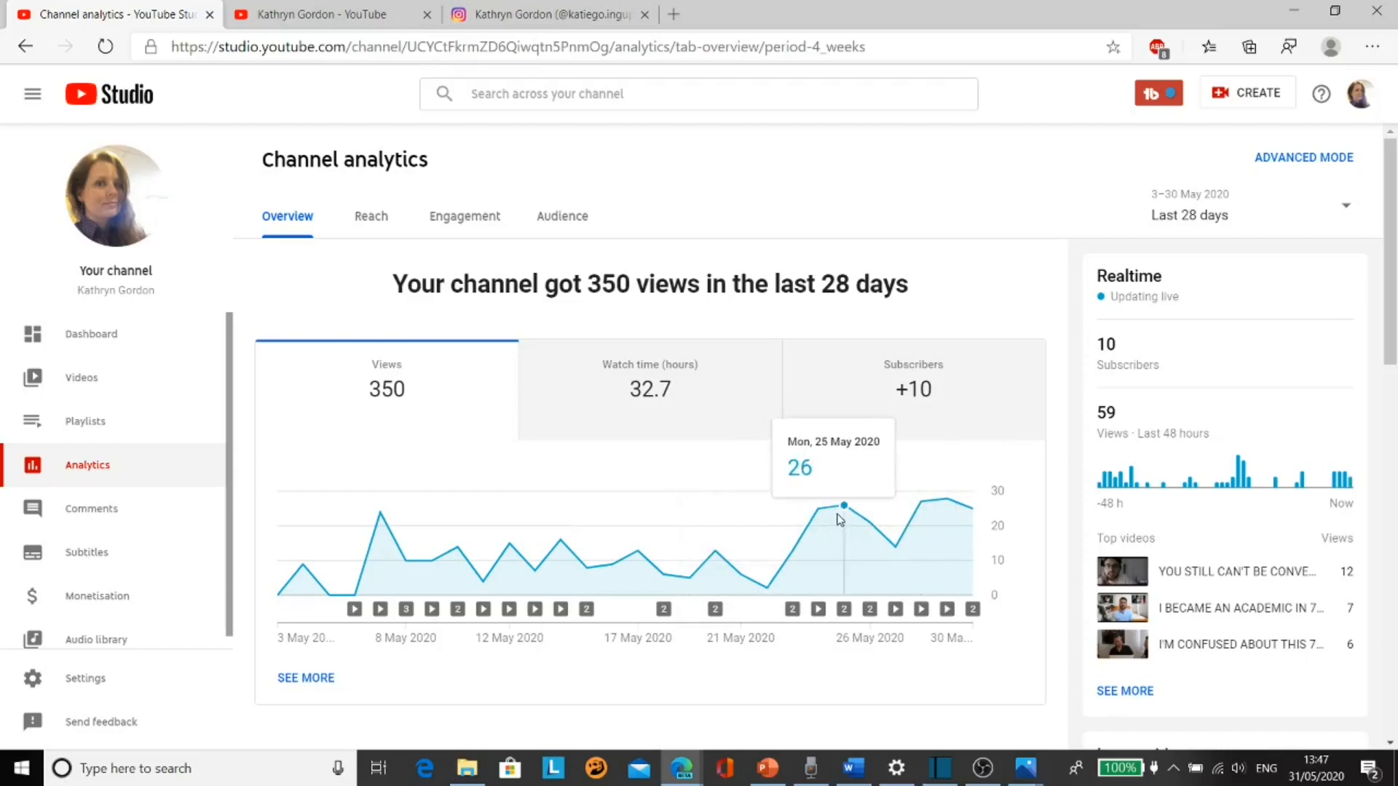
mouse_move(945, 516)
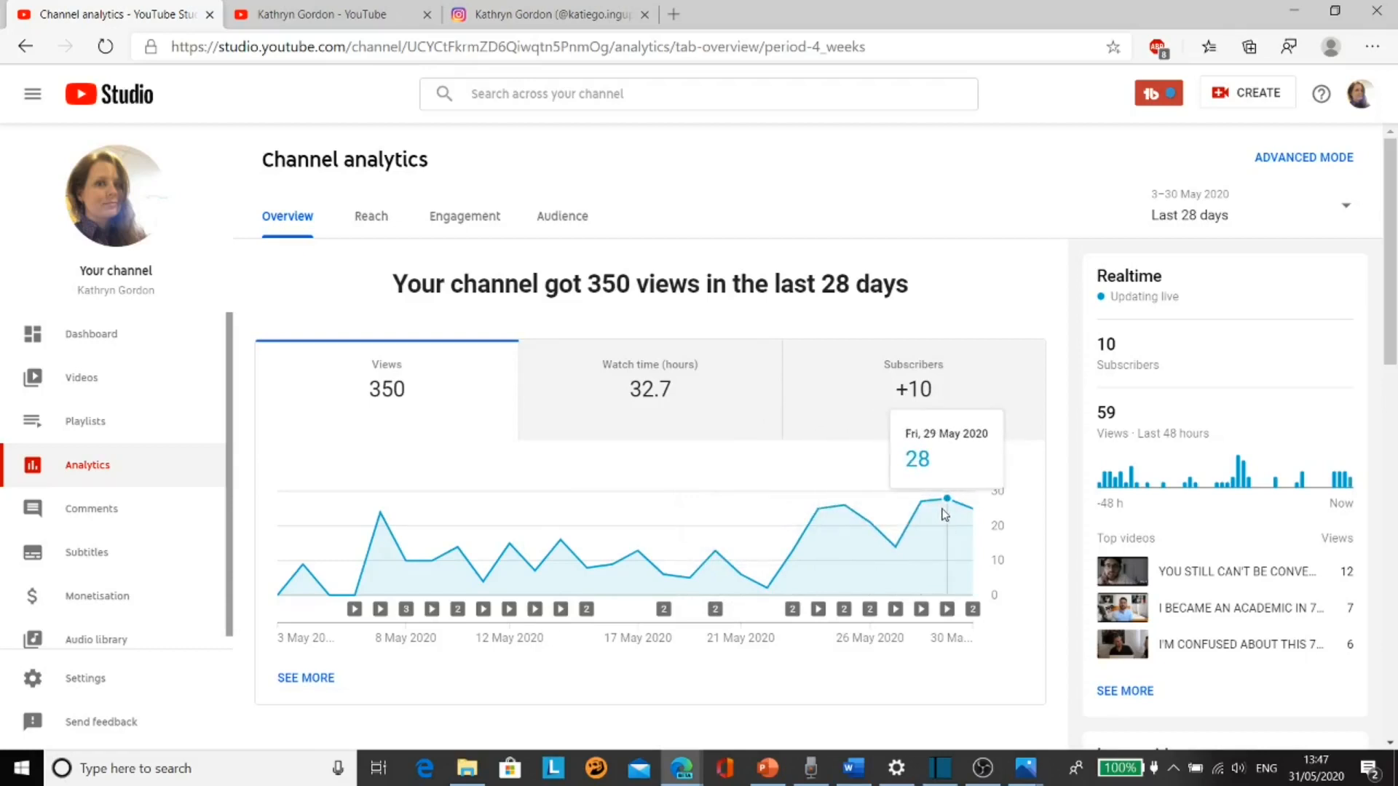
mouse_move(354, 543)
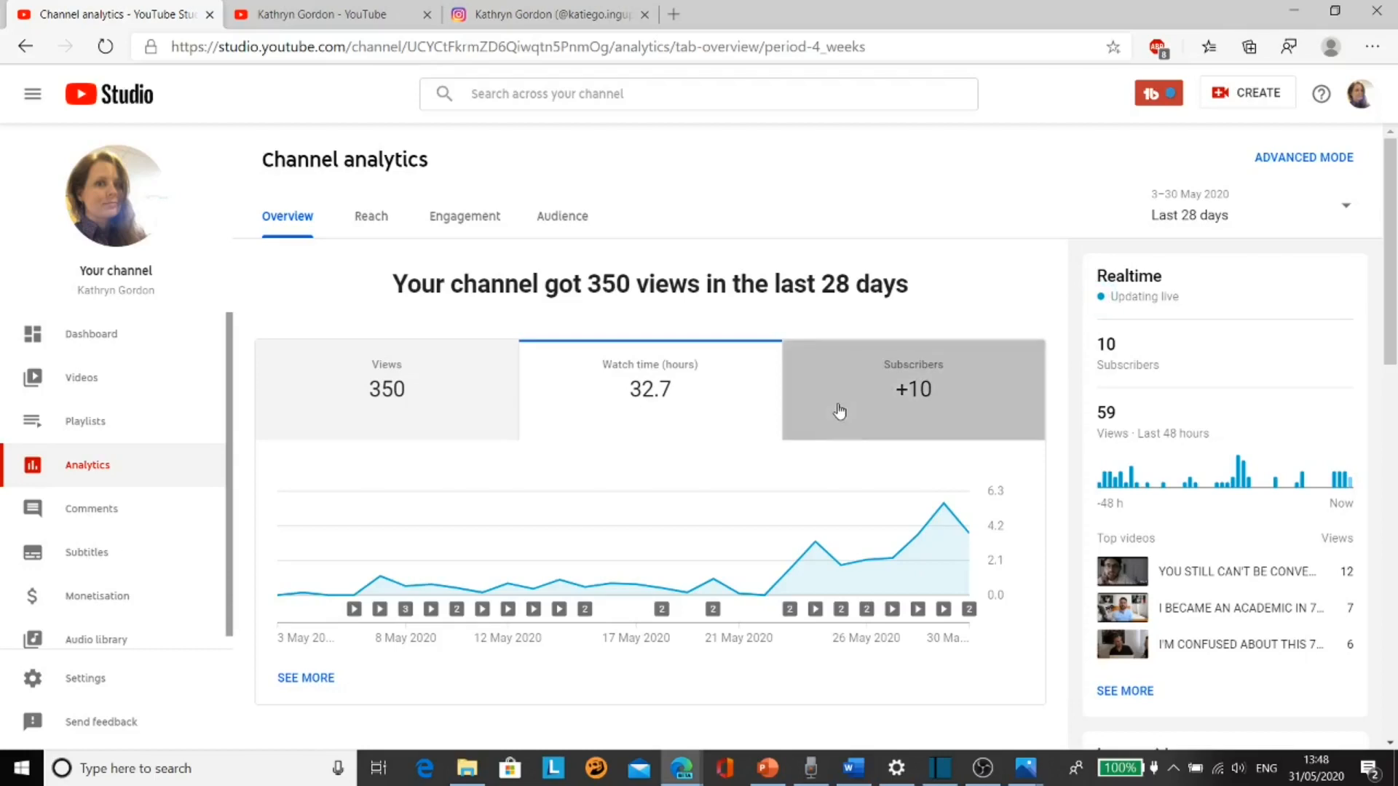
Chart subscribers gained over the last 28 days, peaking at 3 near month-end
left_click(912, 390)
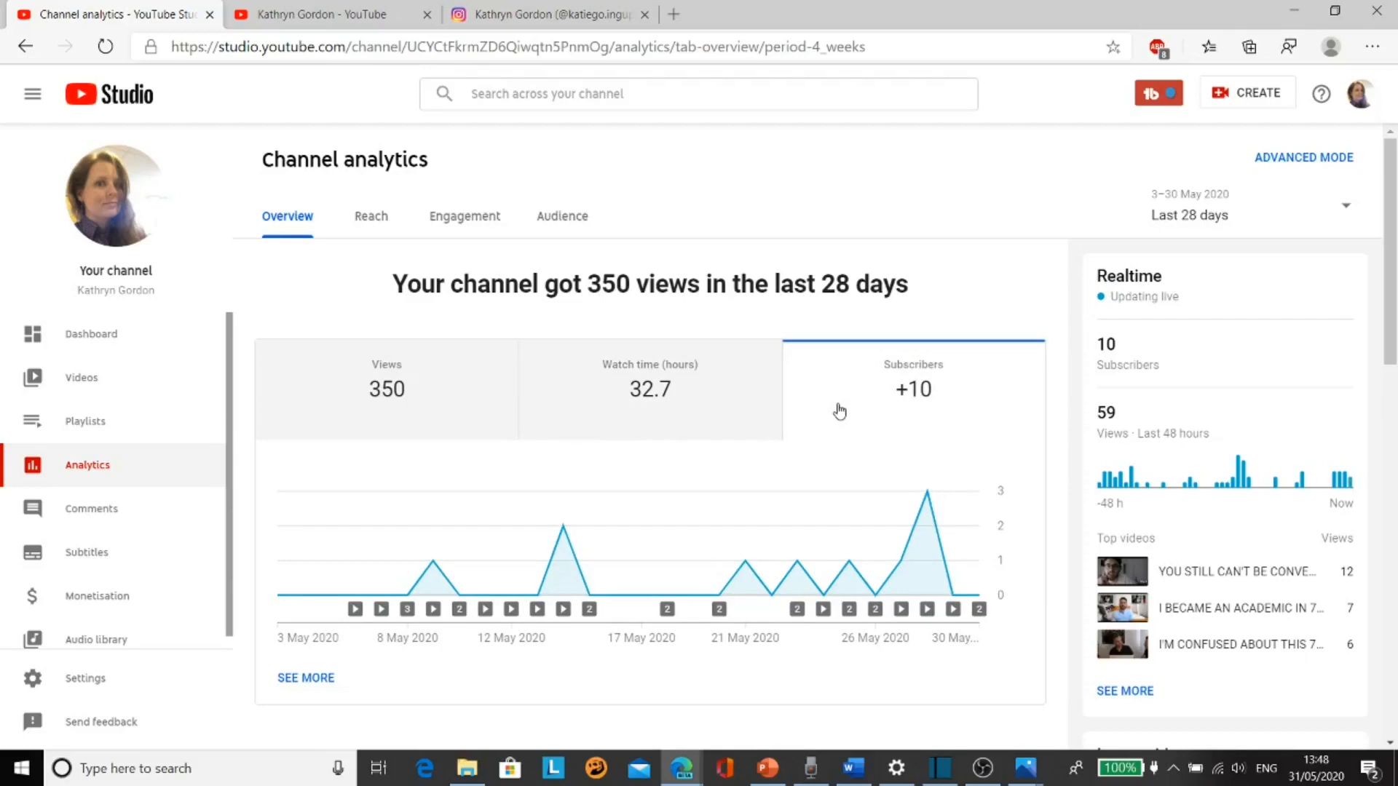
mouse_move(900, 273)
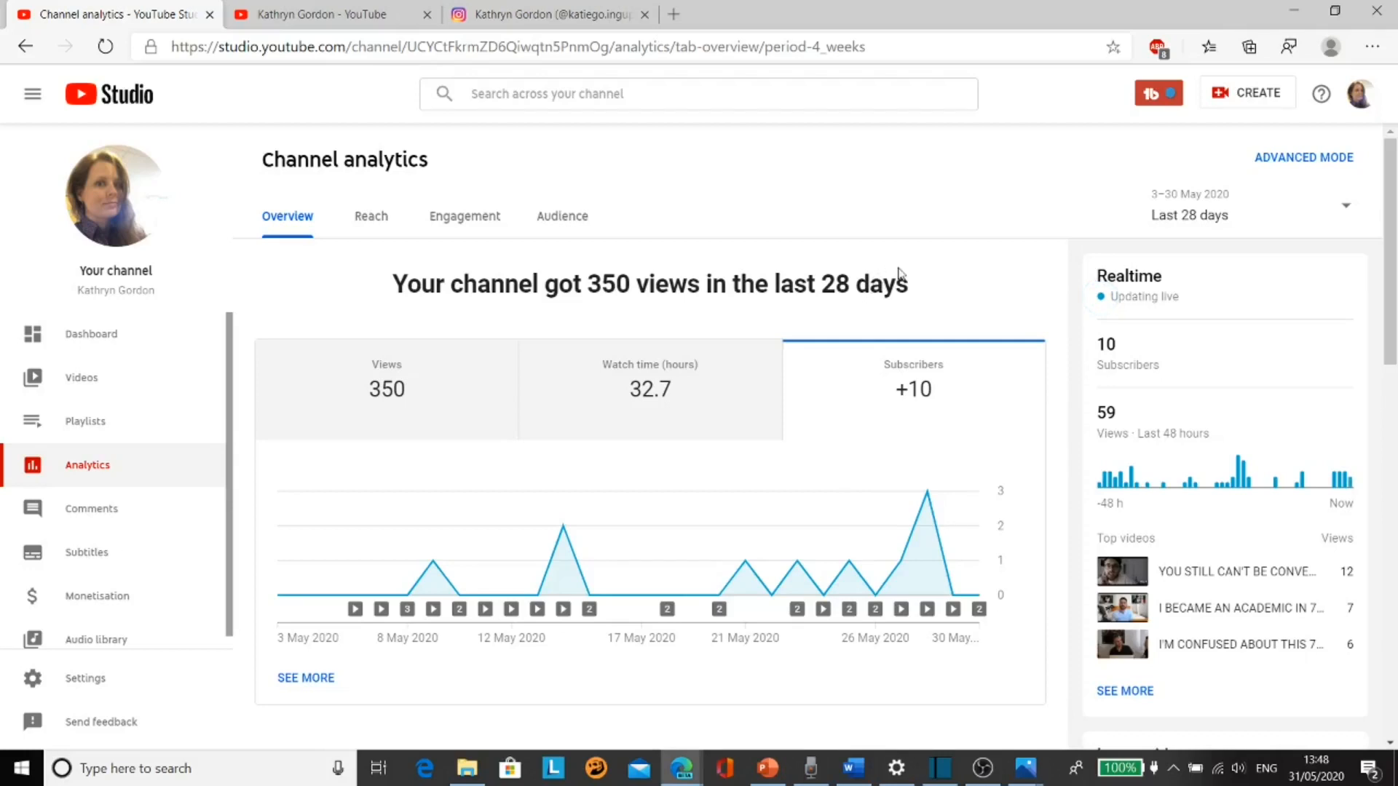
mouse_move(1107, 426)
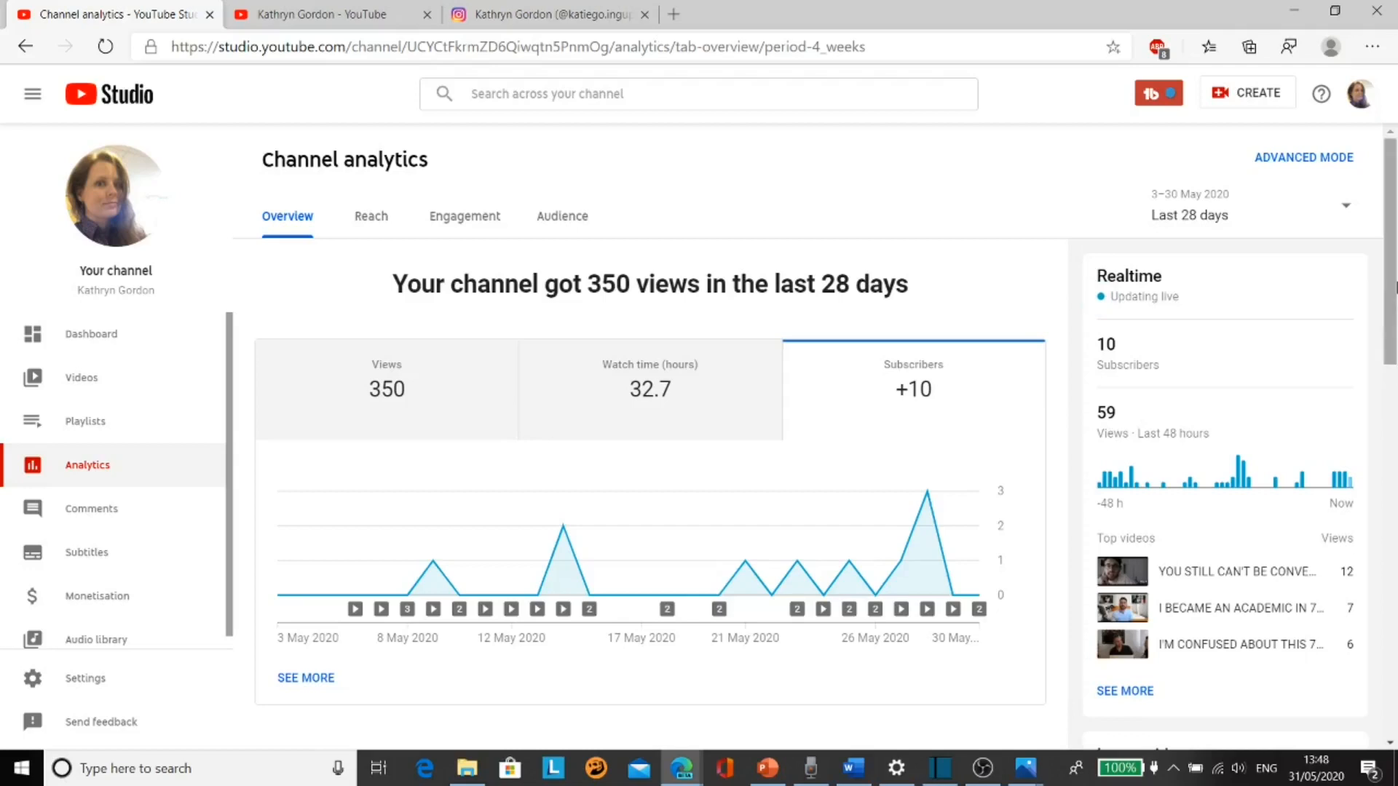
scroll("down", 3)
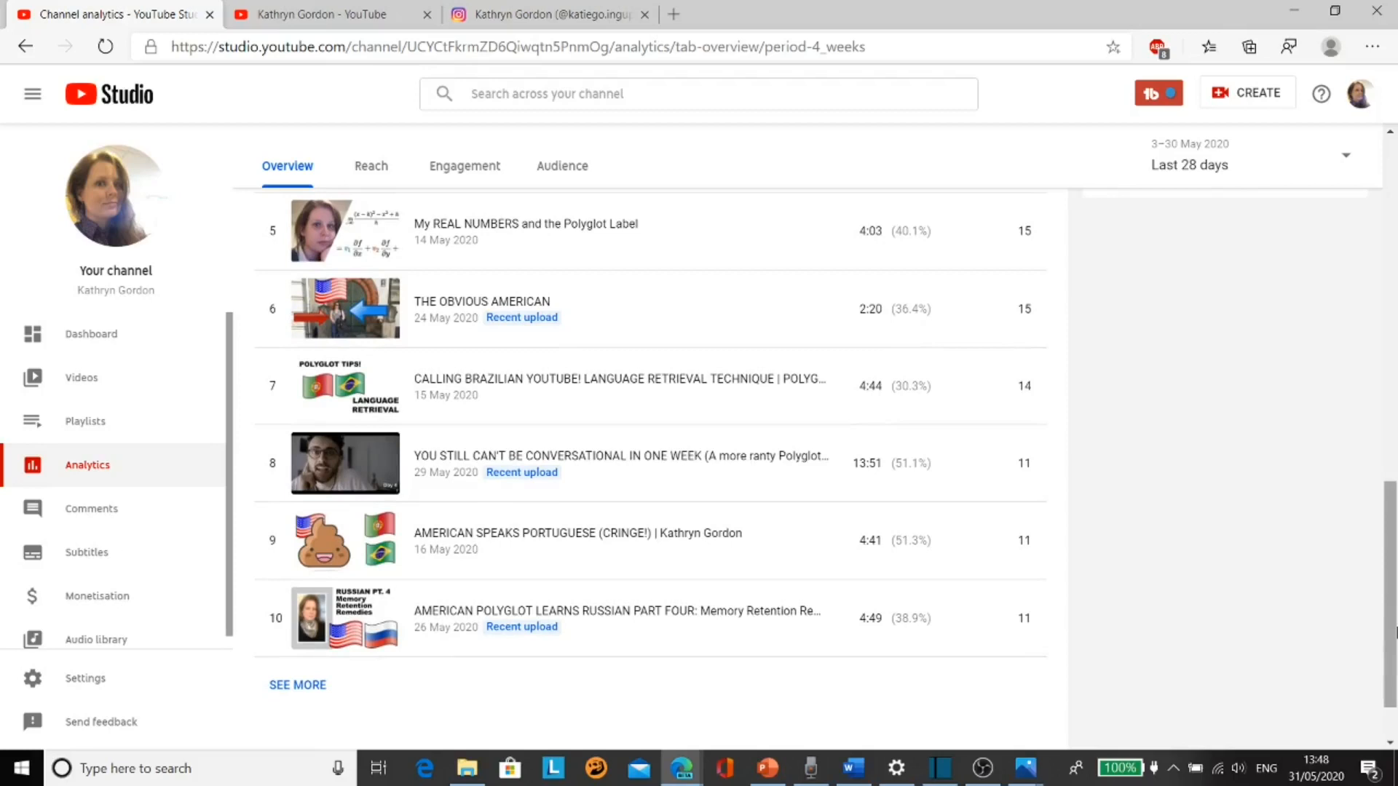
scroll("up", 3)
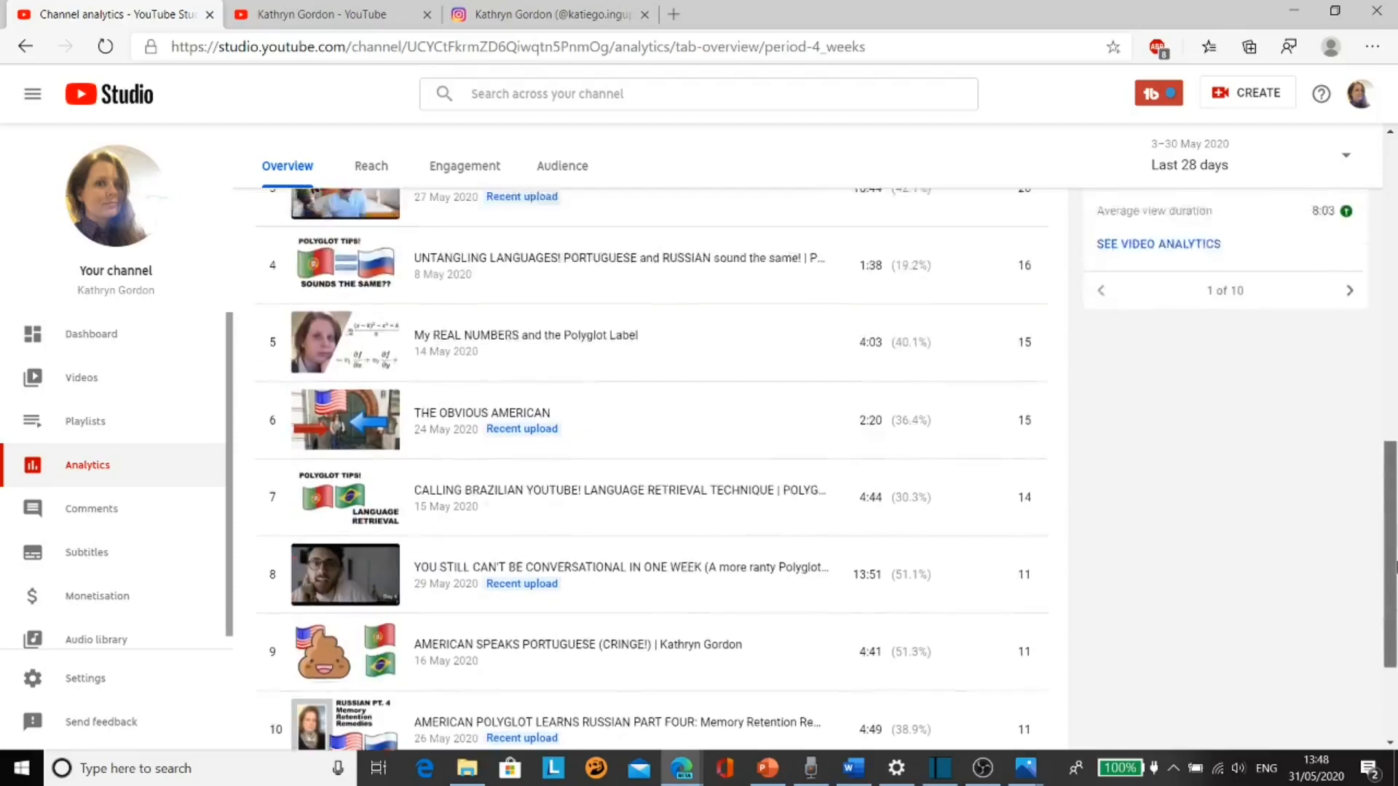
scroll("up", 3)
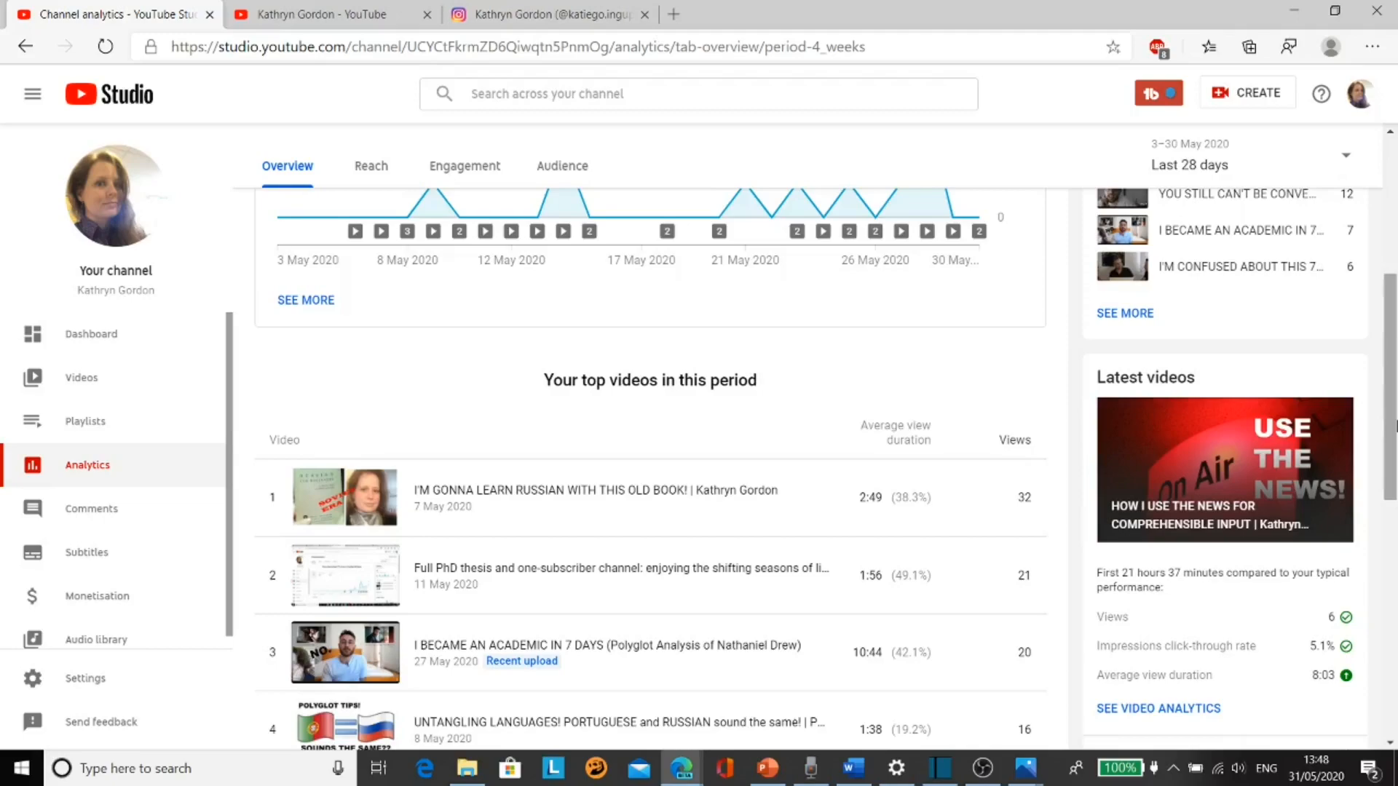
scroll("down", 3)
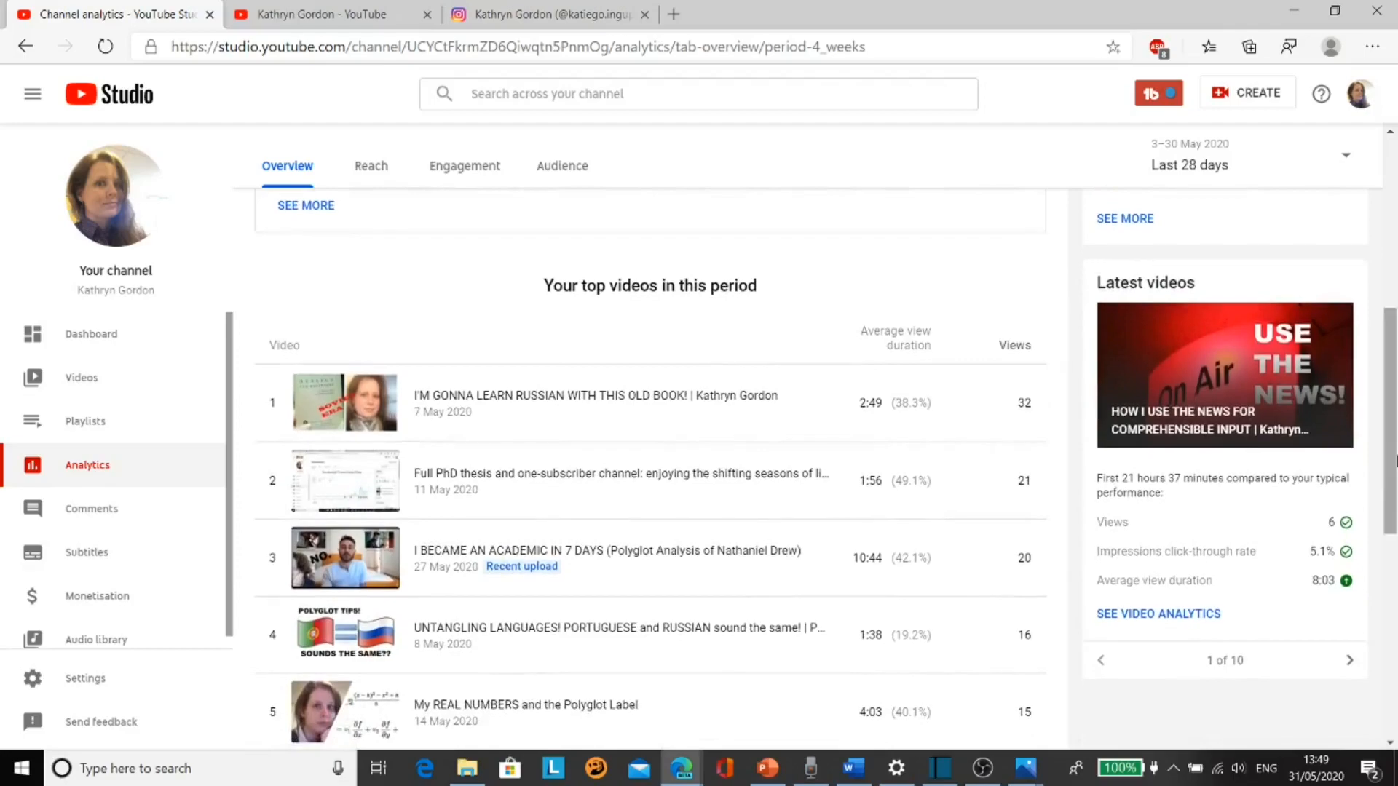
scroll("down", 3)
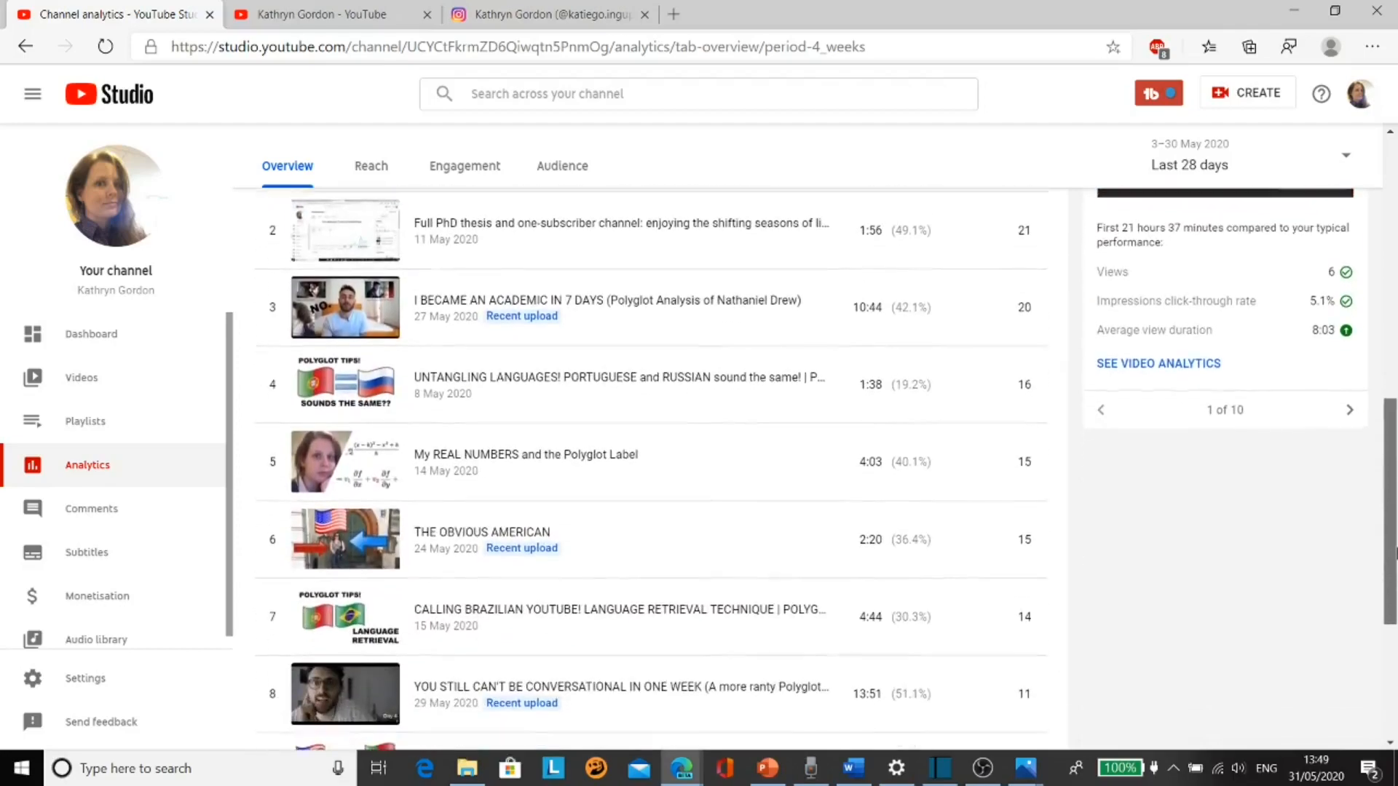
scroll("down", 3)
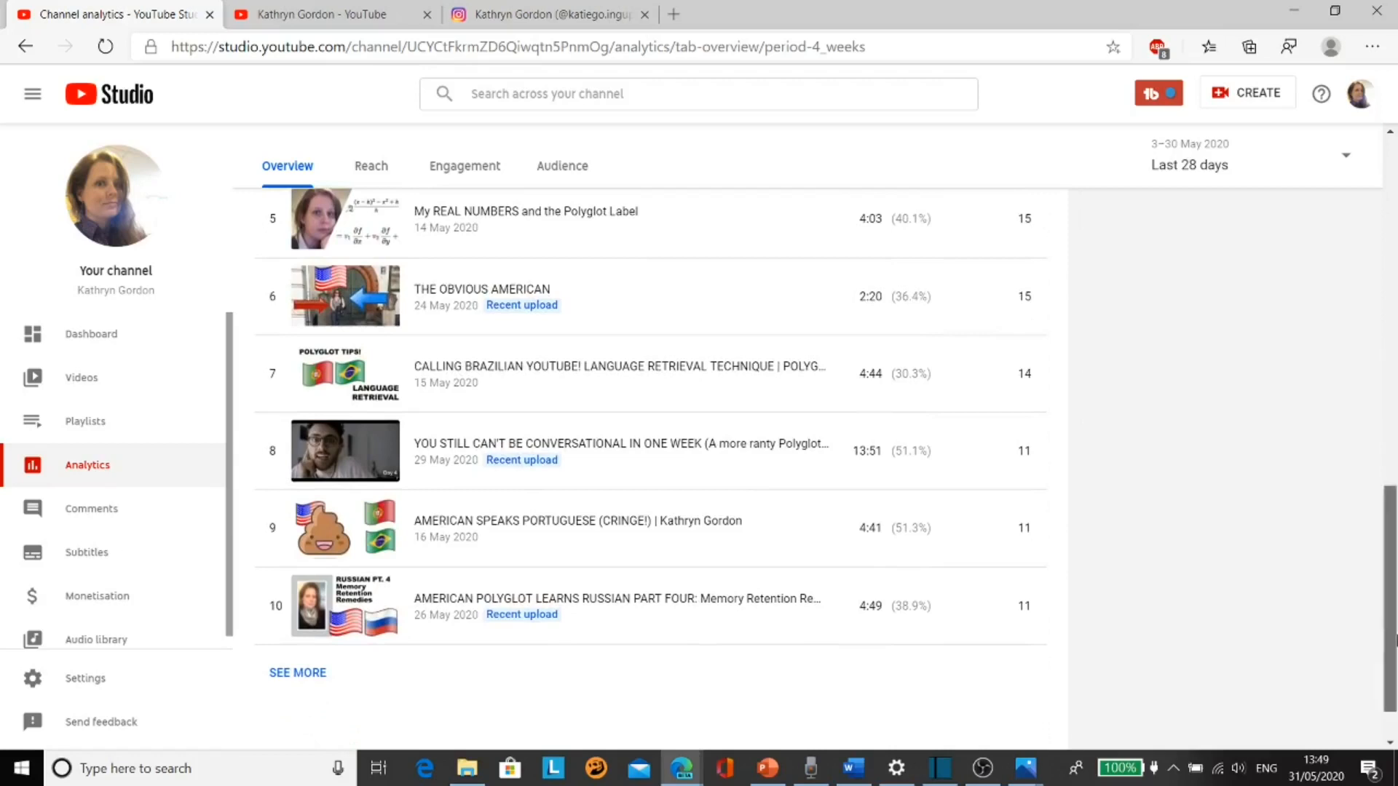
scroll("up", 3)
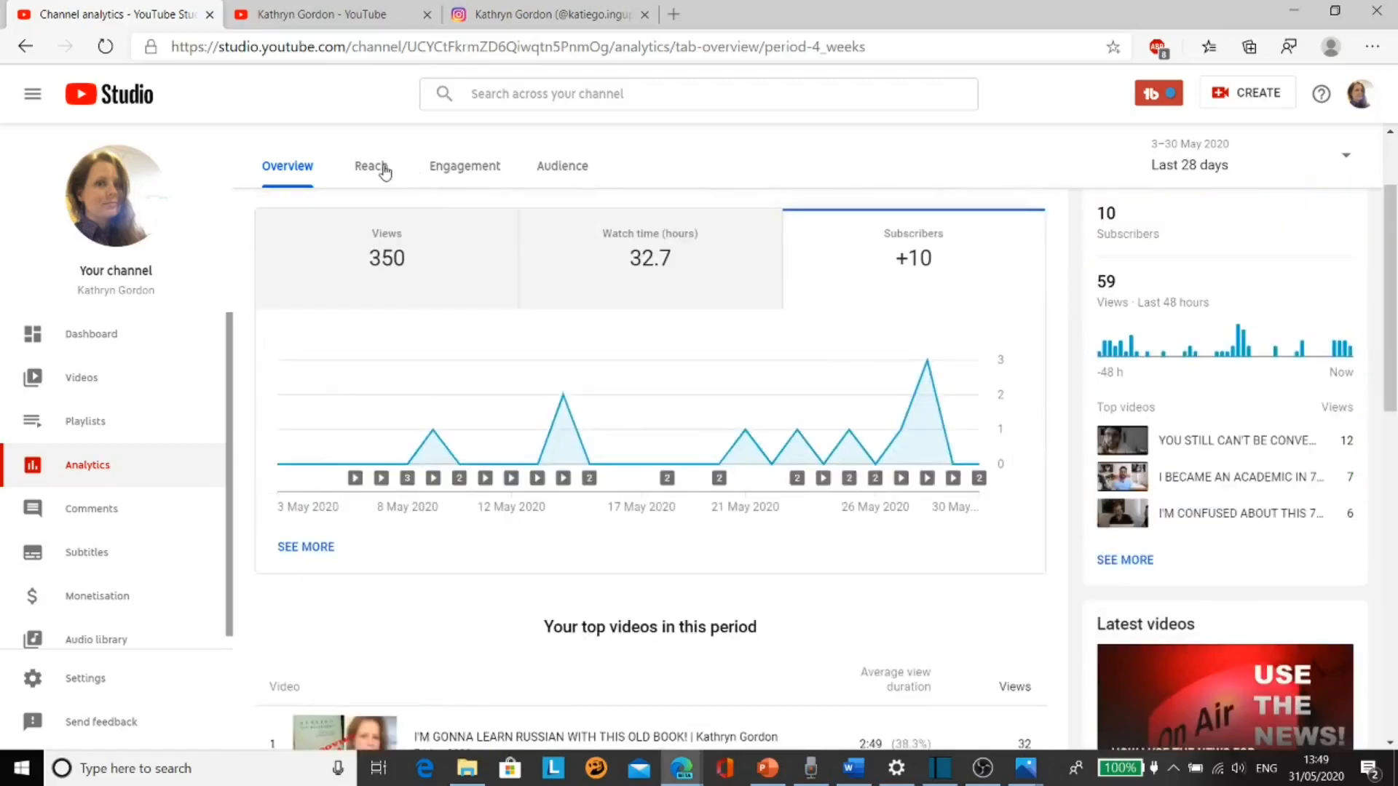
Chart impressions click-through rate in the Reach report: 3.1K impressions, 5.3% CTR
left_click(371, 166)
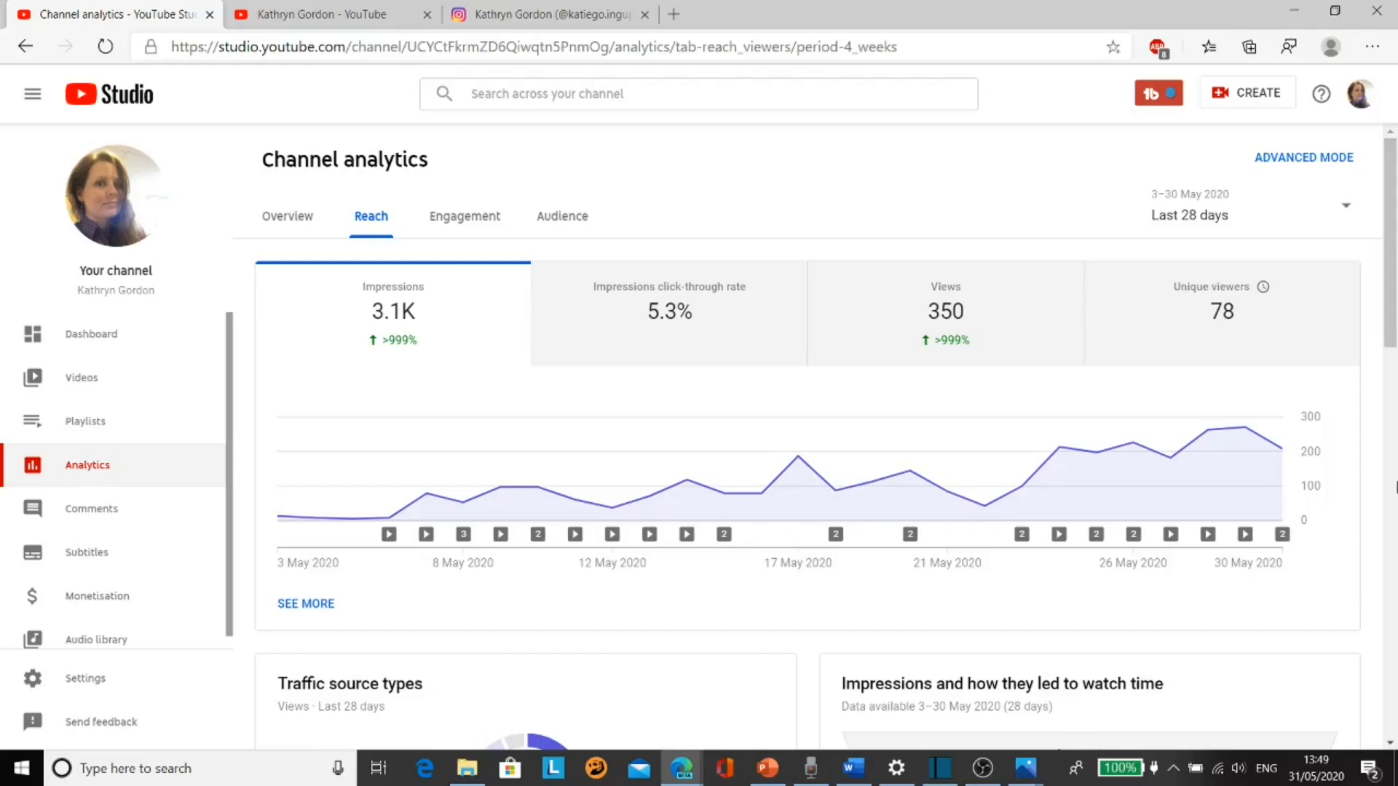
left_click(669, 313)
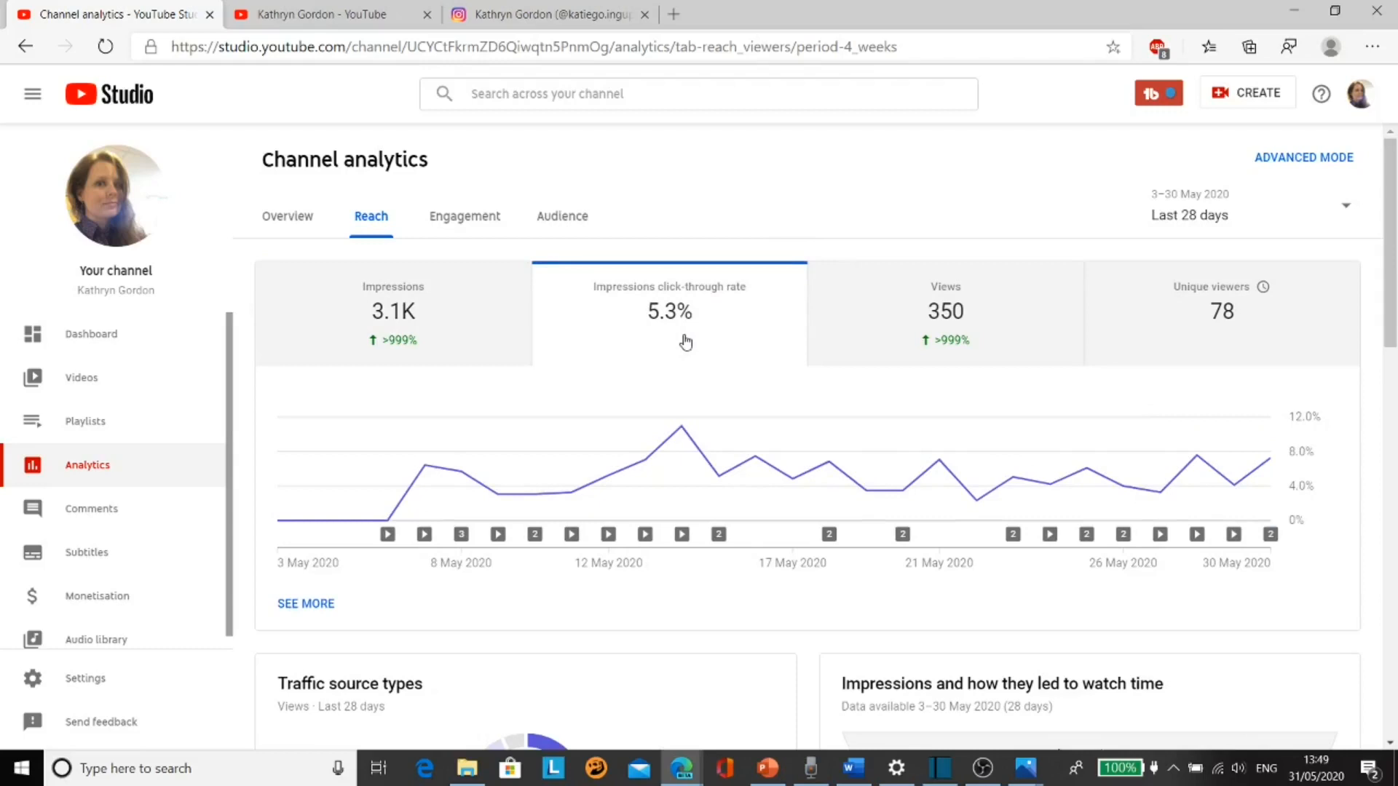
mouse_move(687, 334)
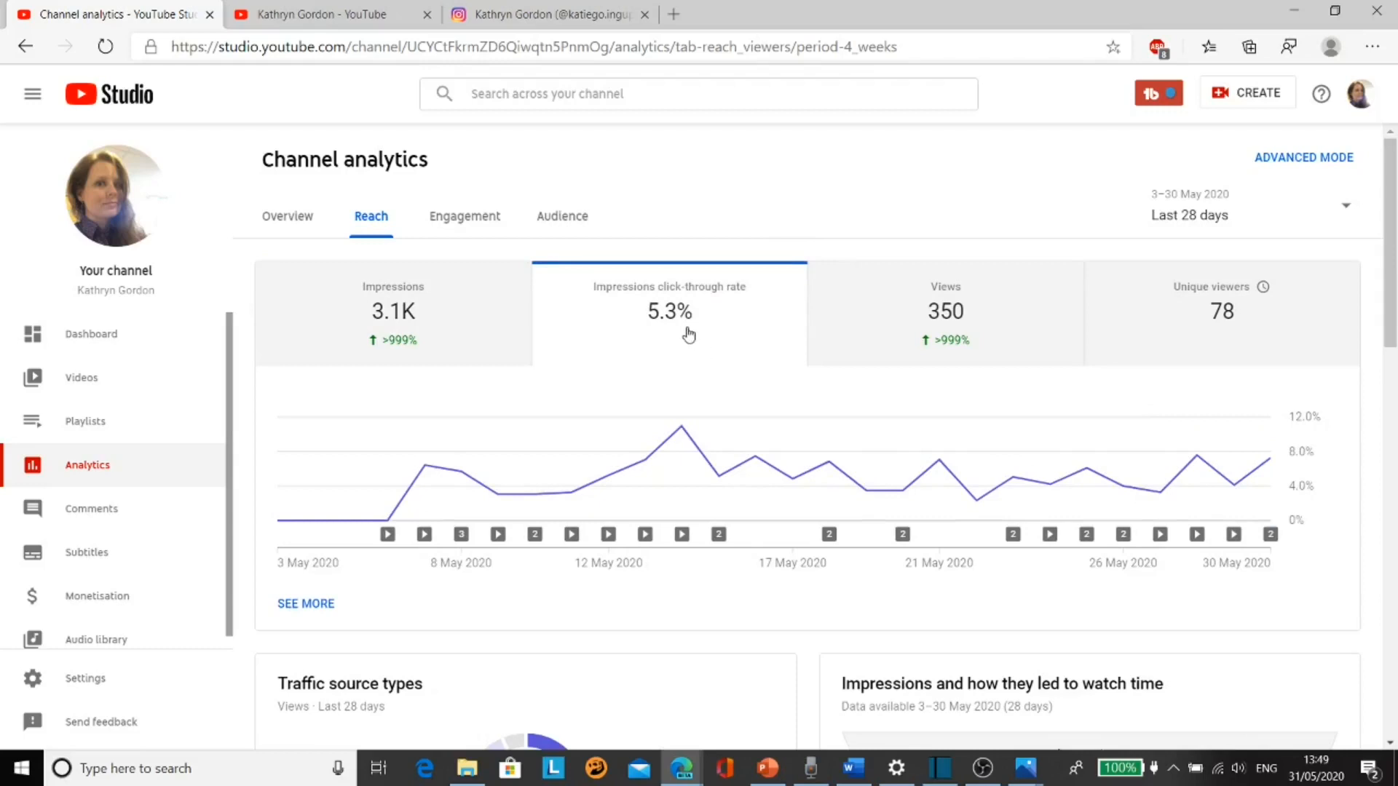
mouse_move(1197, 457)
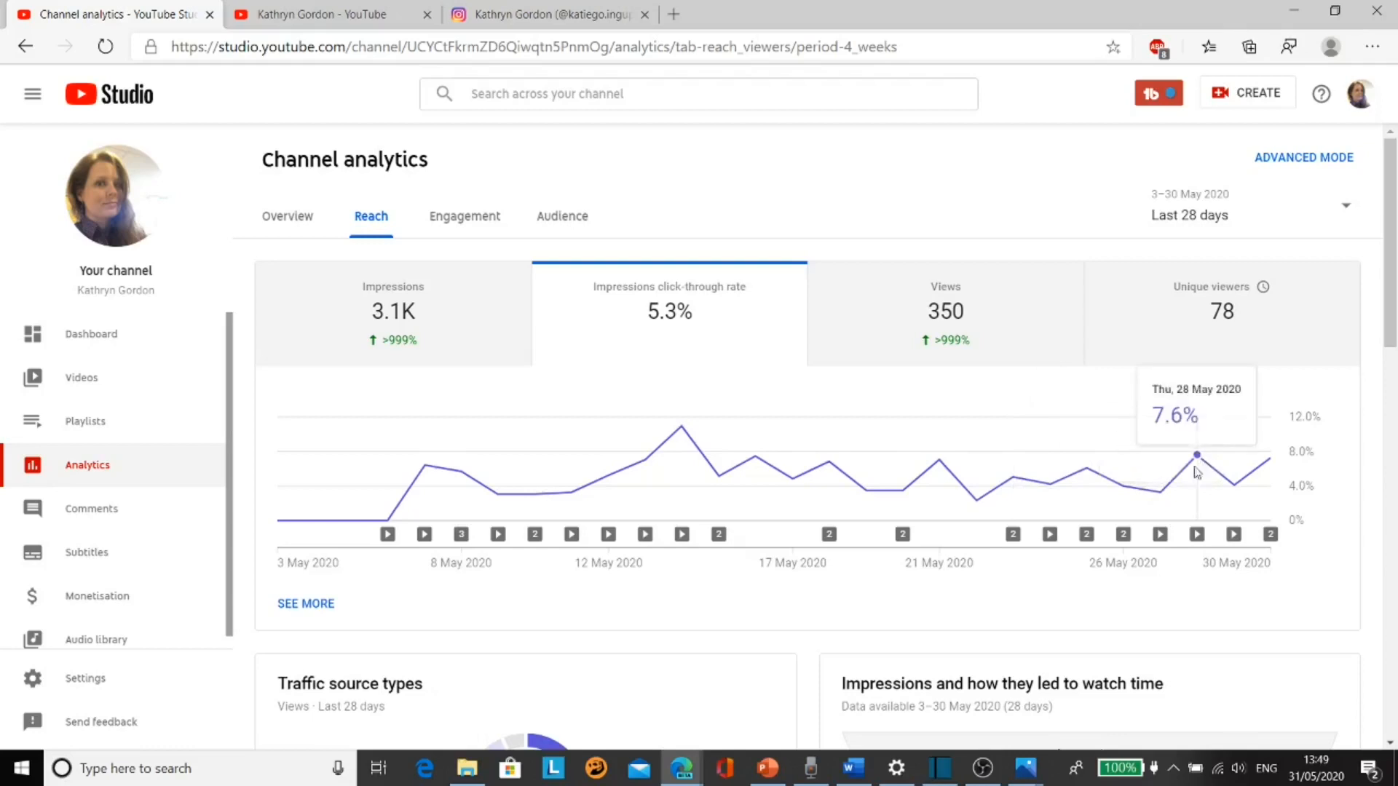
mouse_move(1284, 432)
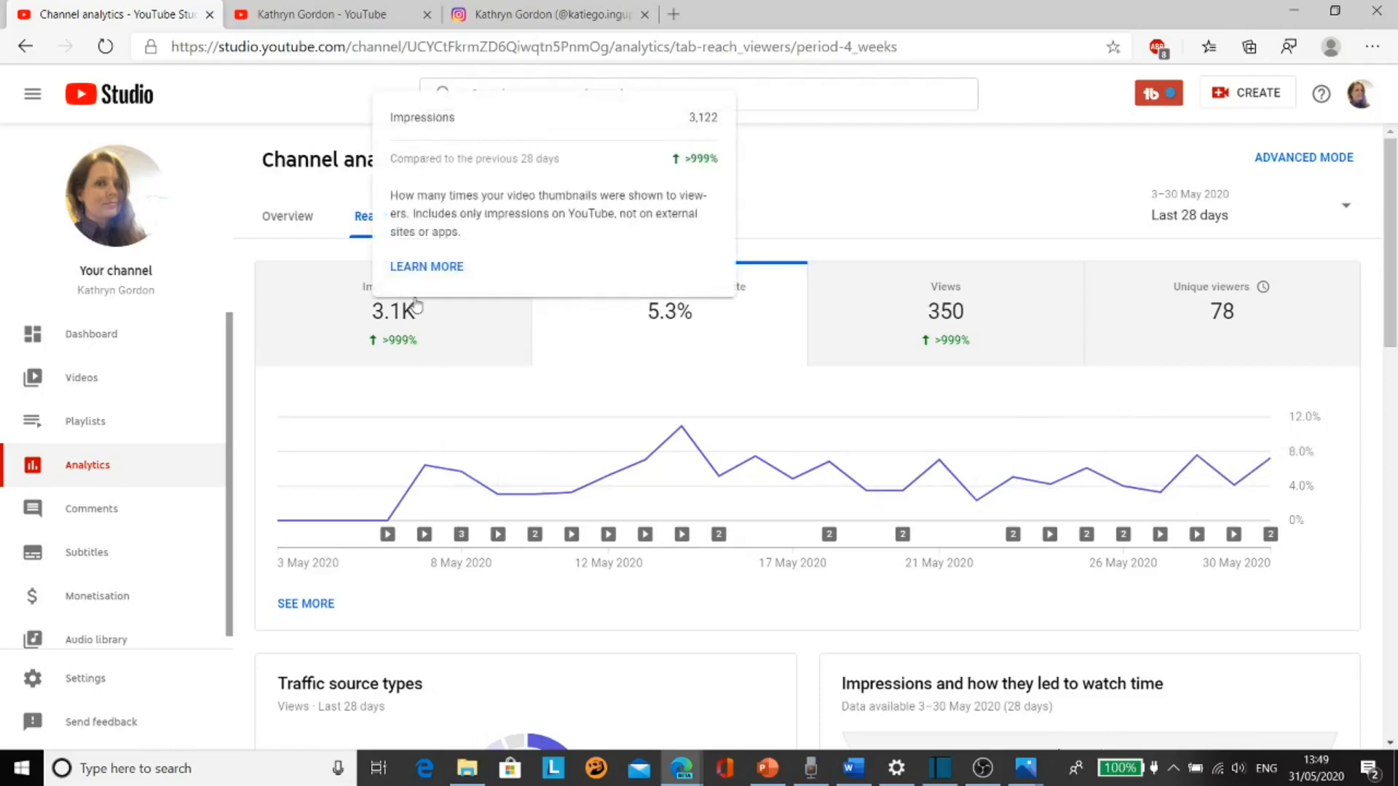
mouse_move(798, 457)
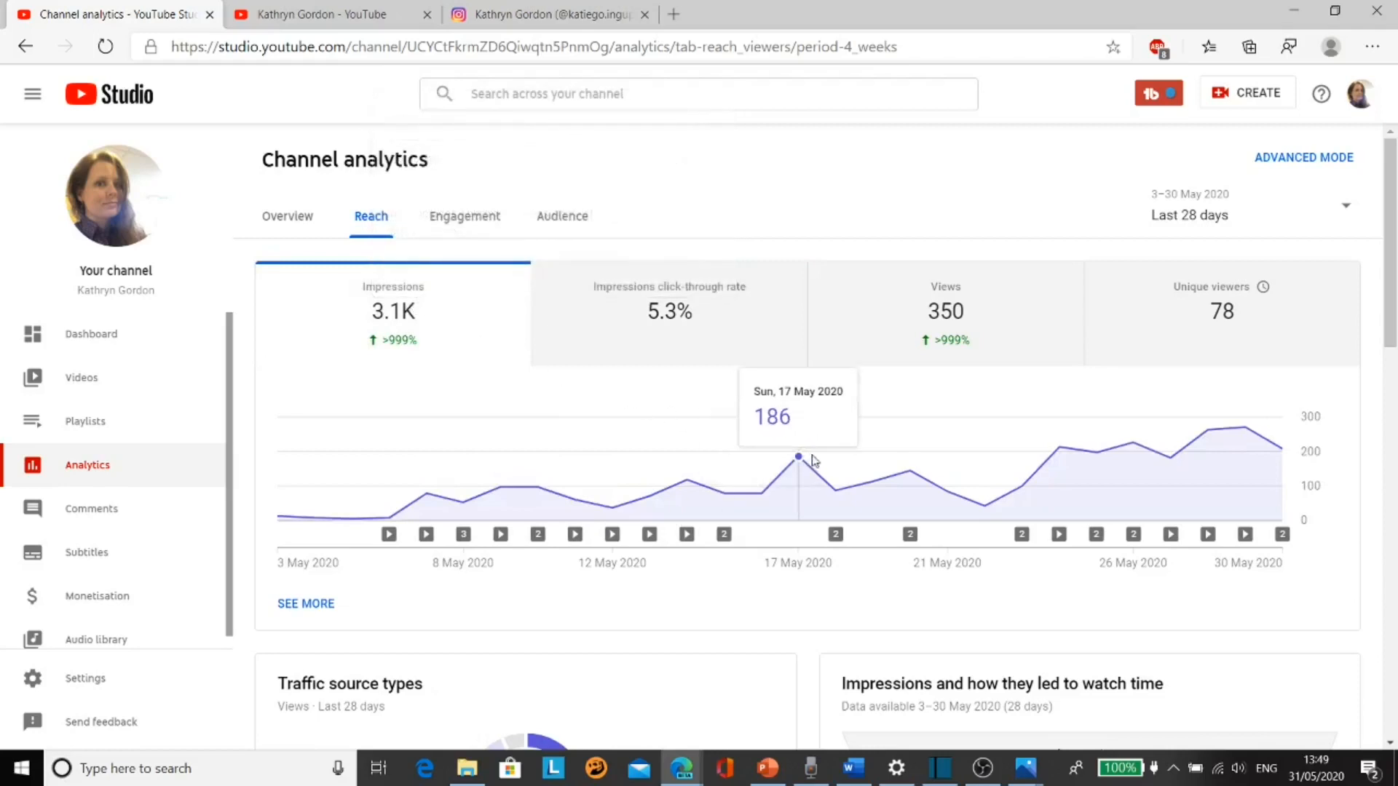
mouse_move(317, 520)
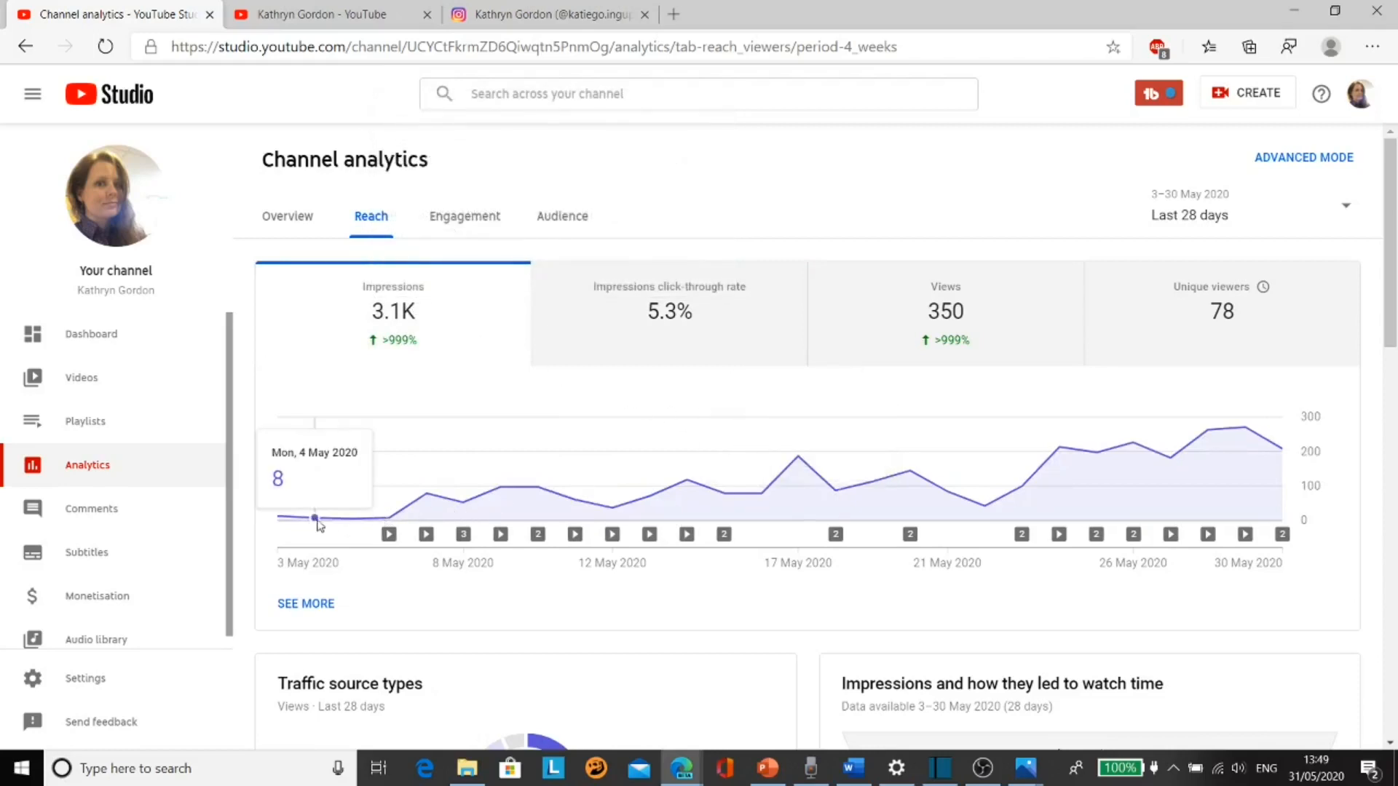
mouse_move(500, 488)
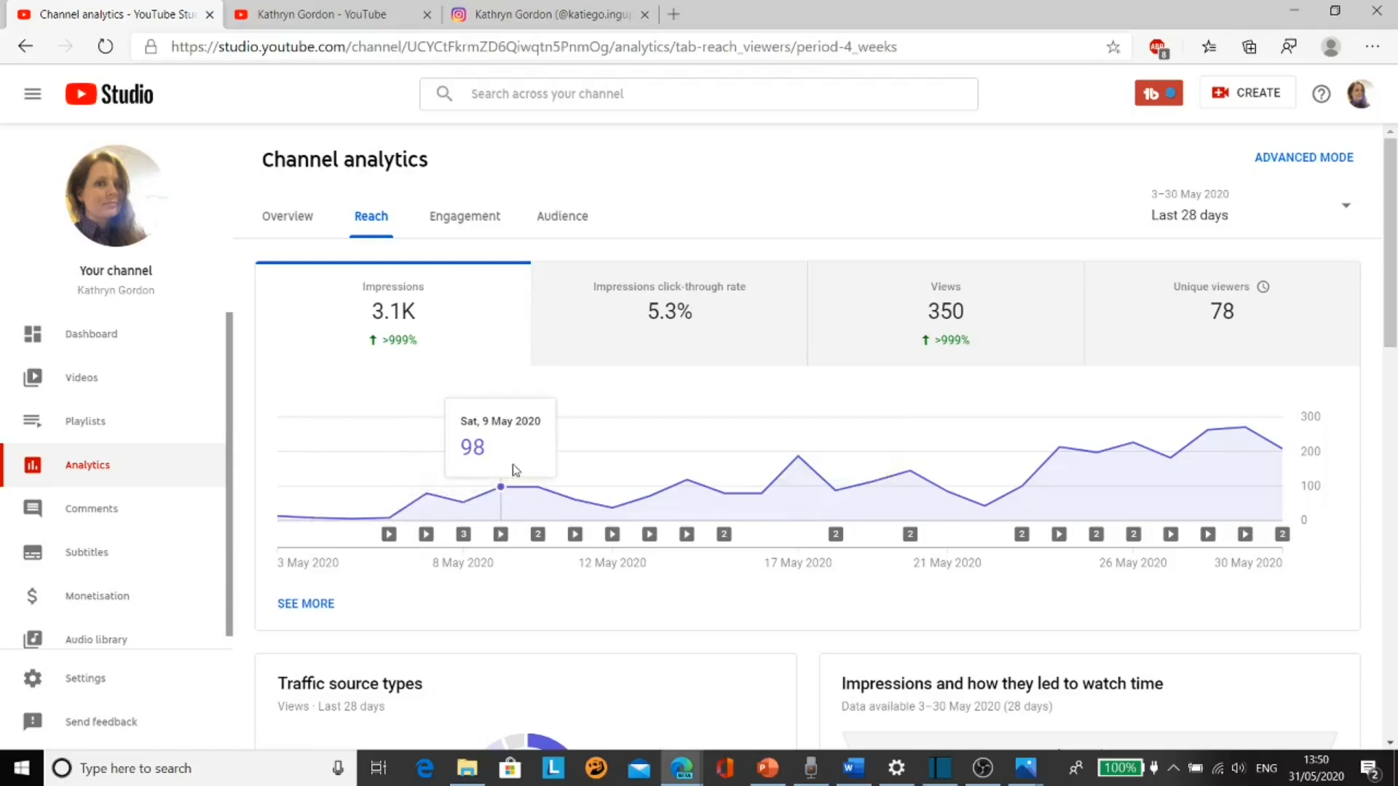
mouse_move(797, 457)
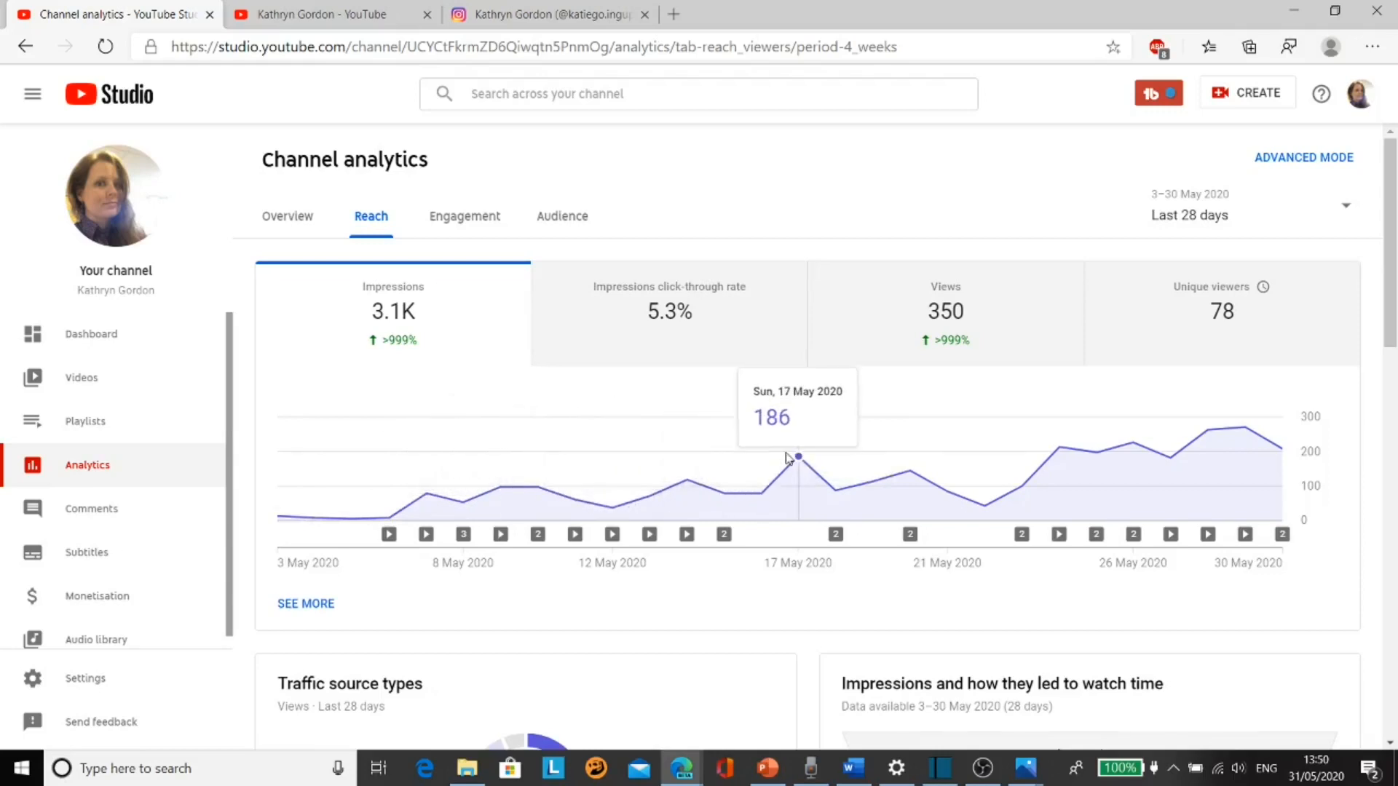
mouse_move(909, 473)
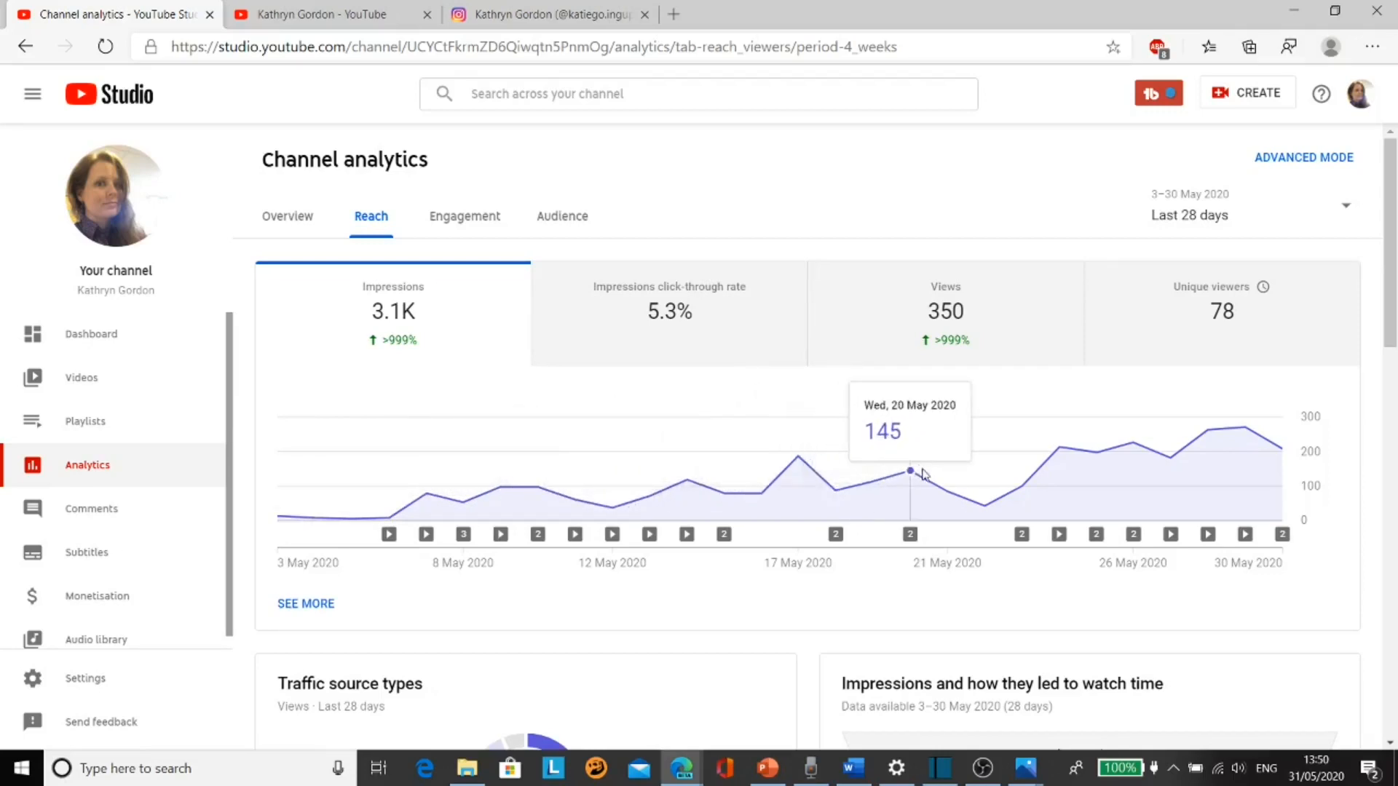
mouse_move(1016, 490)
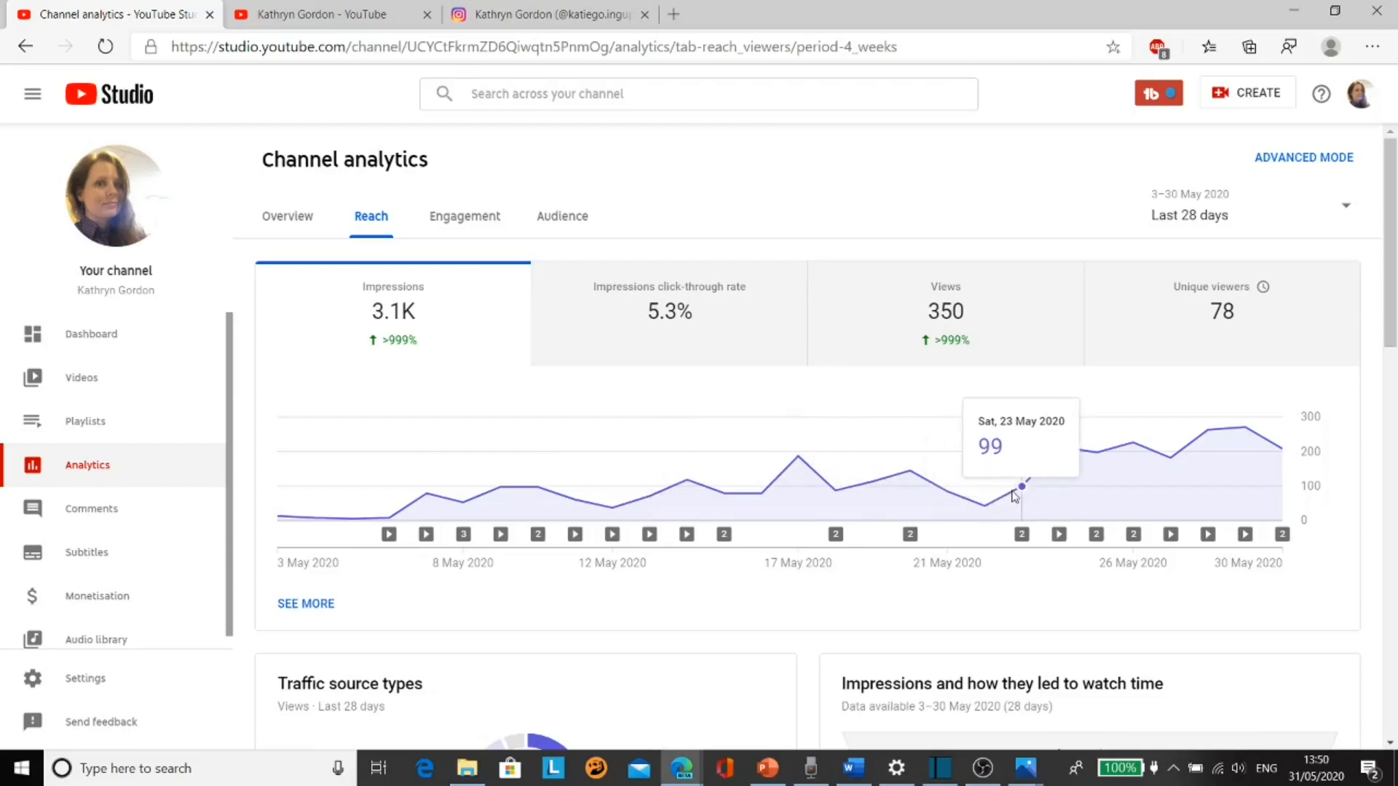
mouse_move(1058, 434)
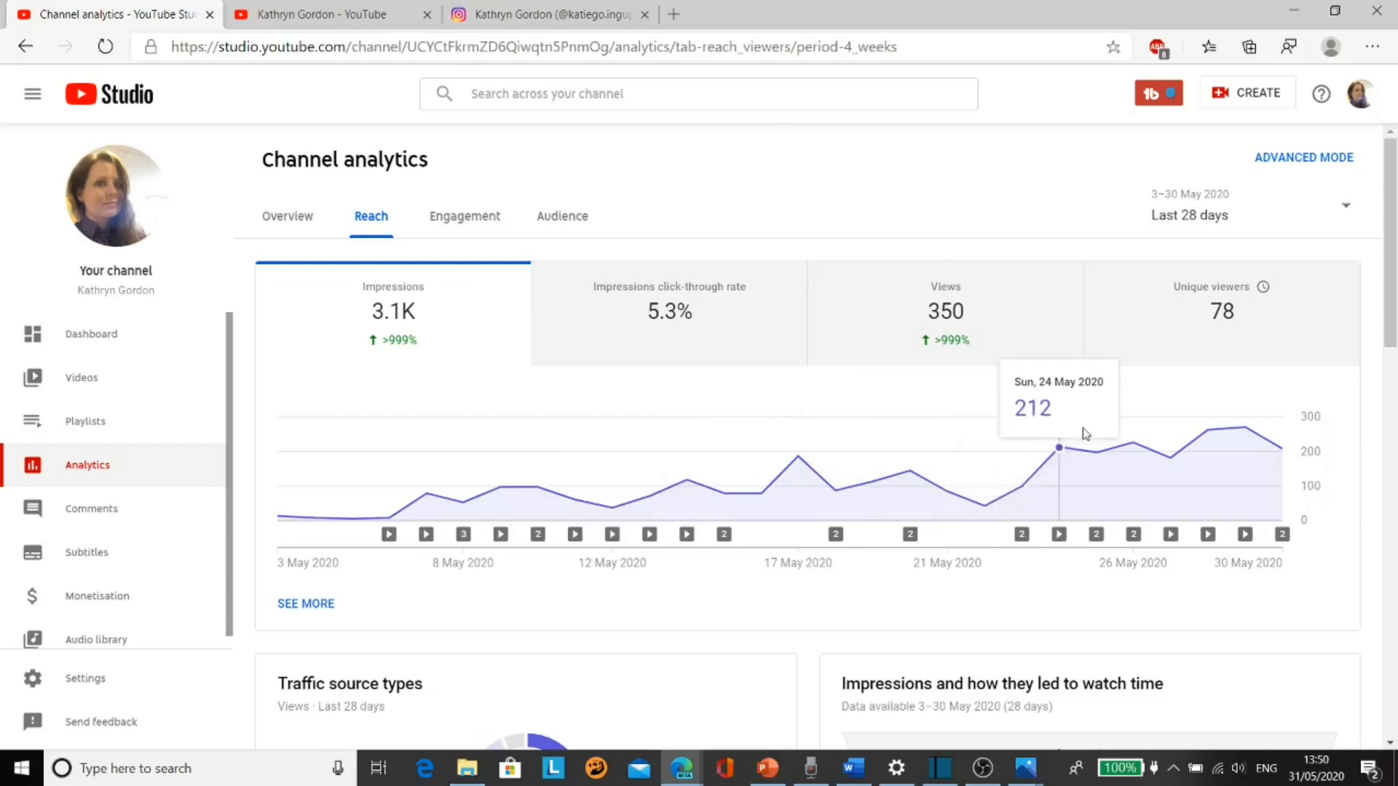
mouse_move(1099, 452)
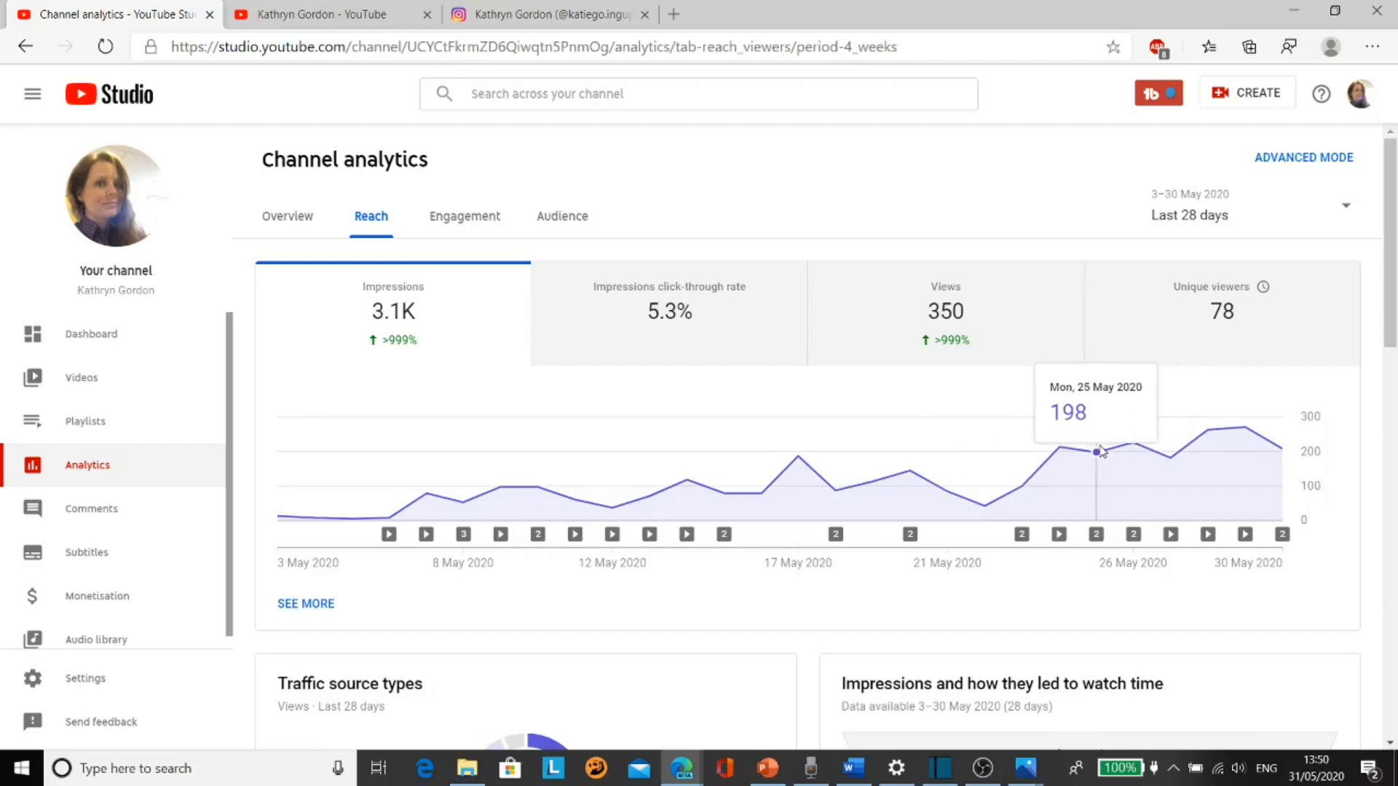
mouse_move(1060, 448)
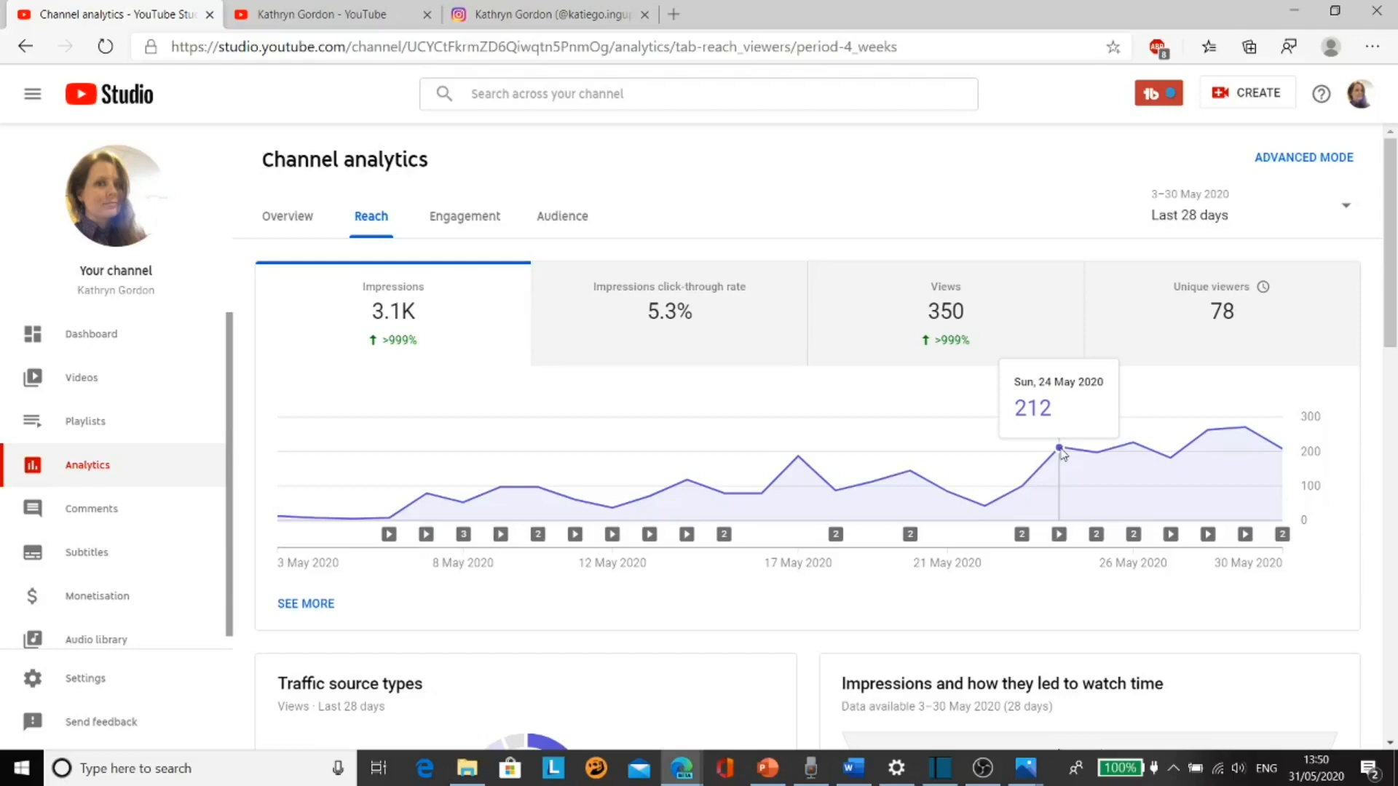
mouse_move(1312, 436)
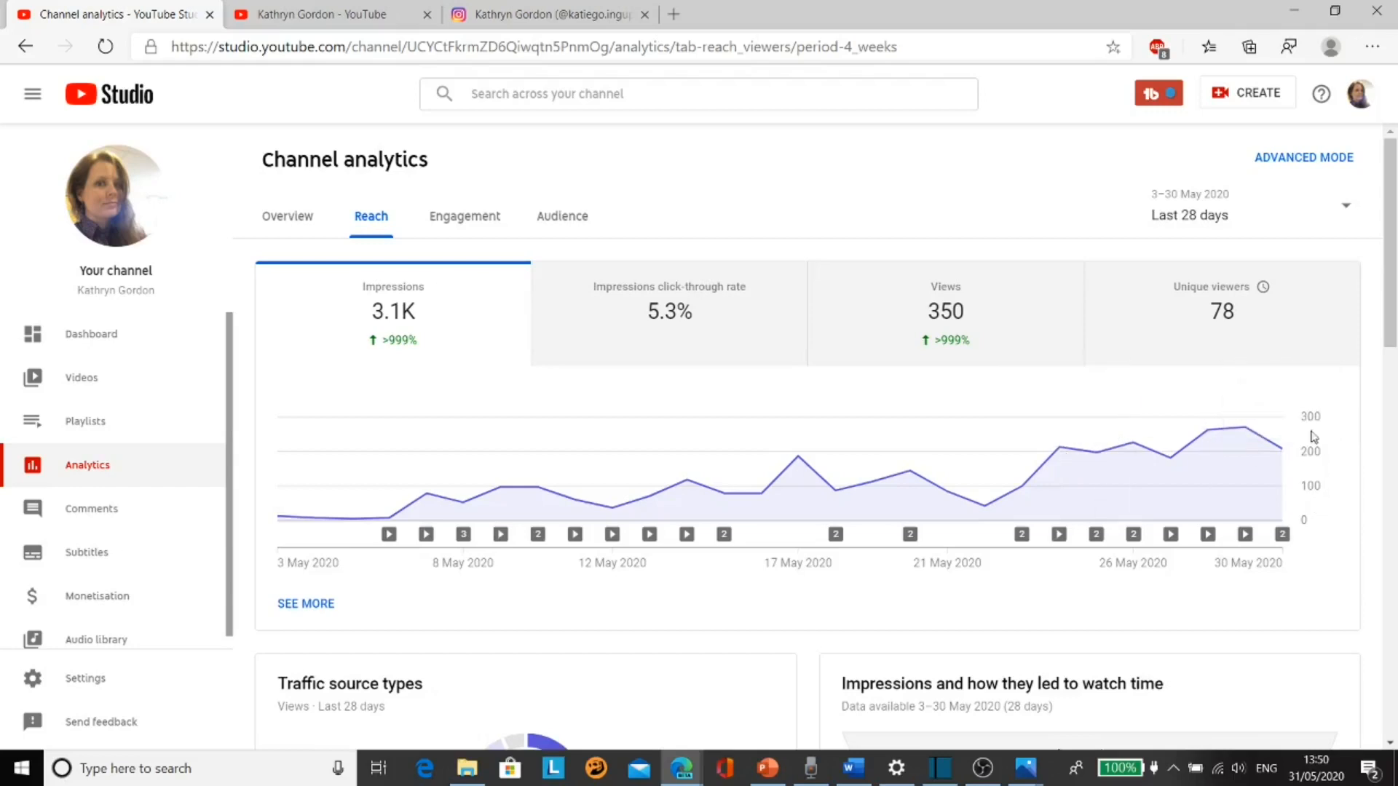
mouse_move(1327, 516)
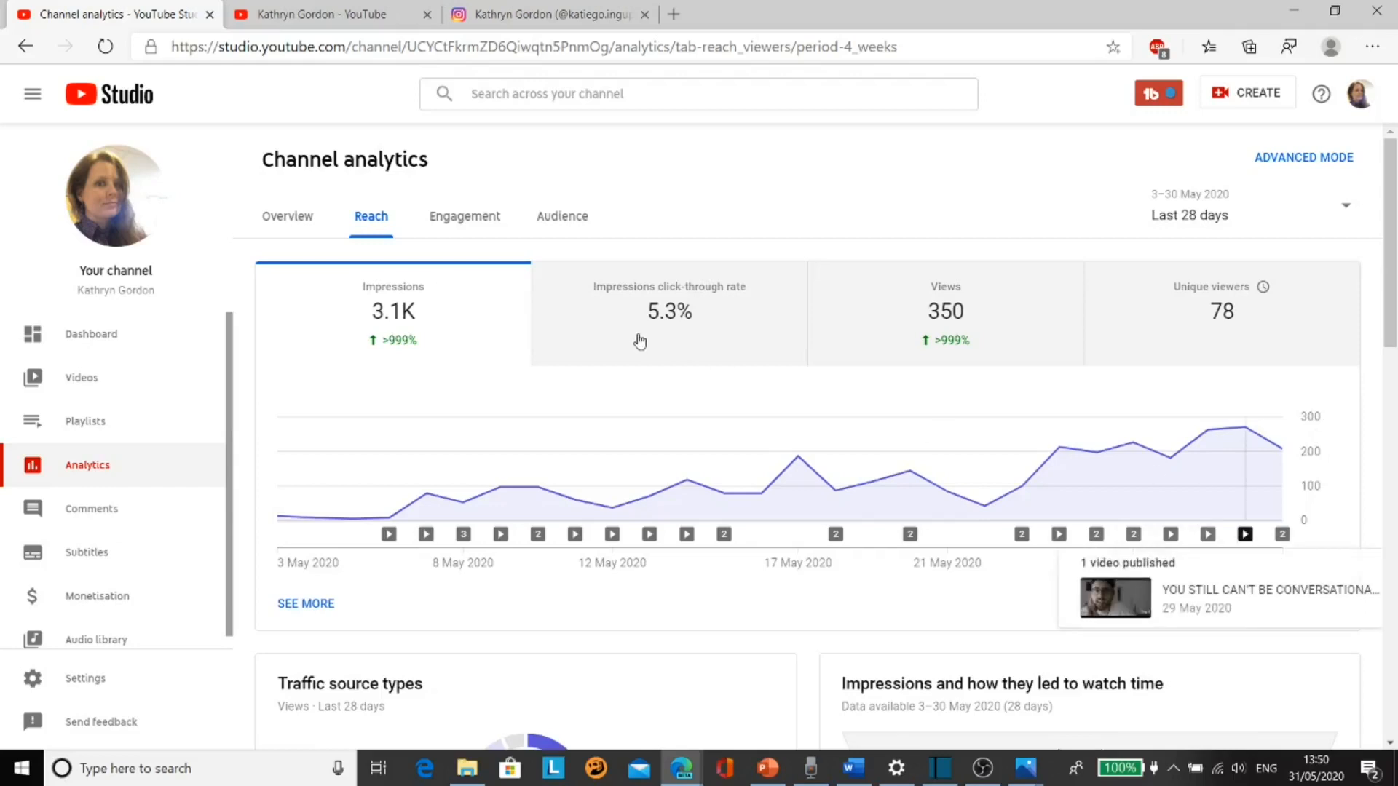
Chart daily views, then daily unique viewers in the Reach report, peaking around 12
left_click(945, 313)
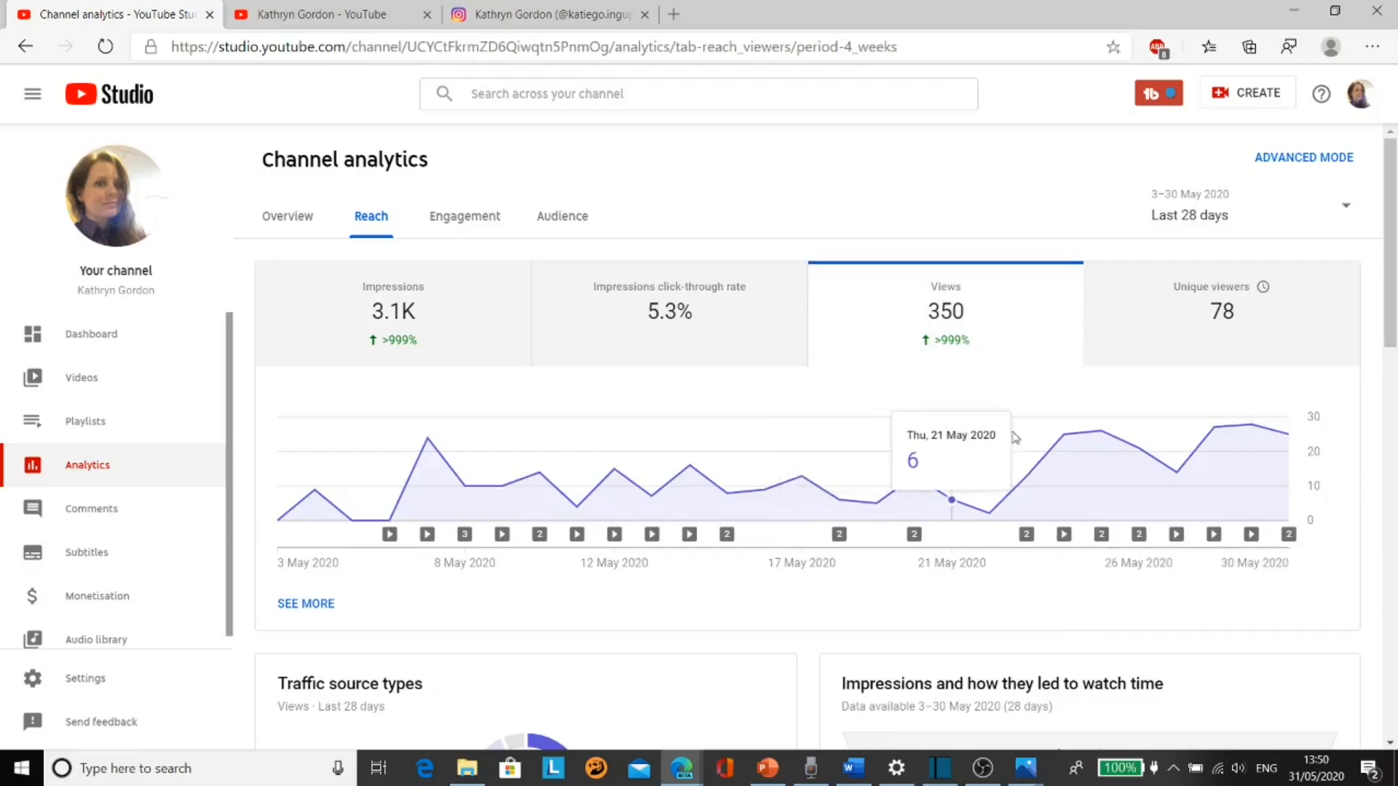
mouse_move(1138, 474)
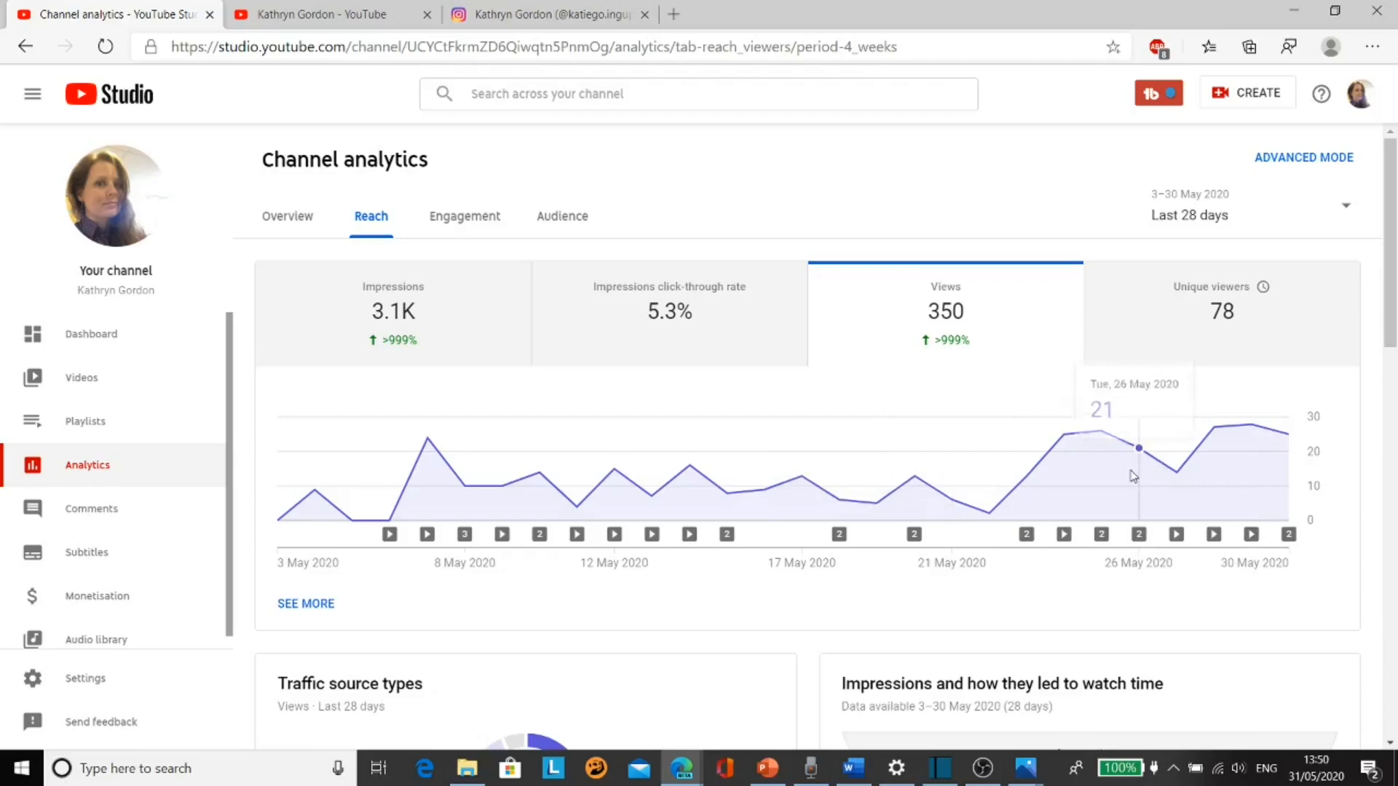
mouse_move(539, 532)
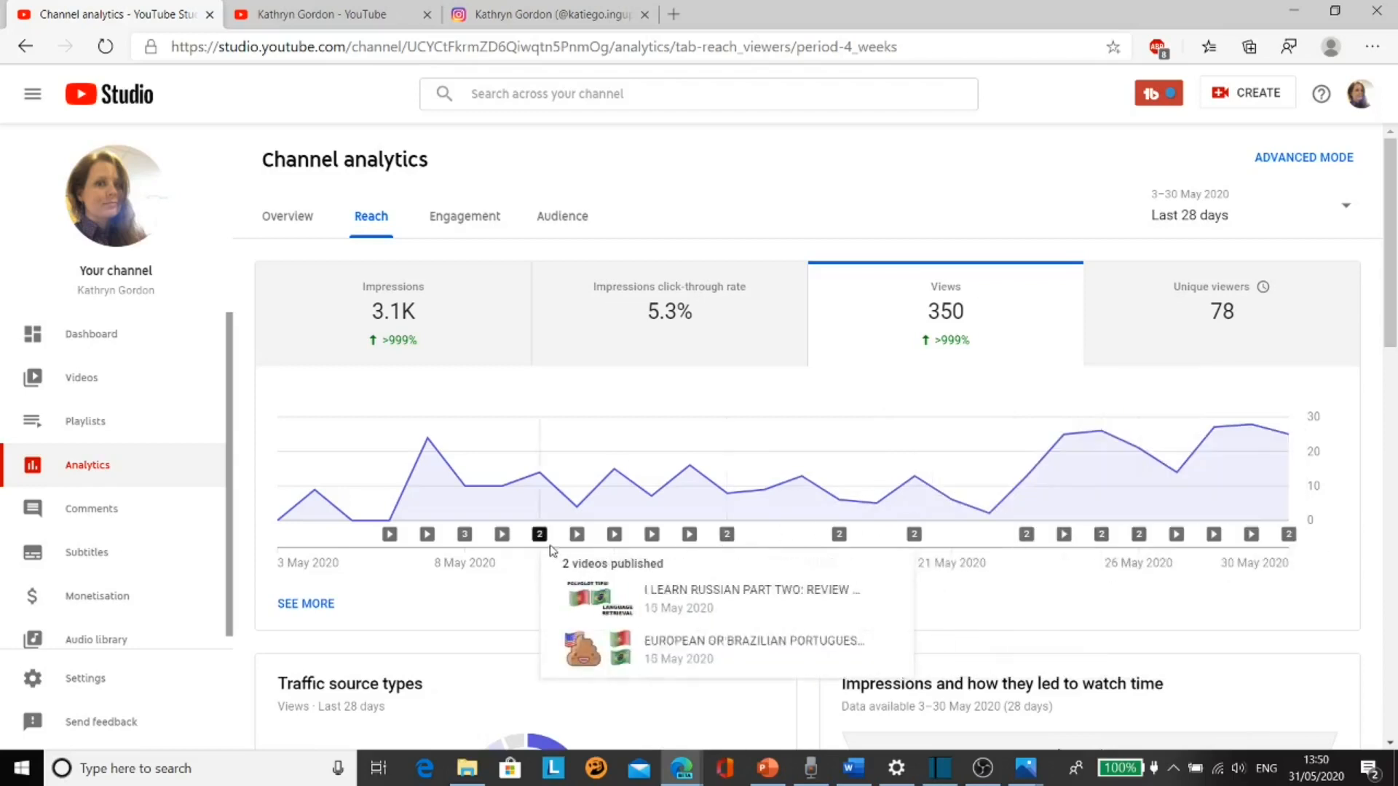
mouse_move(1101, 454)
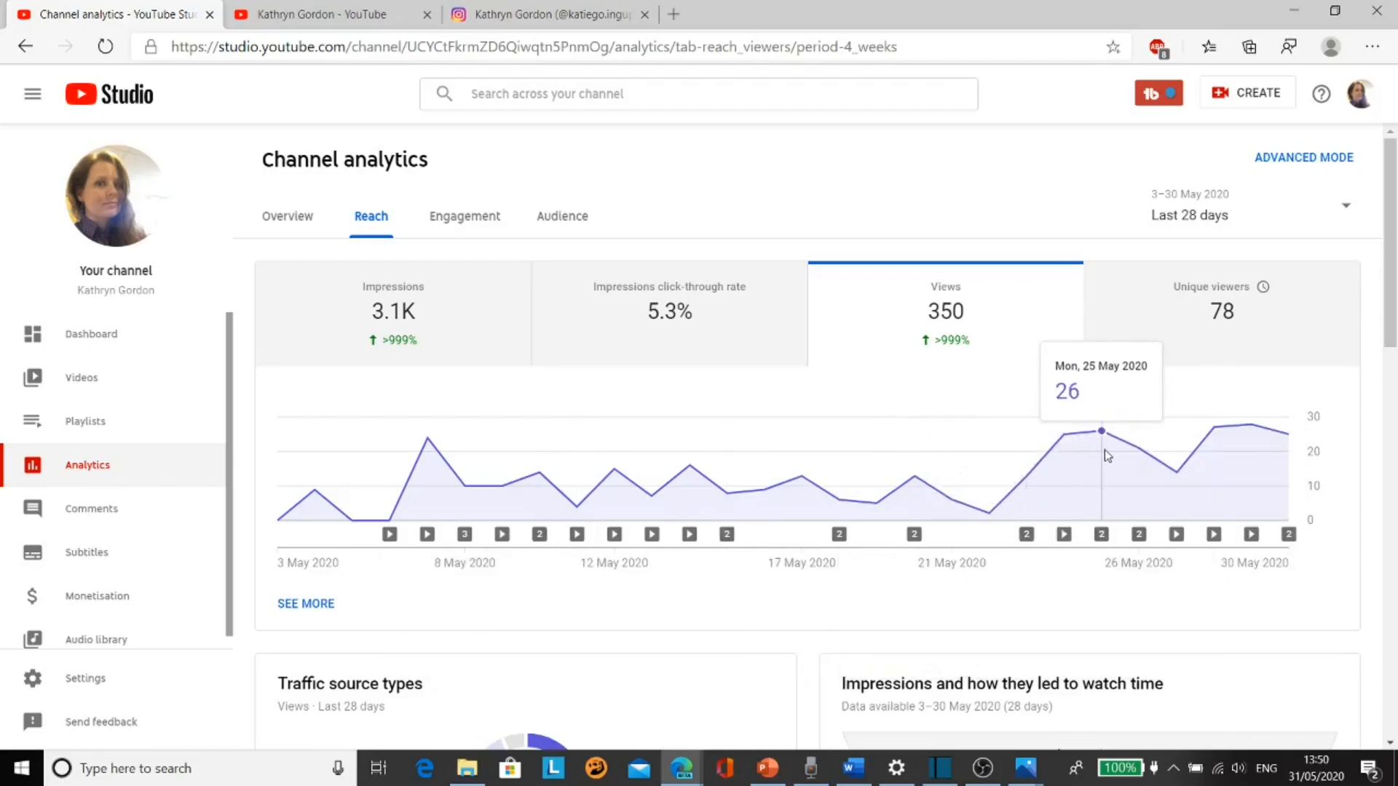
mouse_move(1251, 432)
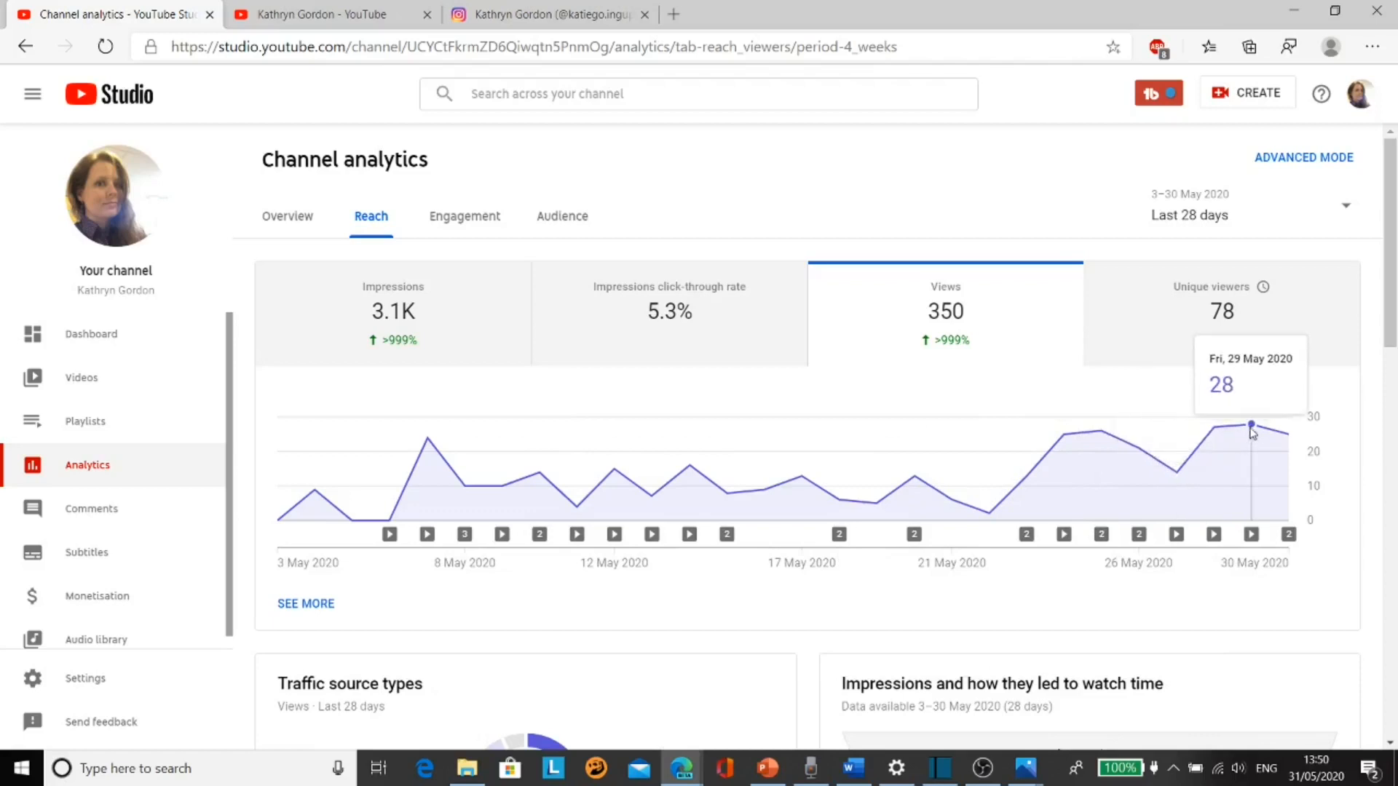
mouse_move(1273, 436)
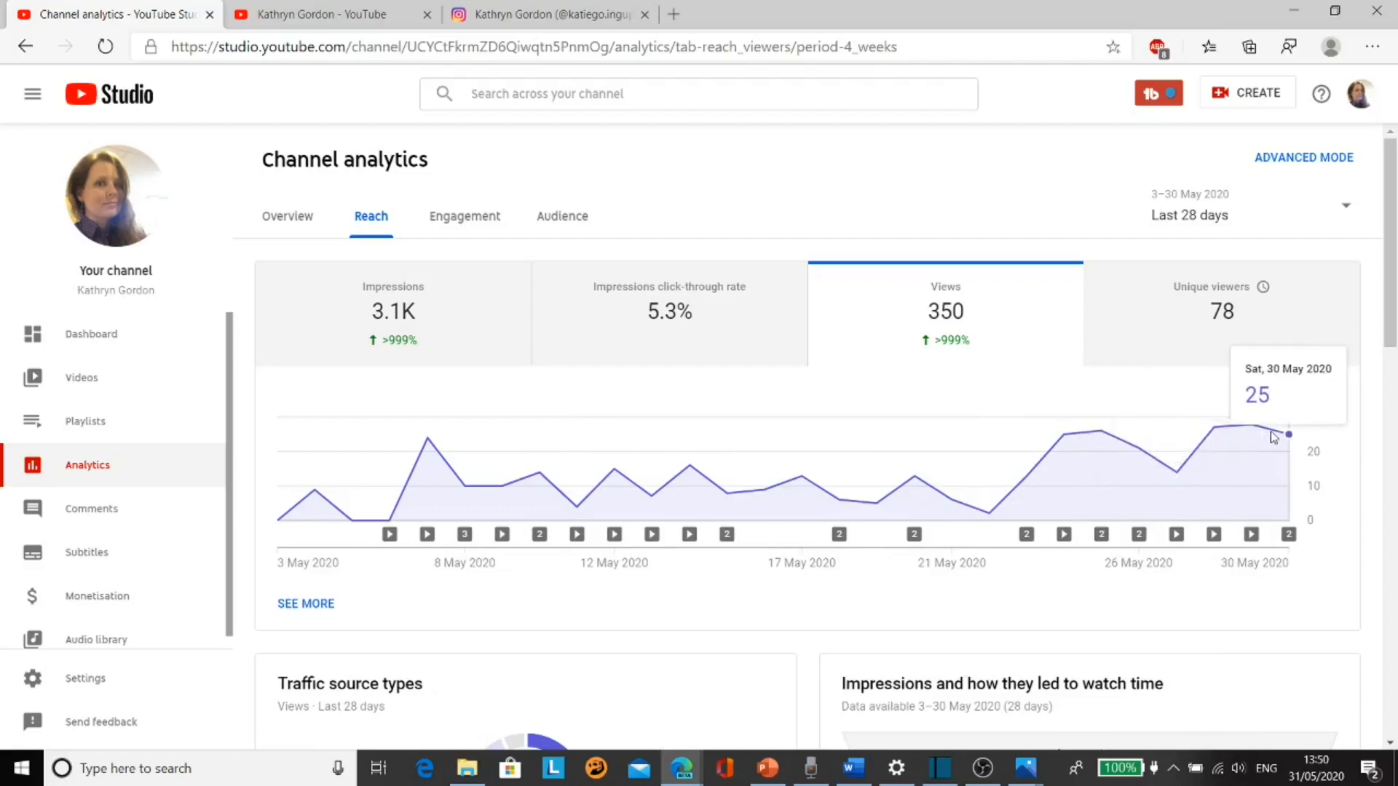
left_click(1222, 313)
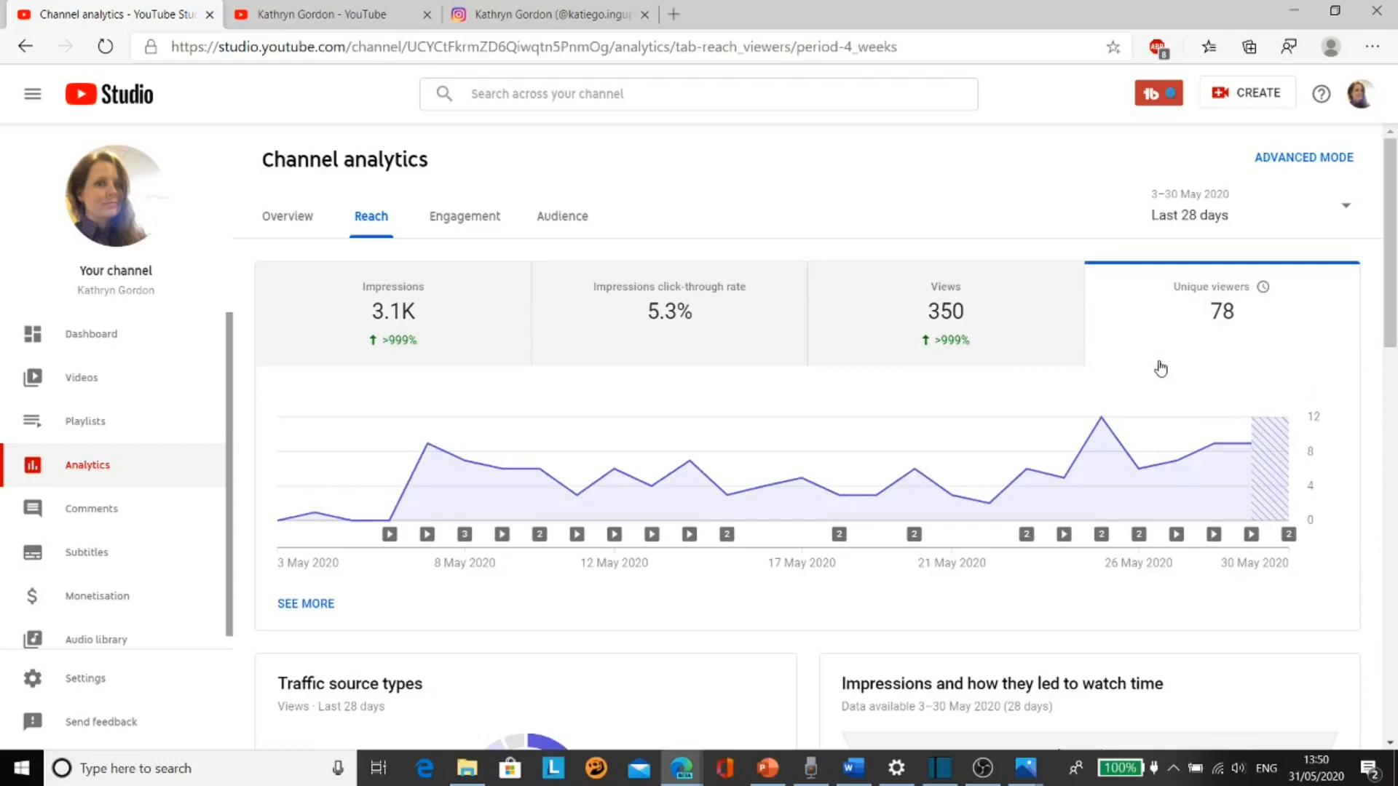
Load the Engagement report of channel analytics for the last 28 days
left_click(464, 216)
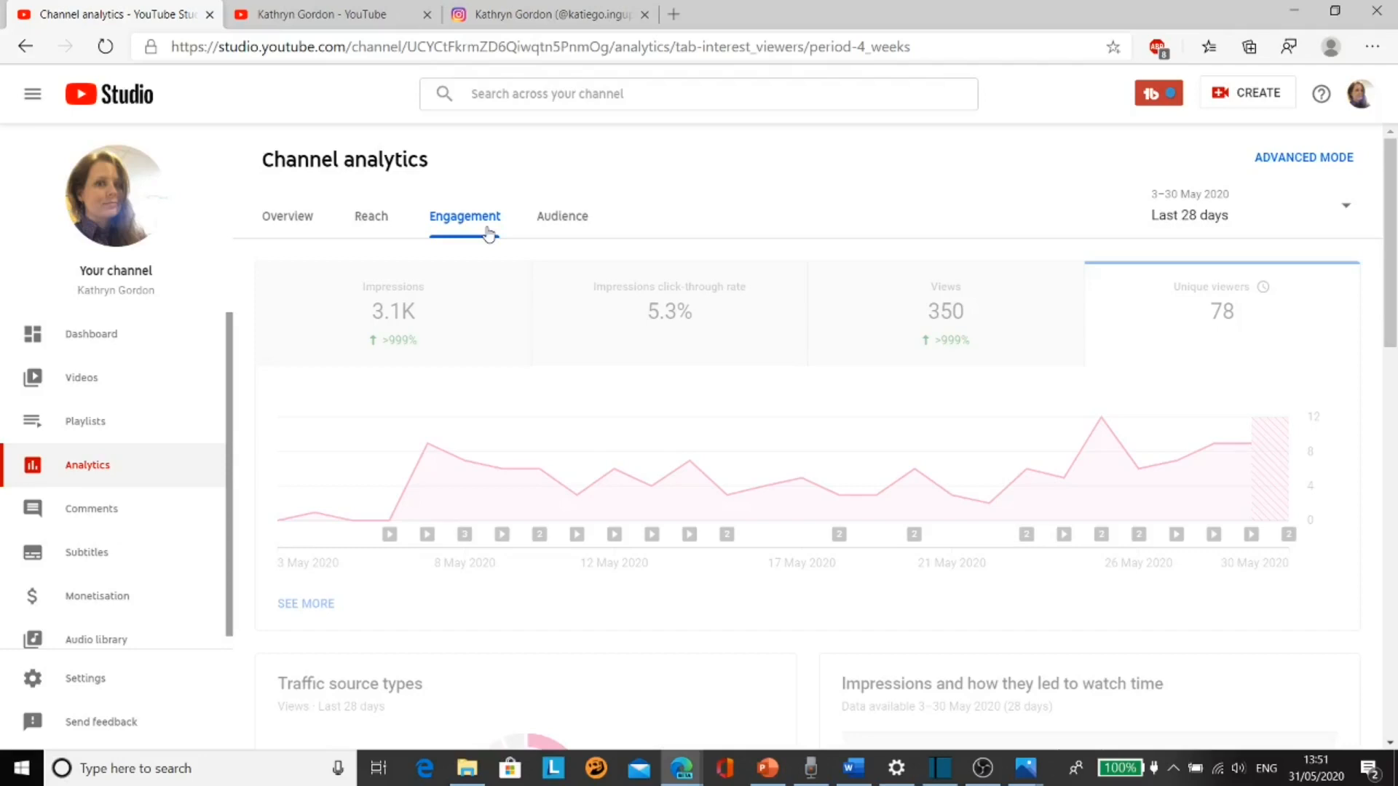
Chart daily subscribers gained in the Audience report, peaking at 3
left_click(562, 215)
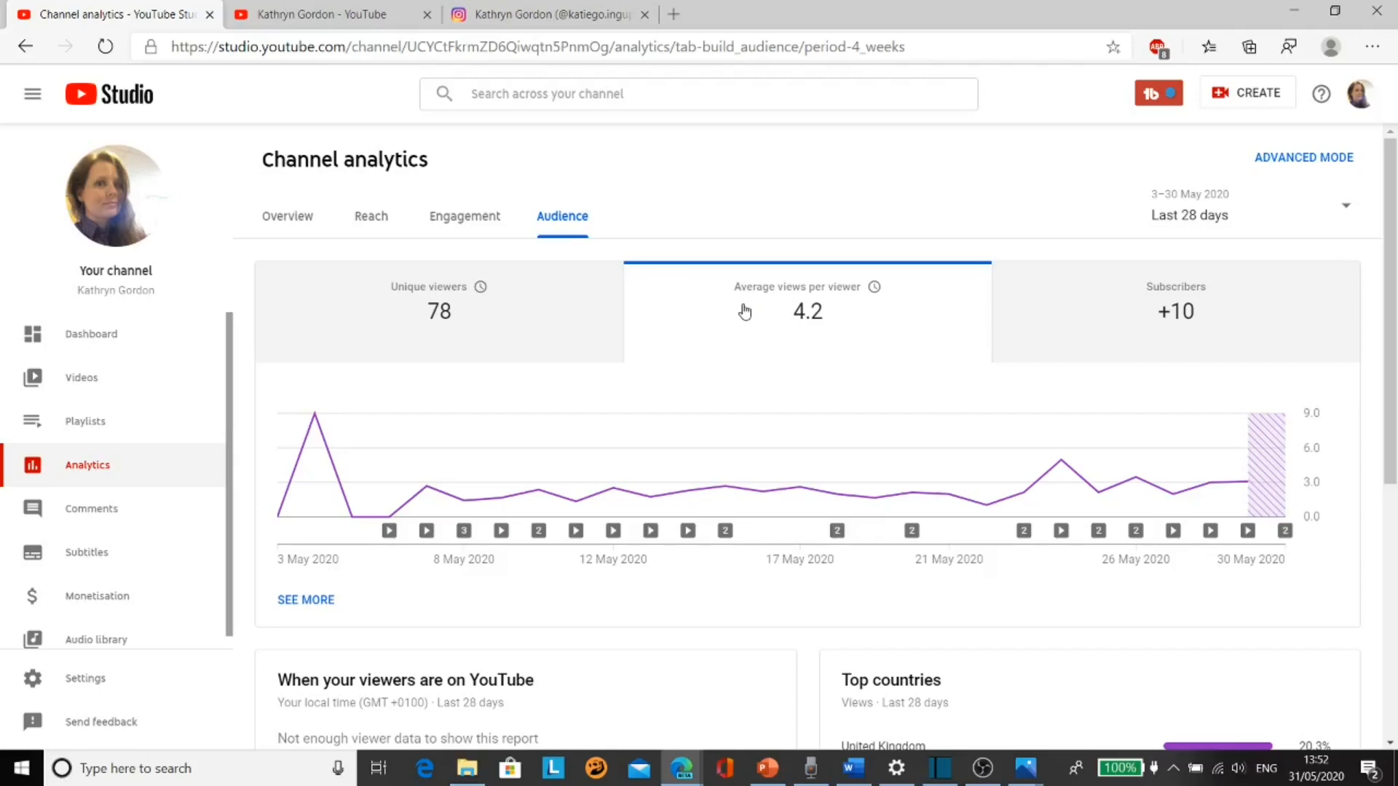
mouse_move(1097, 493)
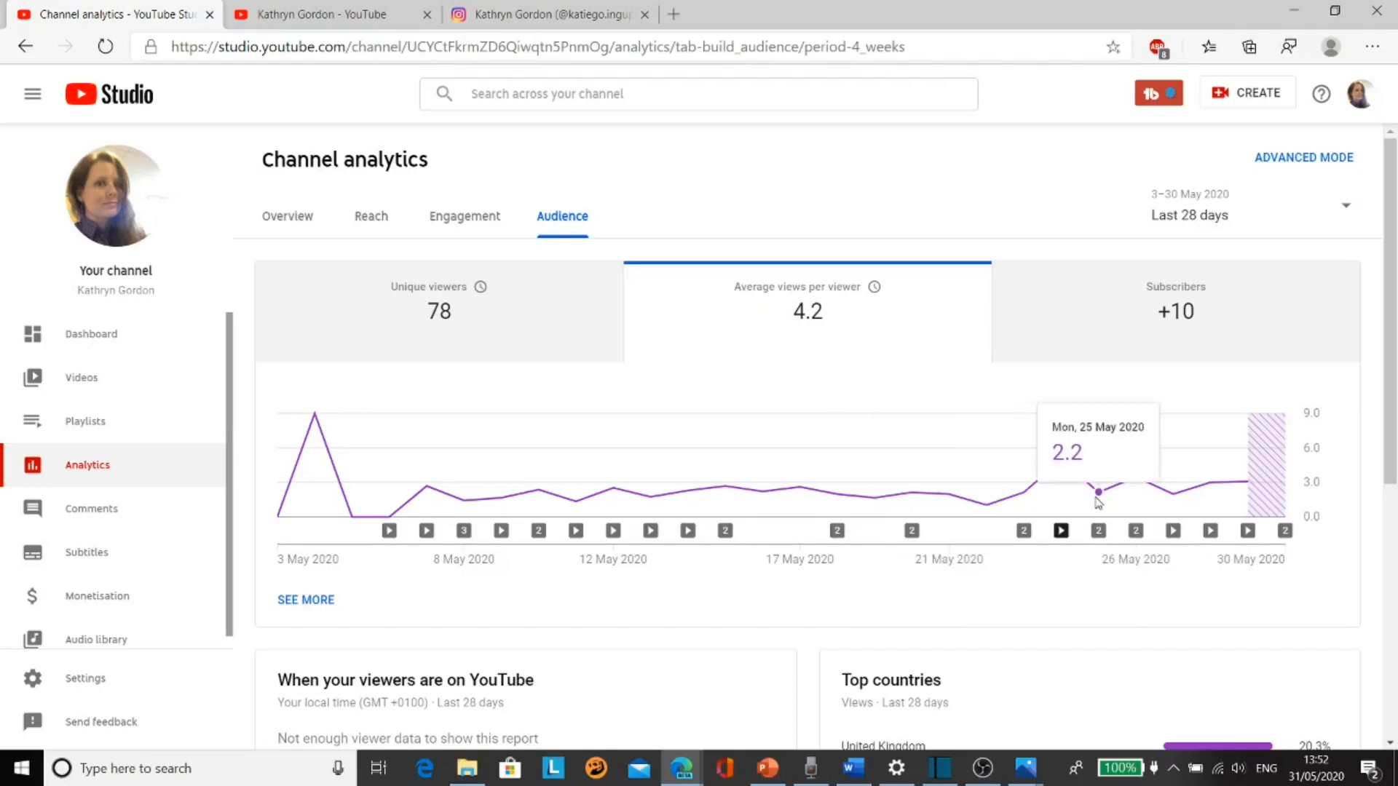
mouse_move(949, 493)
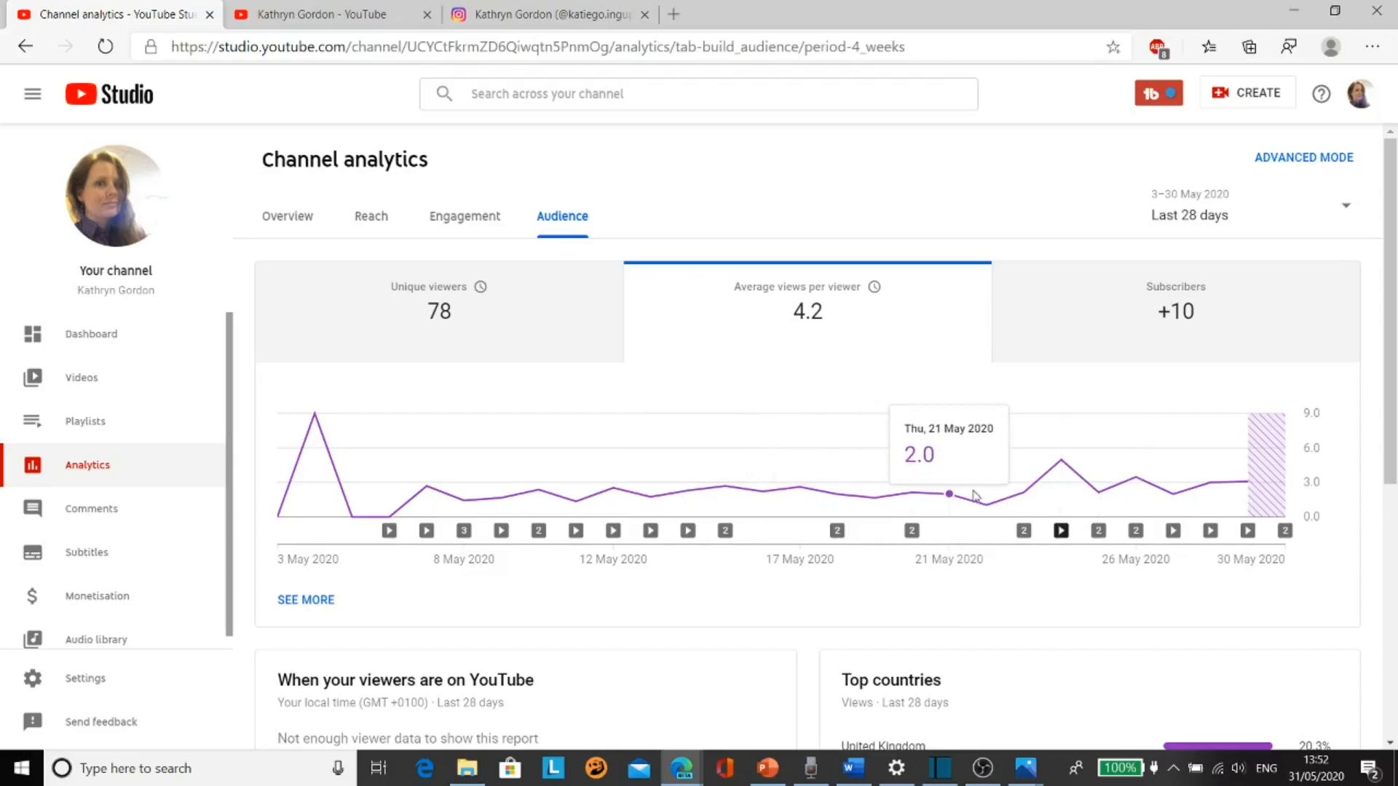
mouse_move(1143, 488)
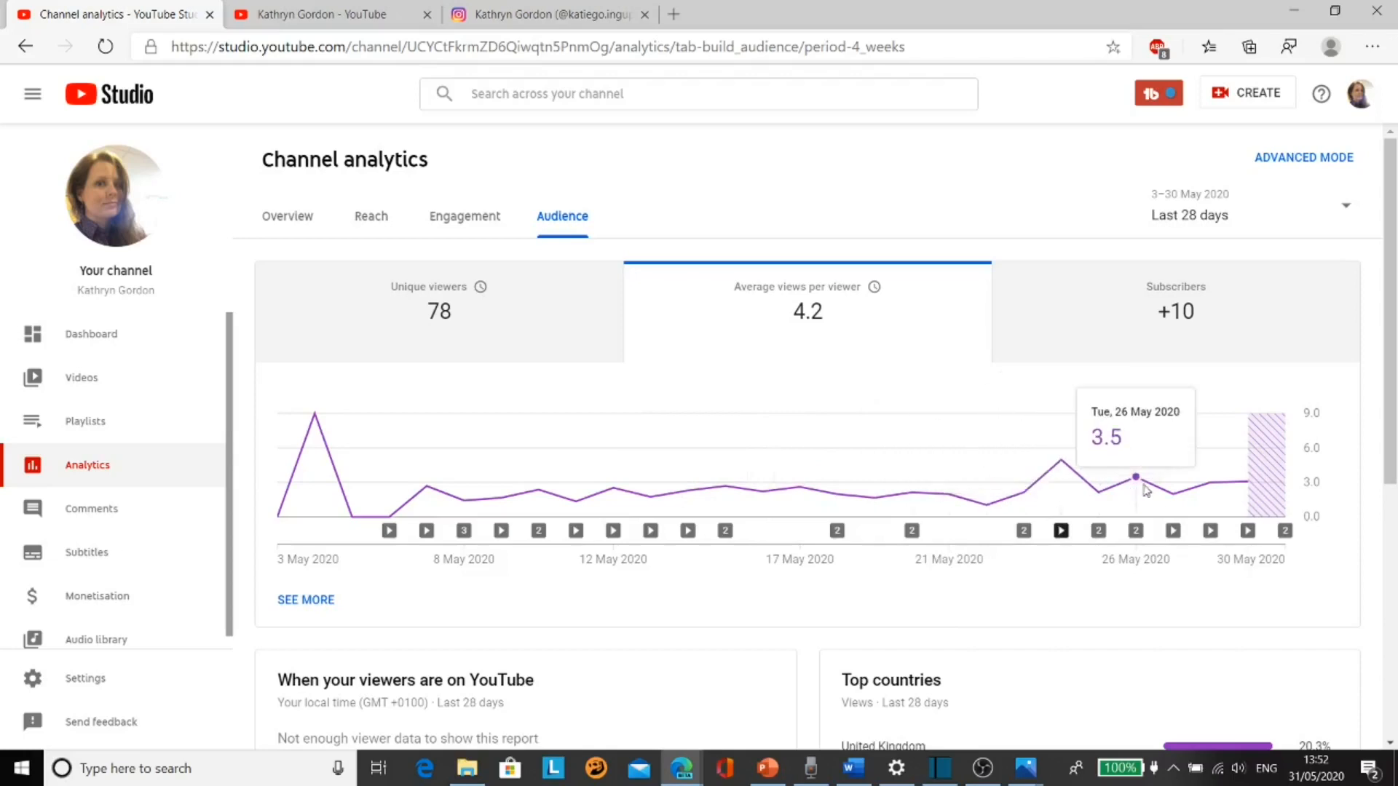
mouse_move(1246, 484)
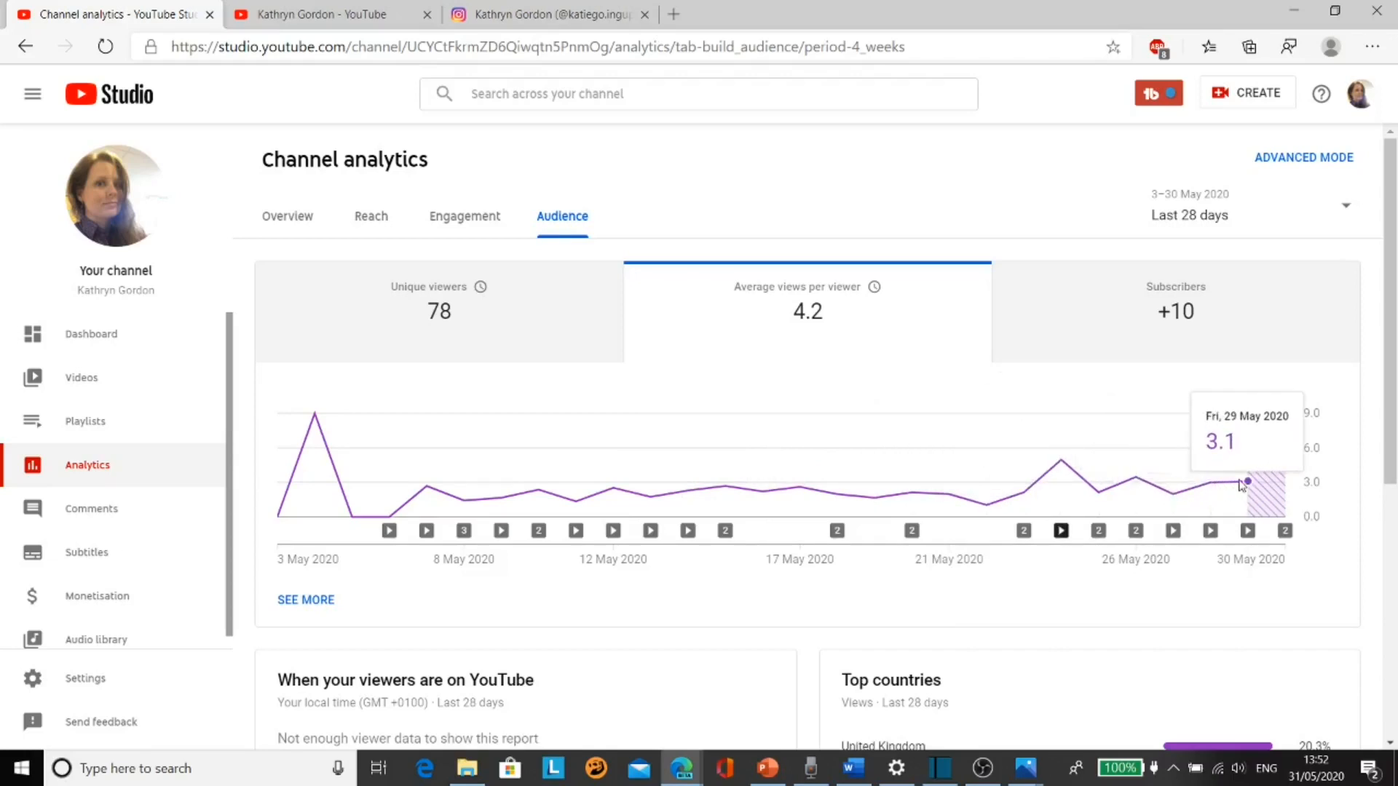
mouse_move(1284, 490)
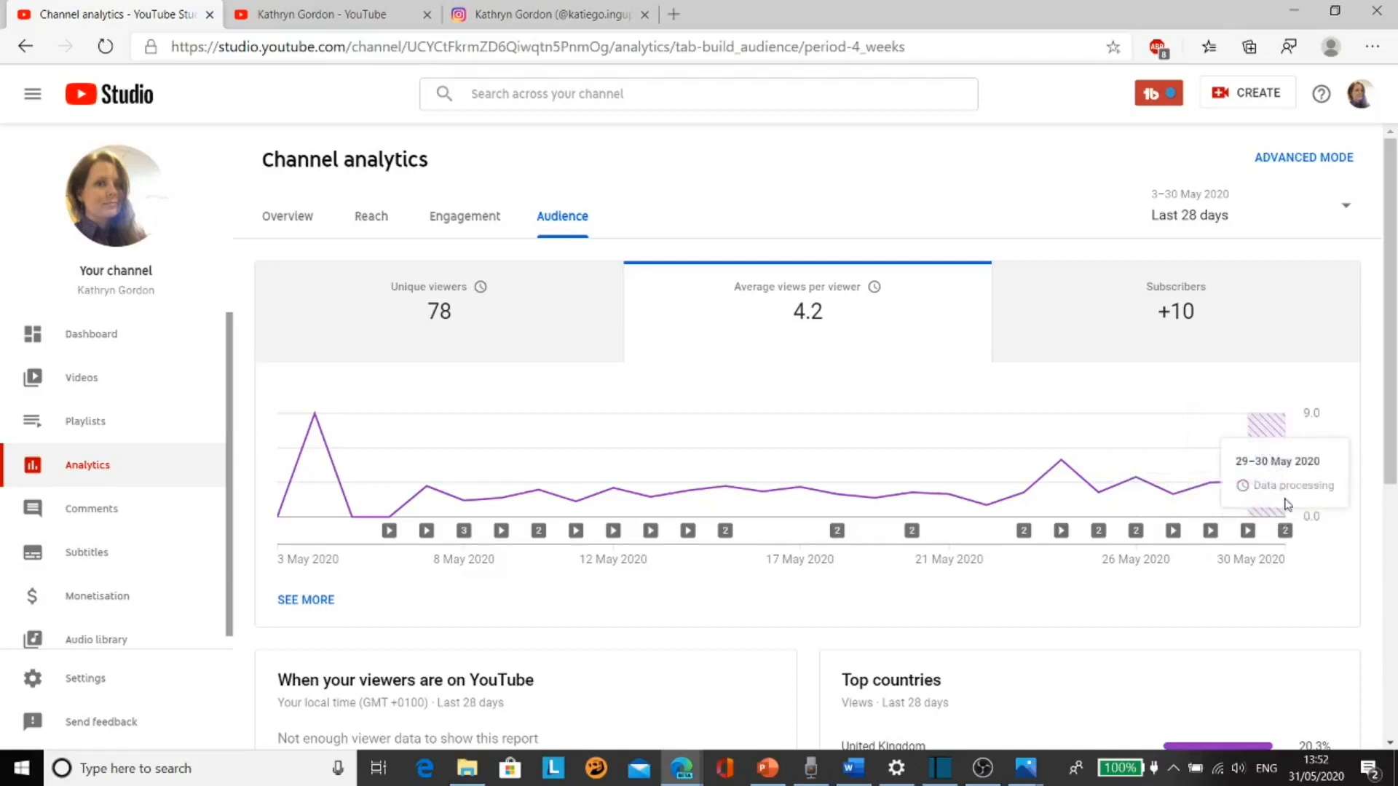
left_click(1175, 310)
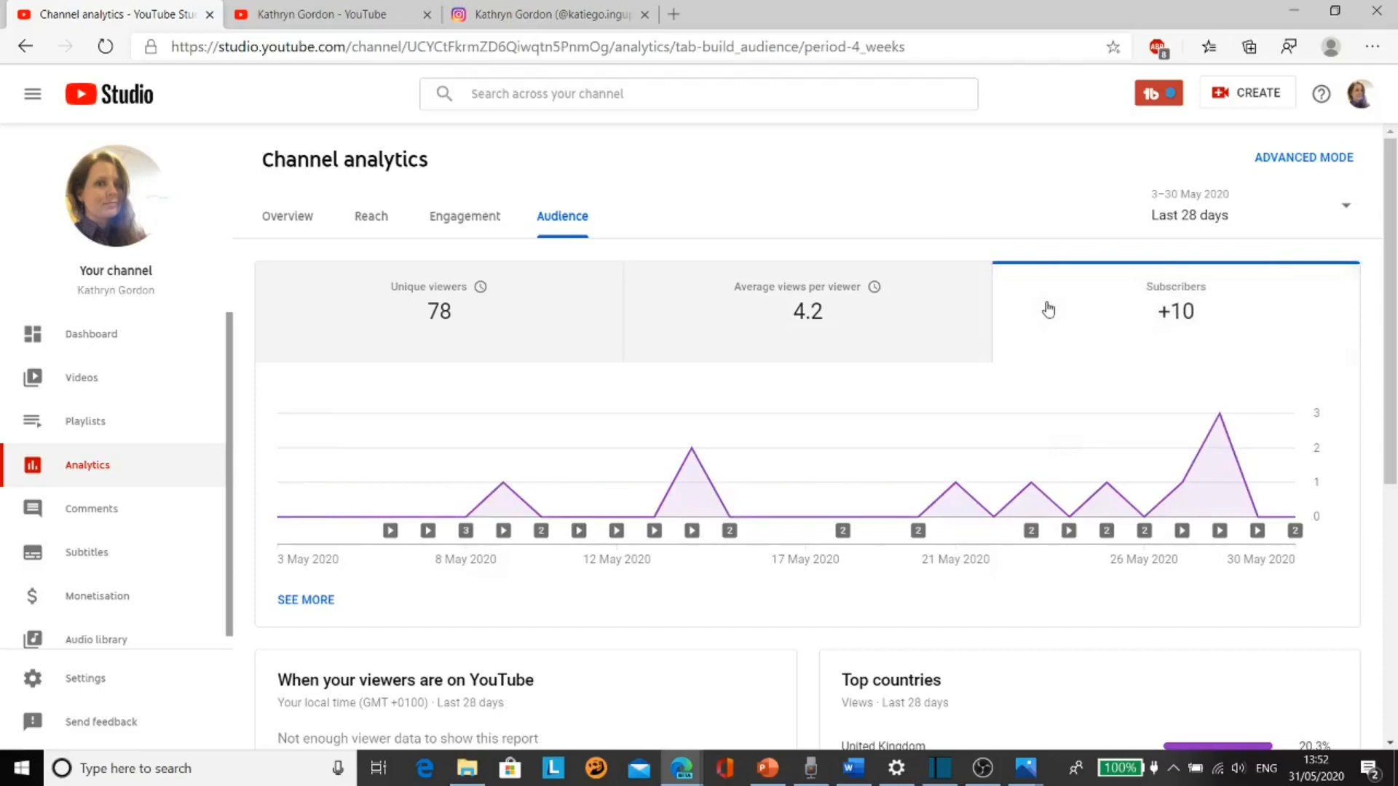
mouse_move(544, 237)
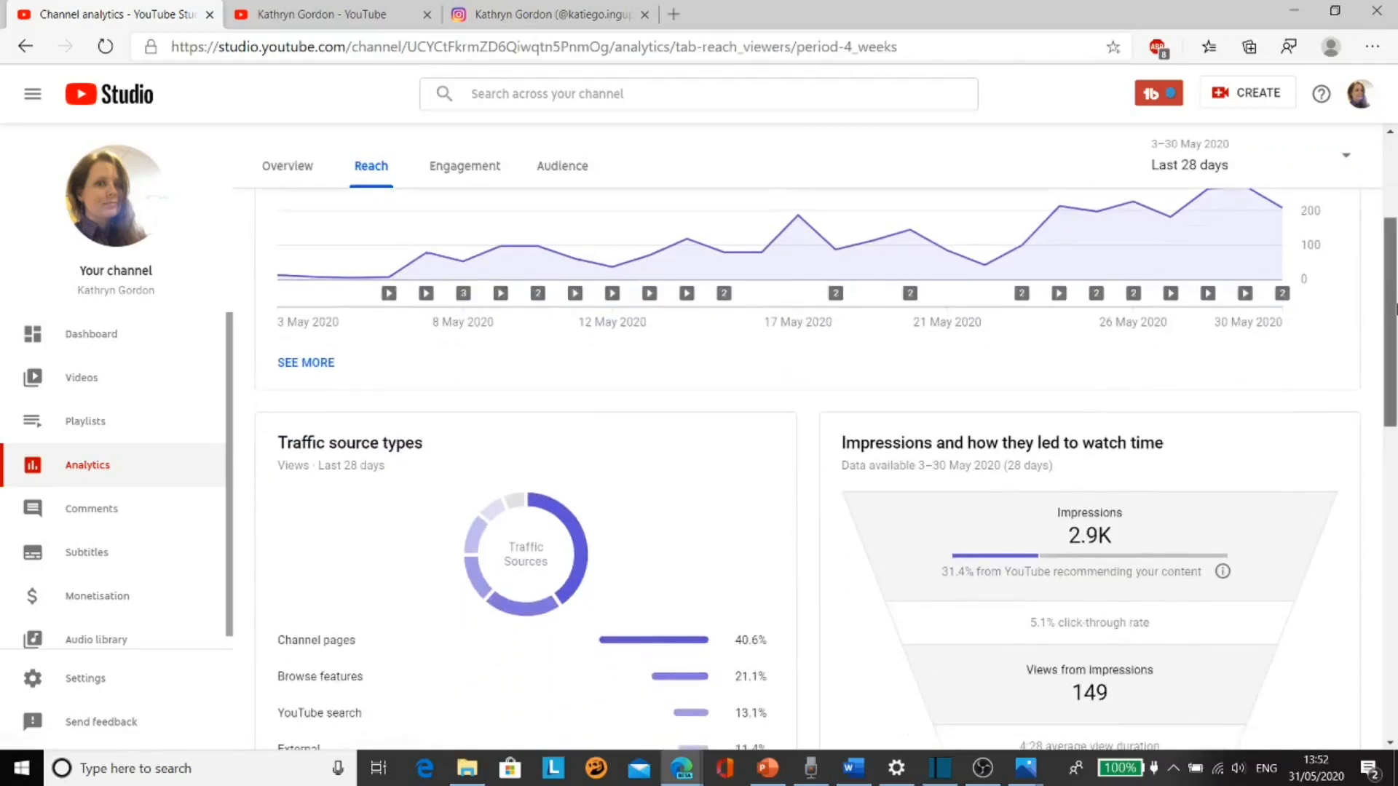
scroll("down", 3)
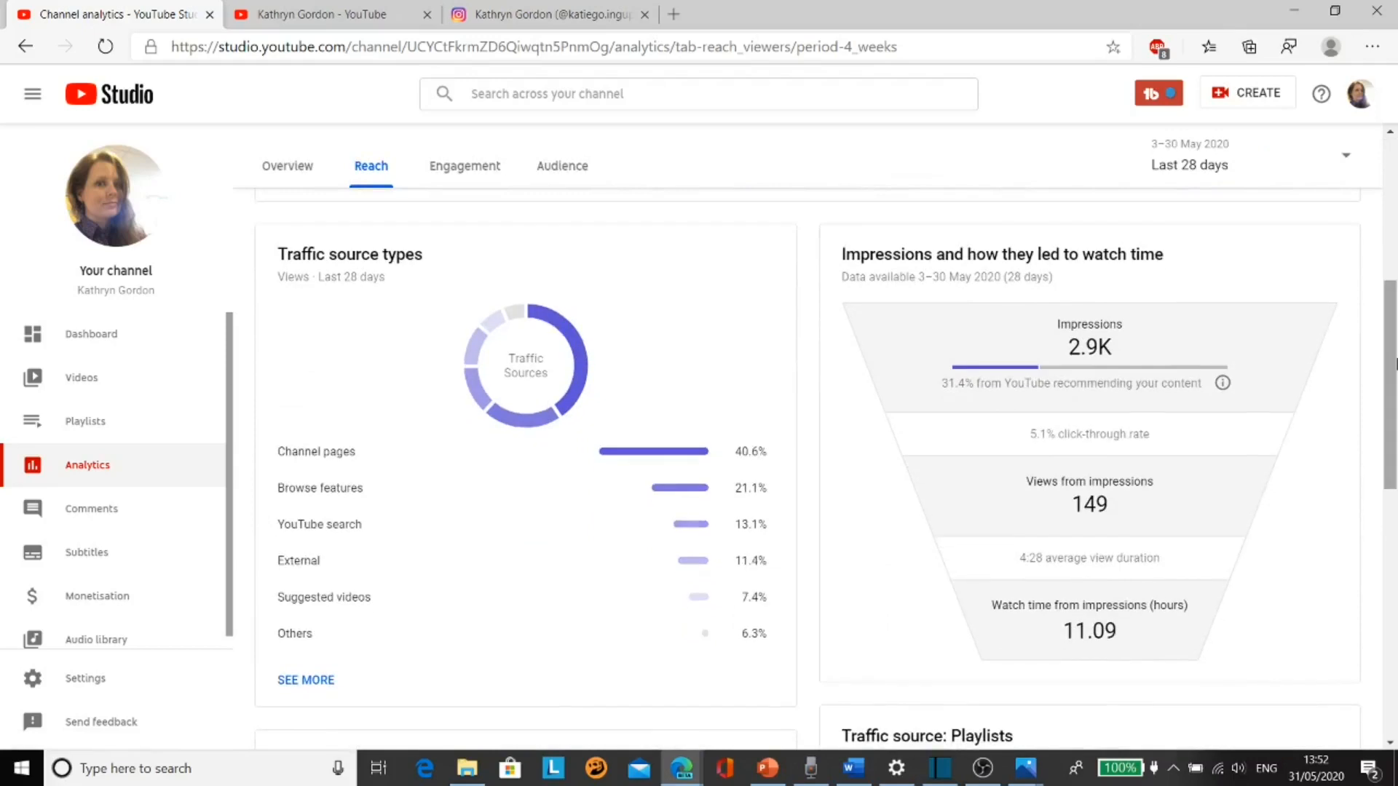
mouse_move(930, 406)
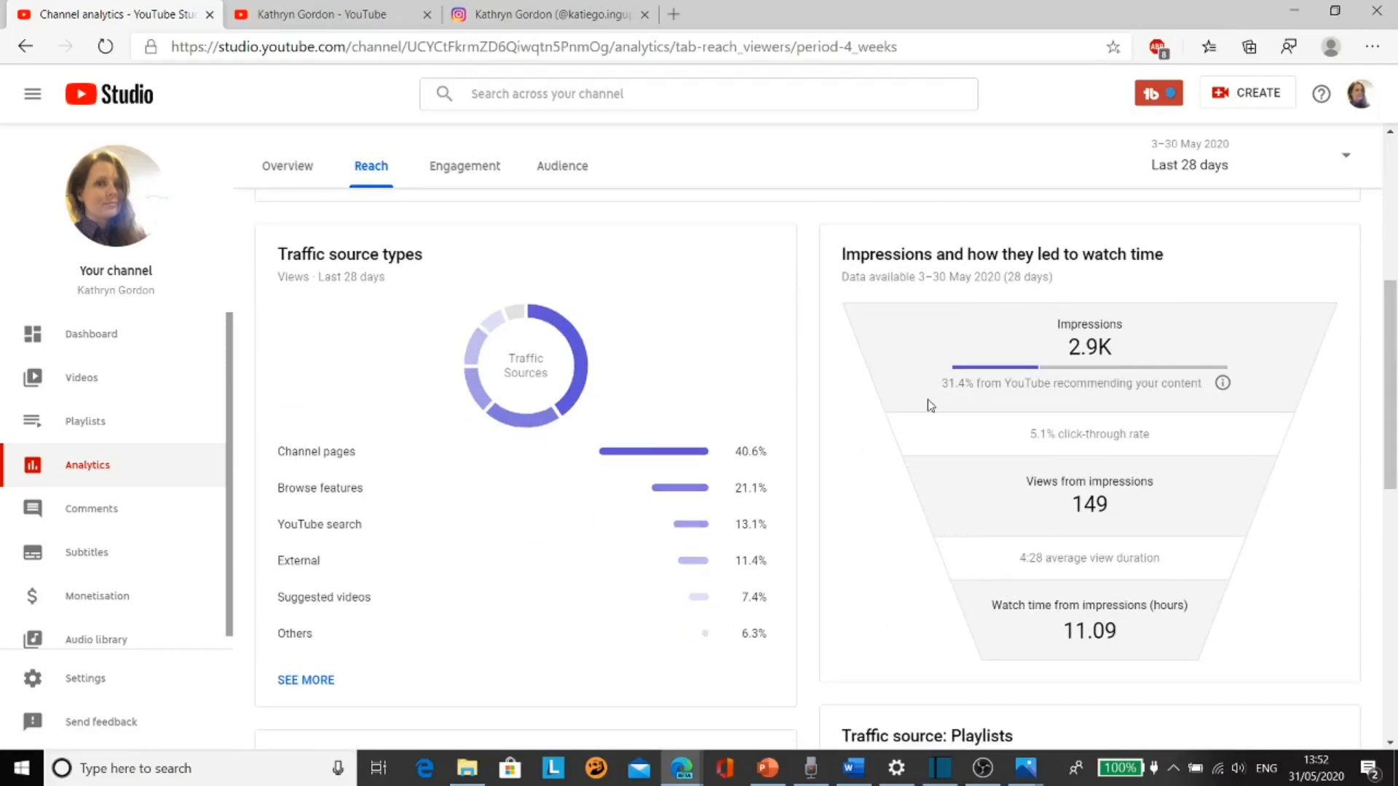
mouse_move(1021, 337)
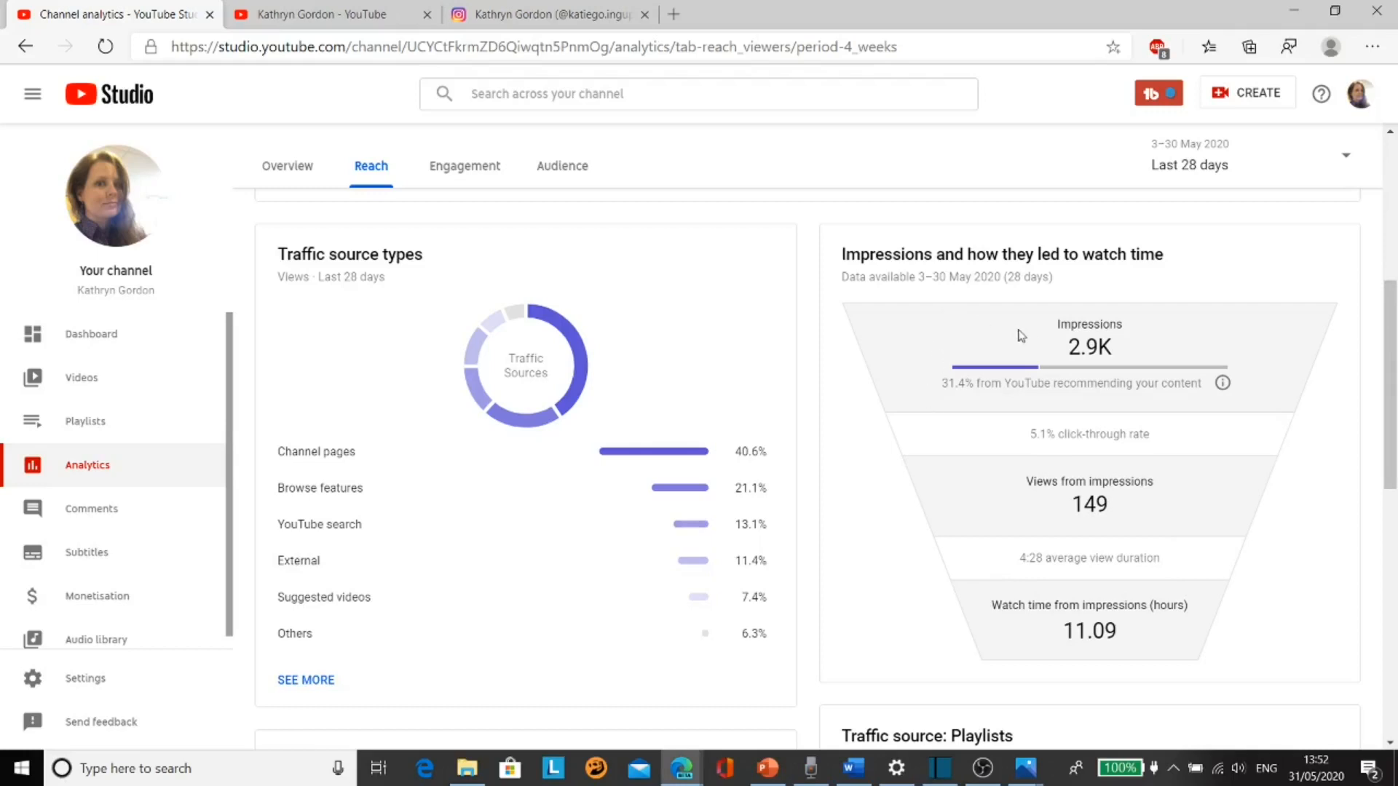
scroll("up", 3)
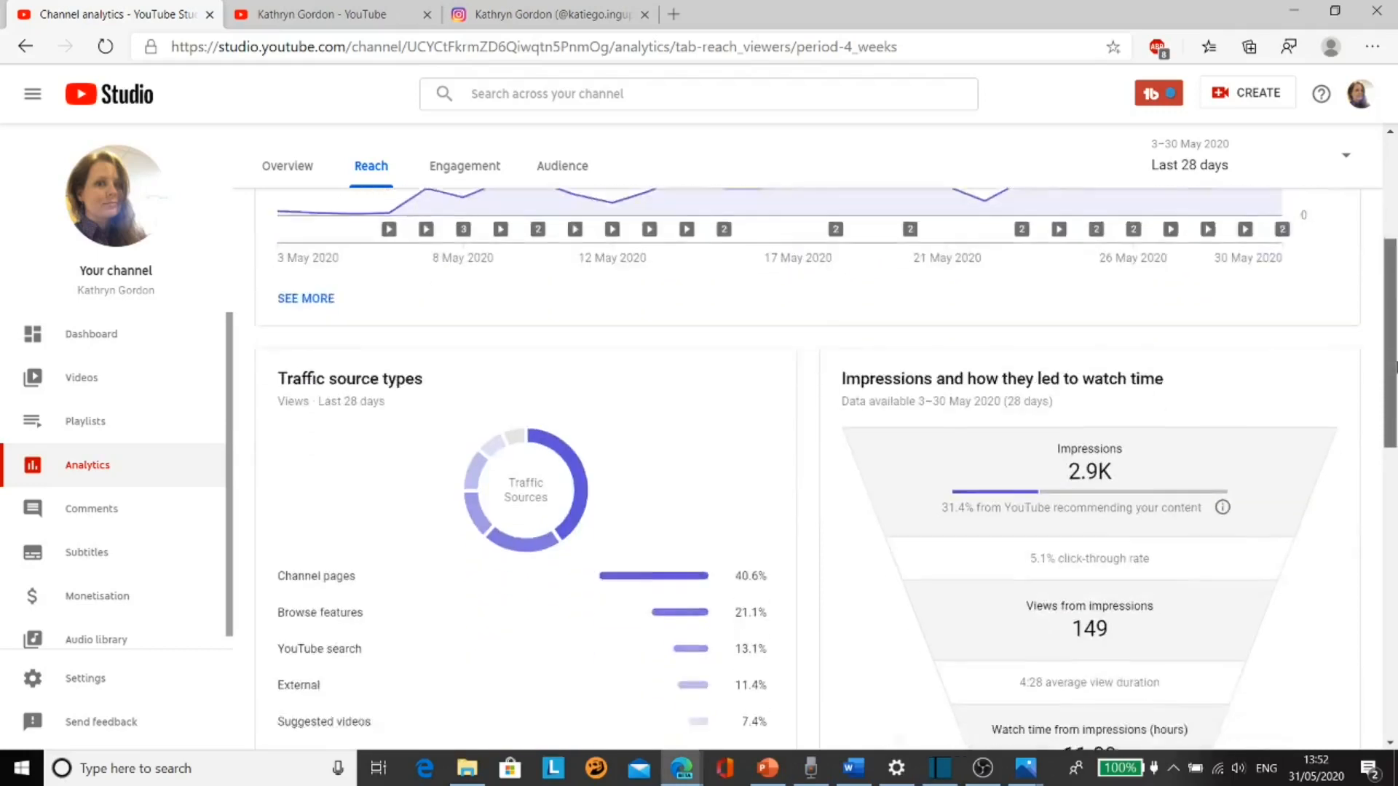
scroll("down", 3)
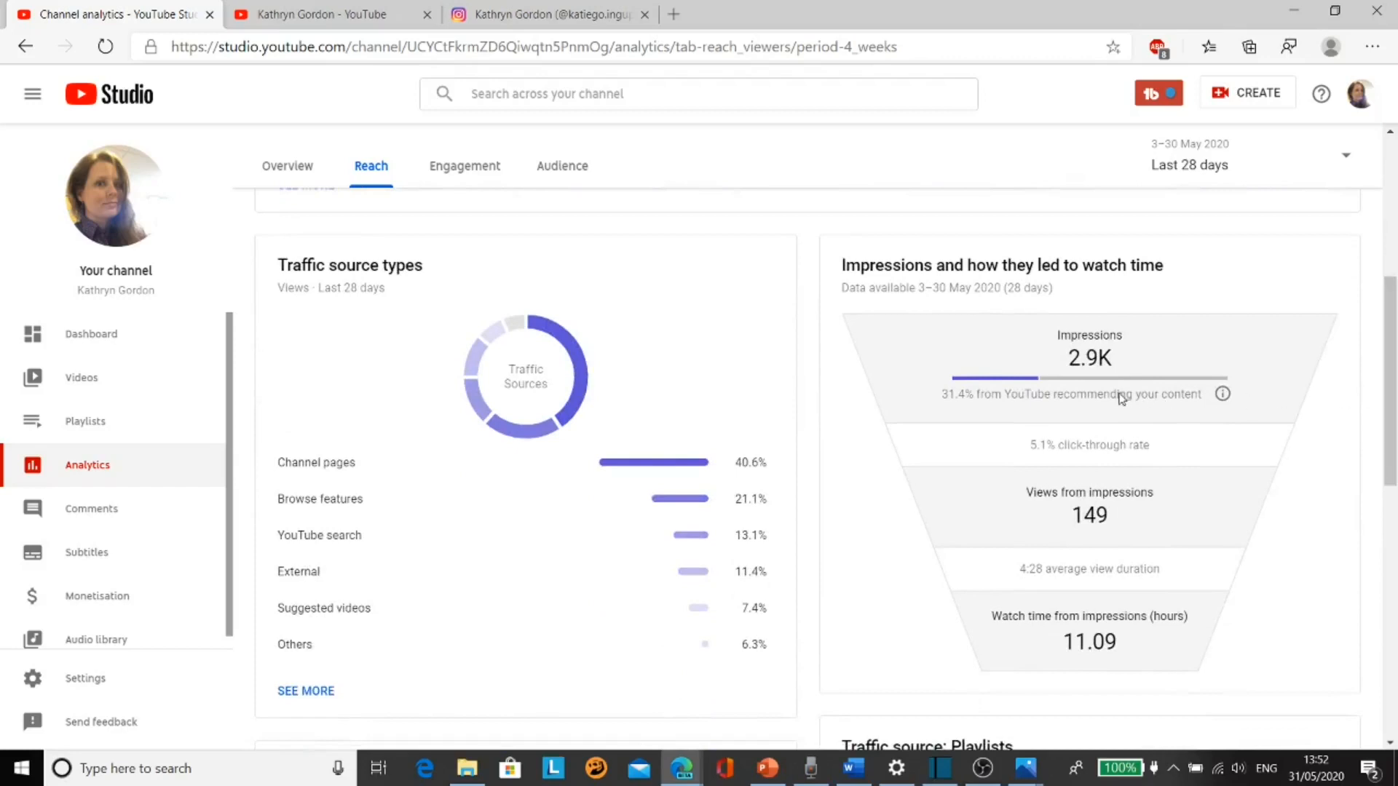
mouse_move(995, 404)
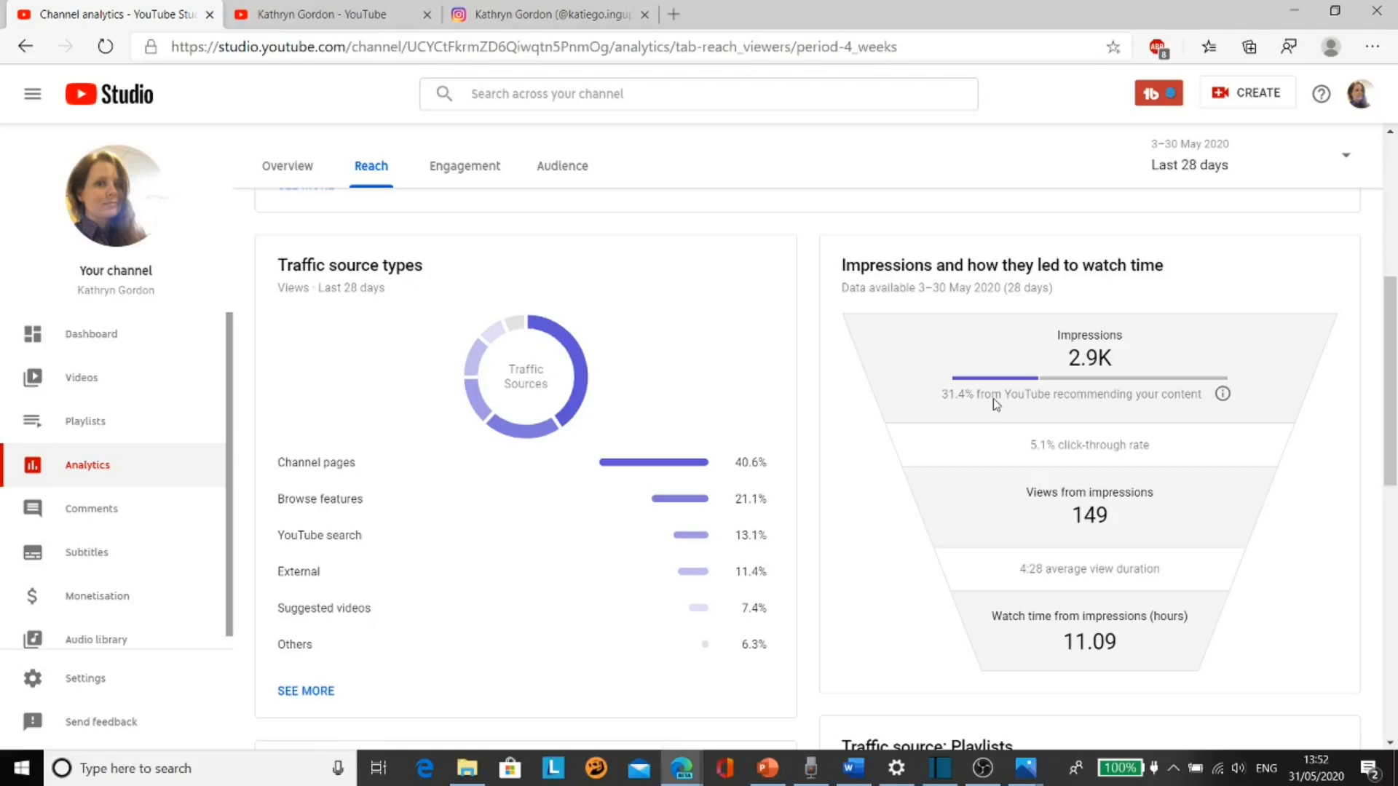
mouse_move(1208, 402)
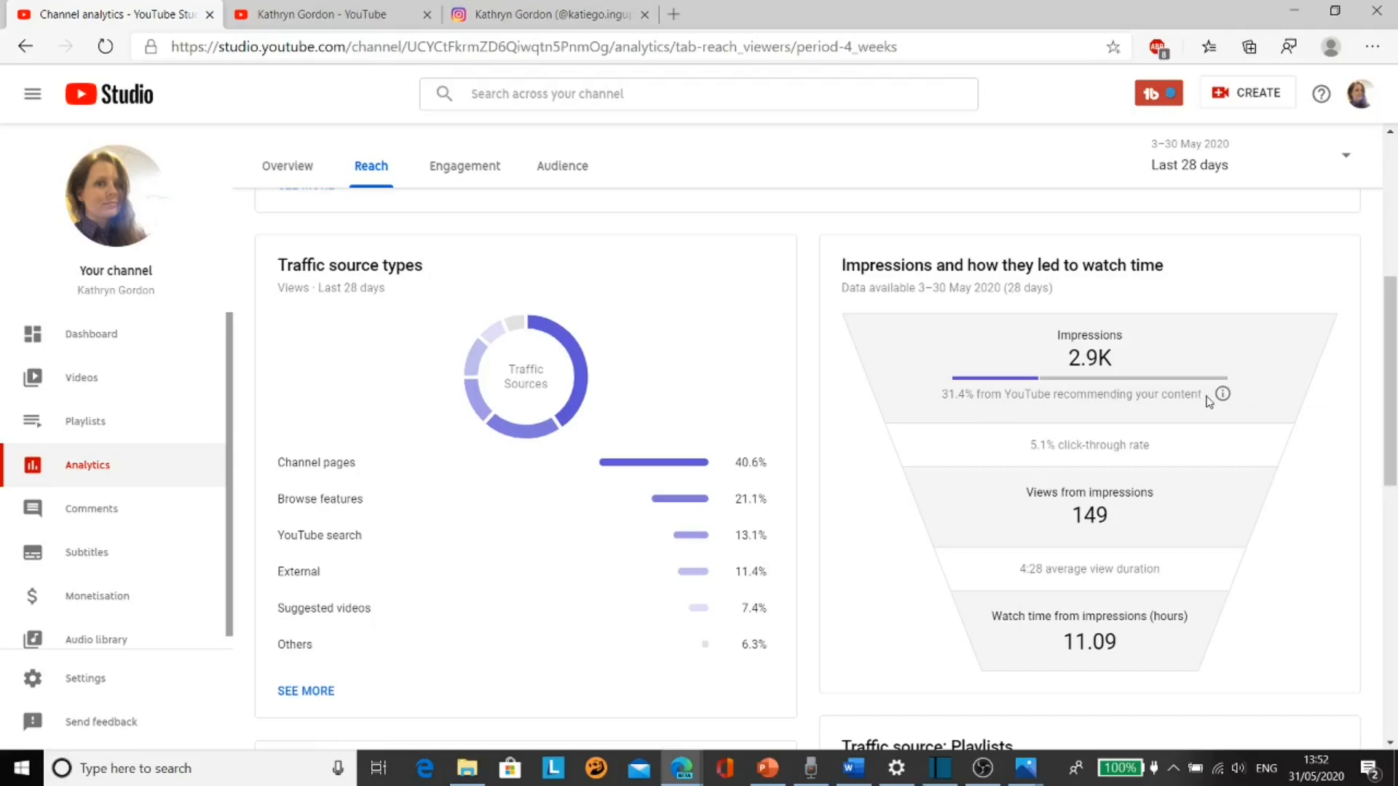
left_click(1222, 394)
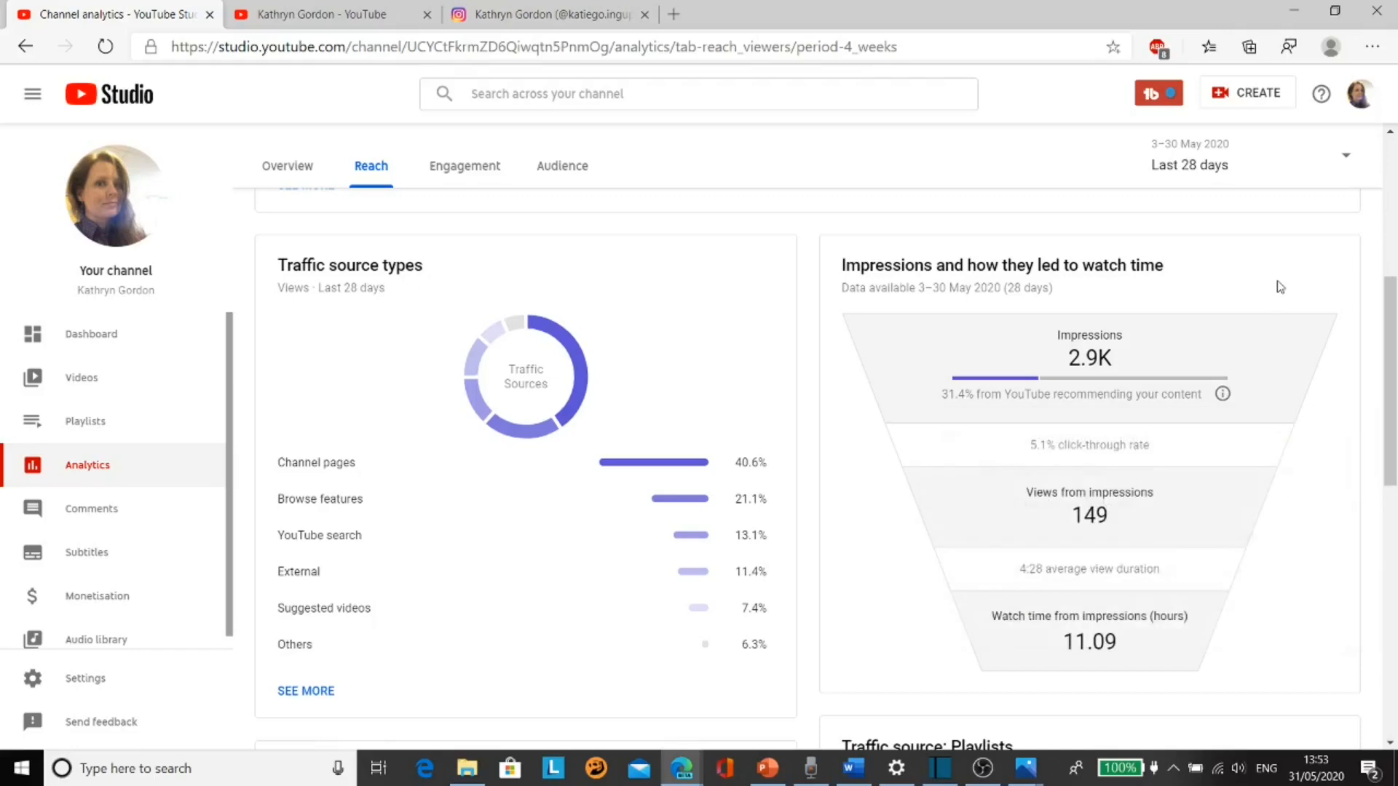
mouse_move(995, 393)
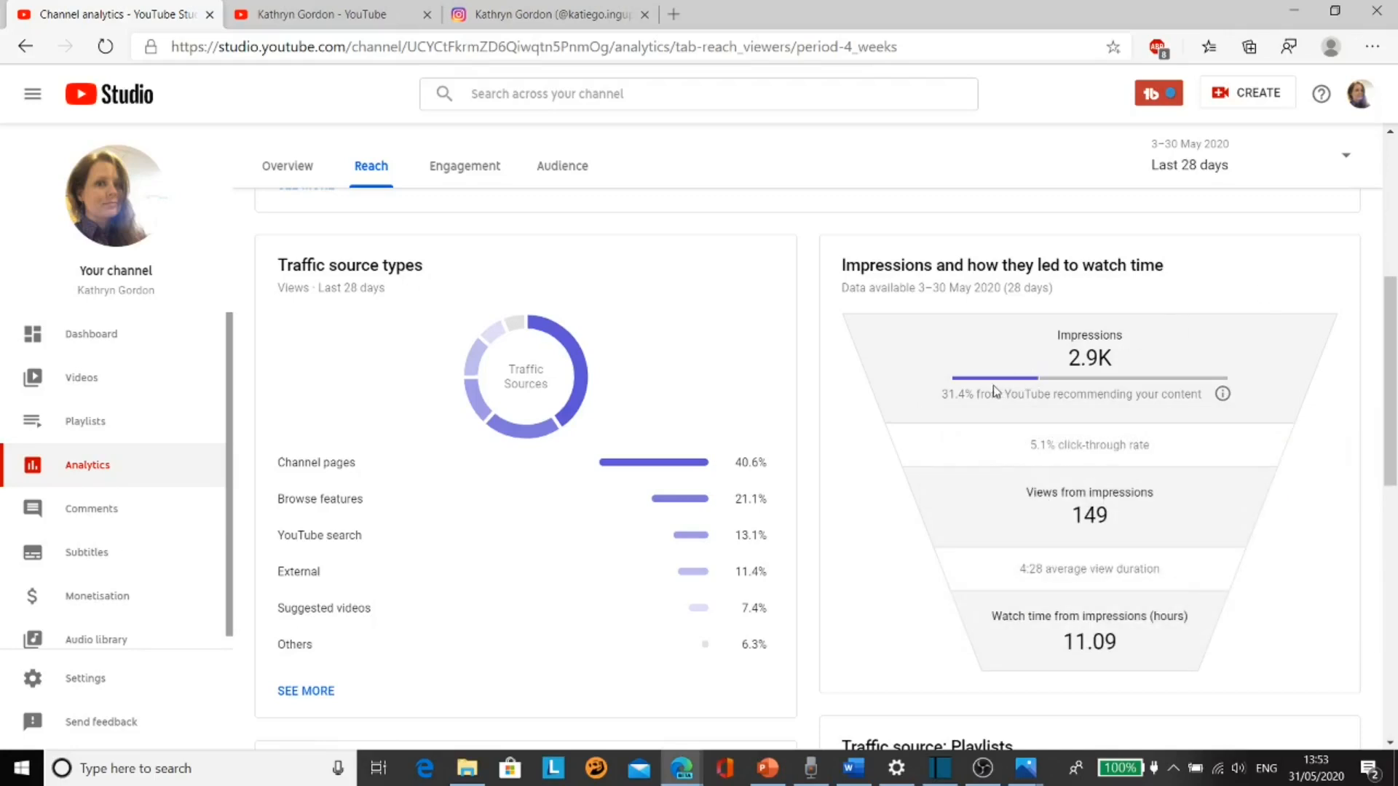
mouse_move(992, 386)
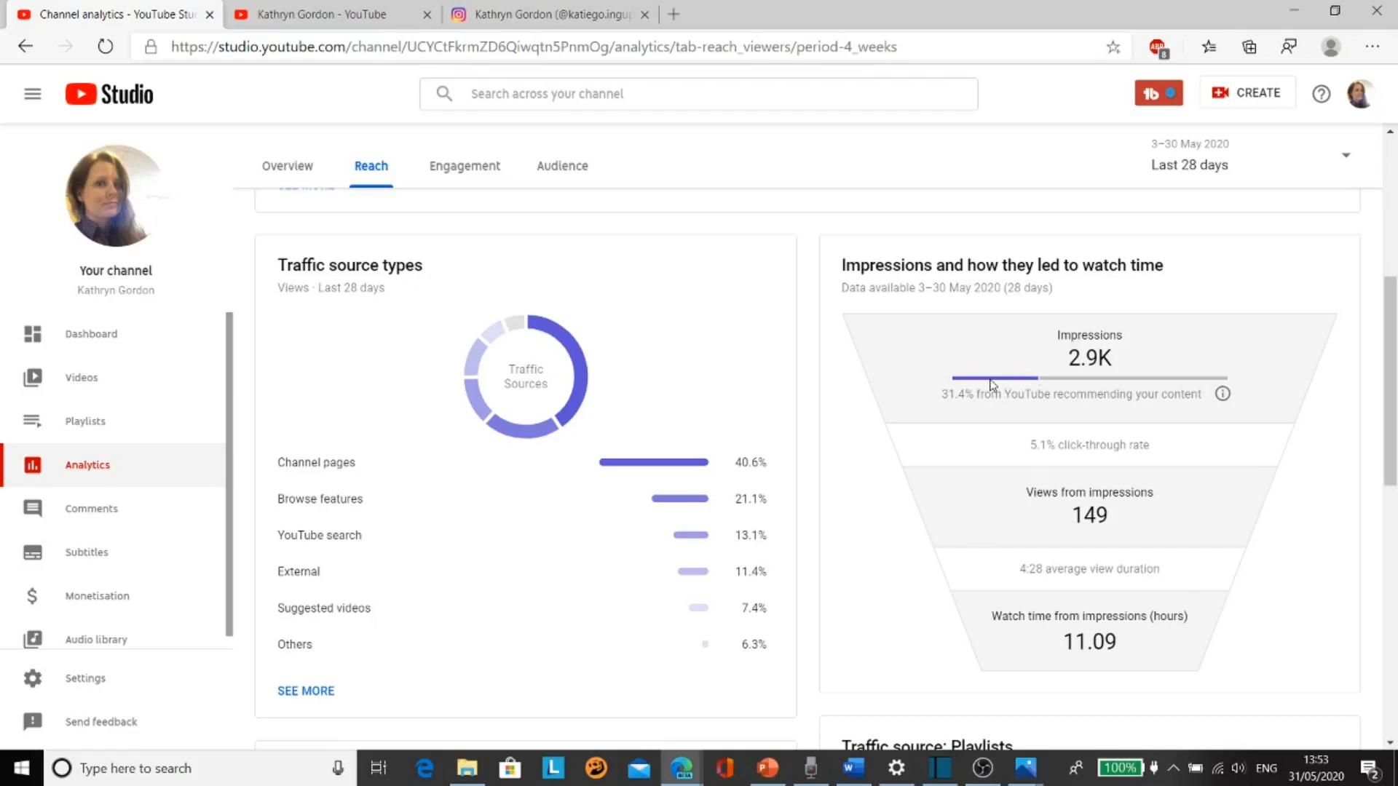
scroll("down", 3)
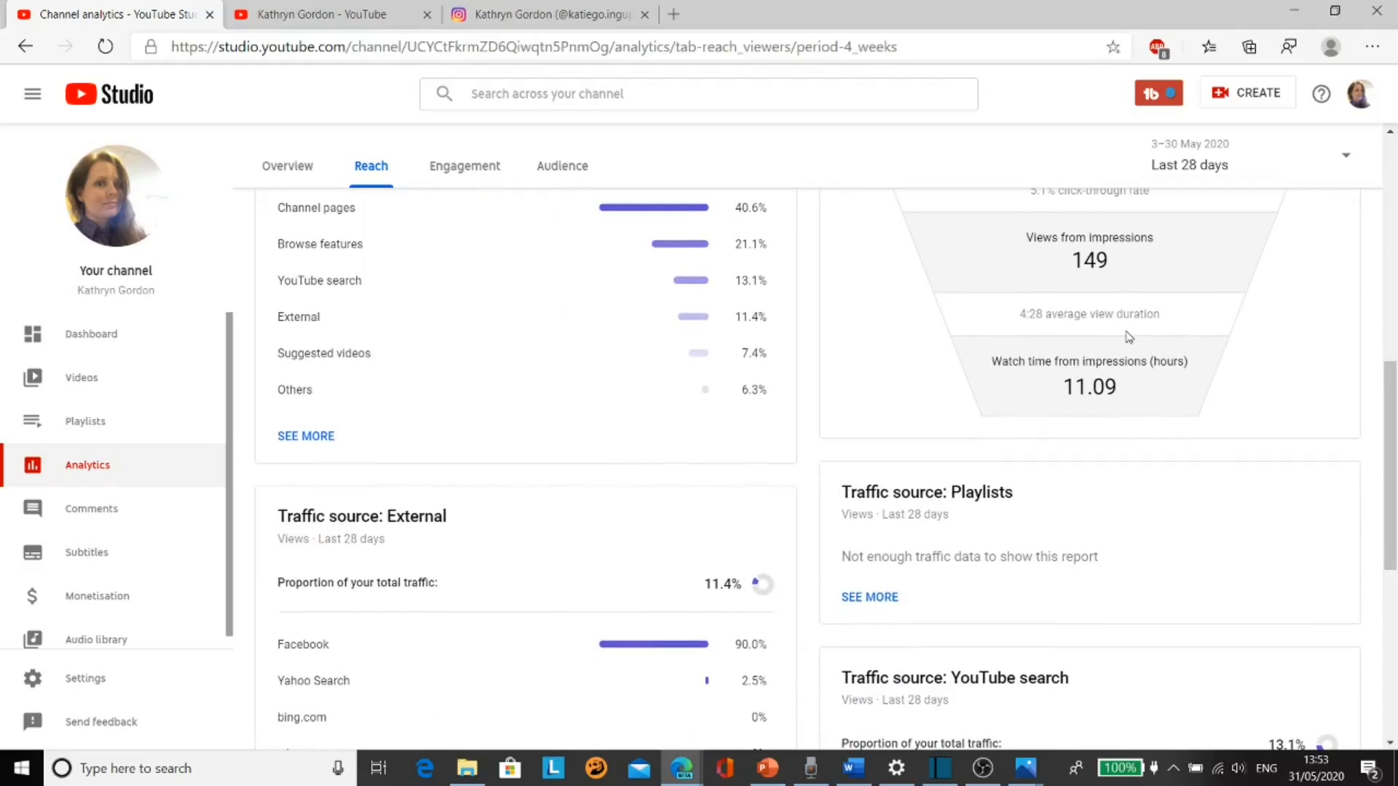
mouse_move(1105, 397)
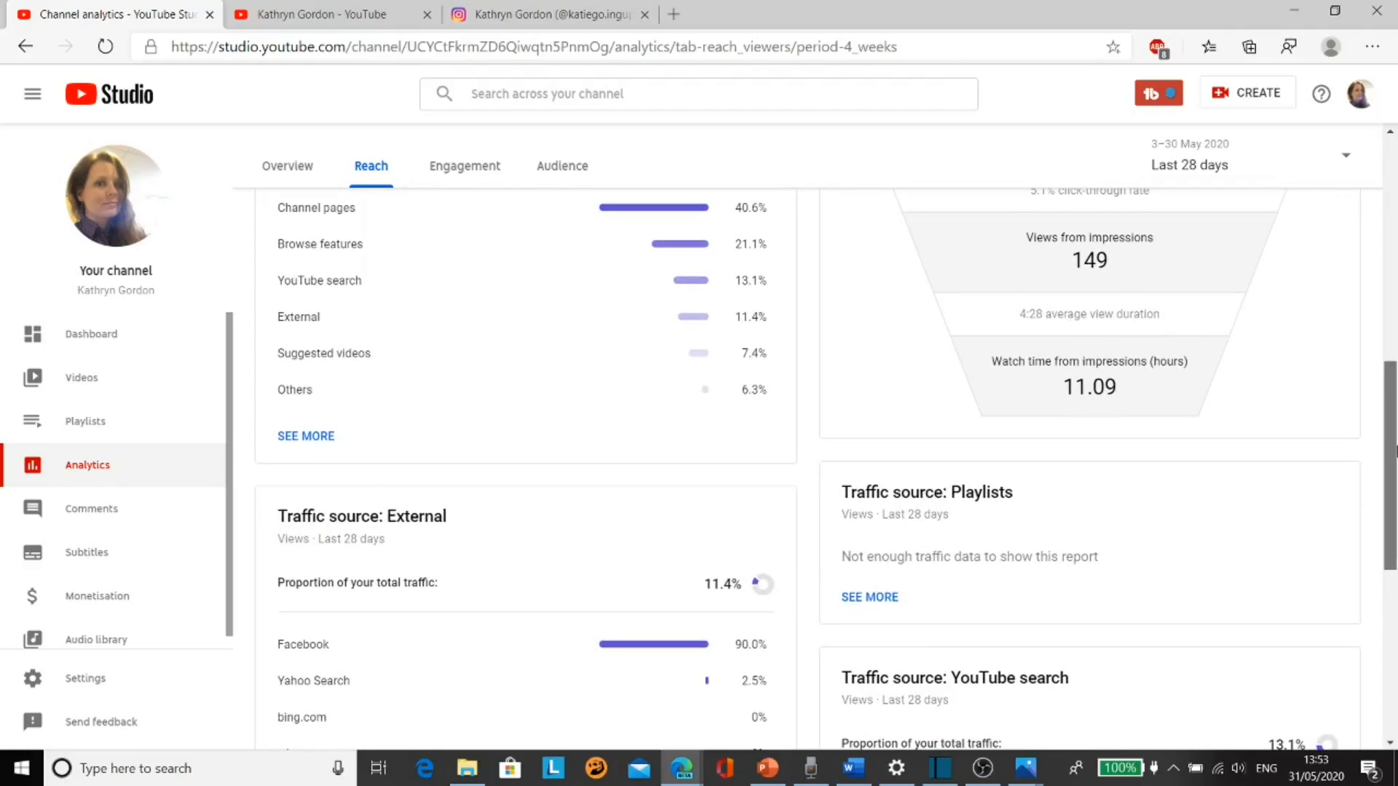
scroll("up", 3)
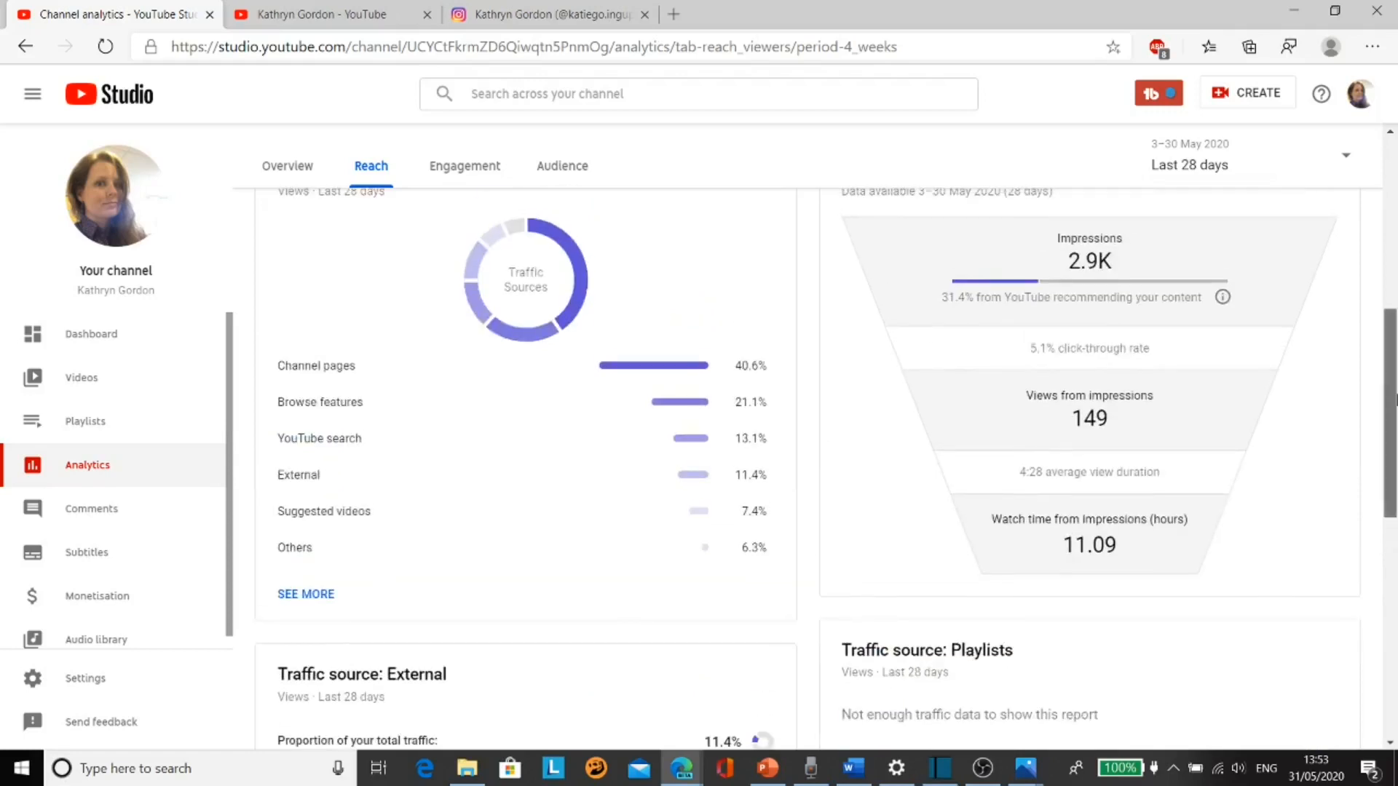
scroll("up", 3)
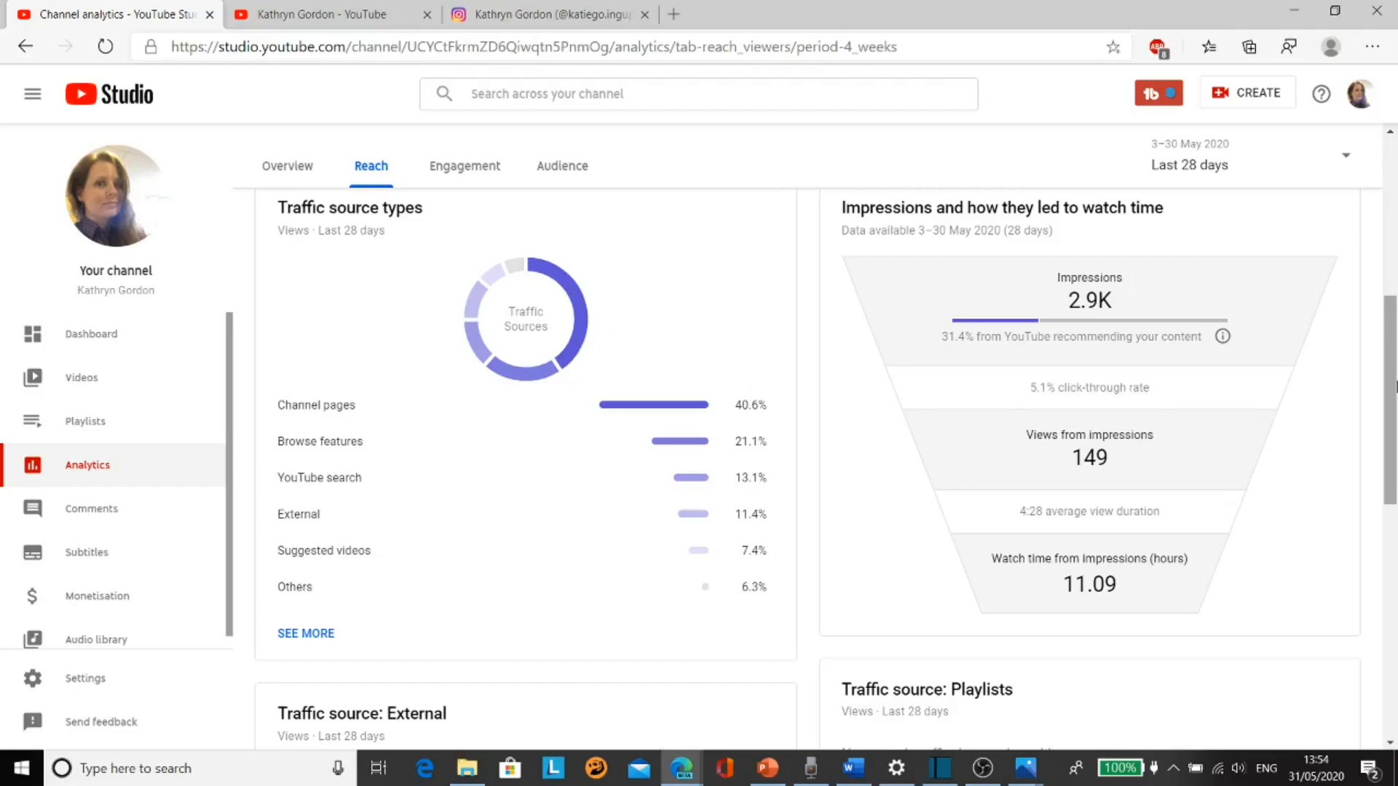
scroll("down", 3)
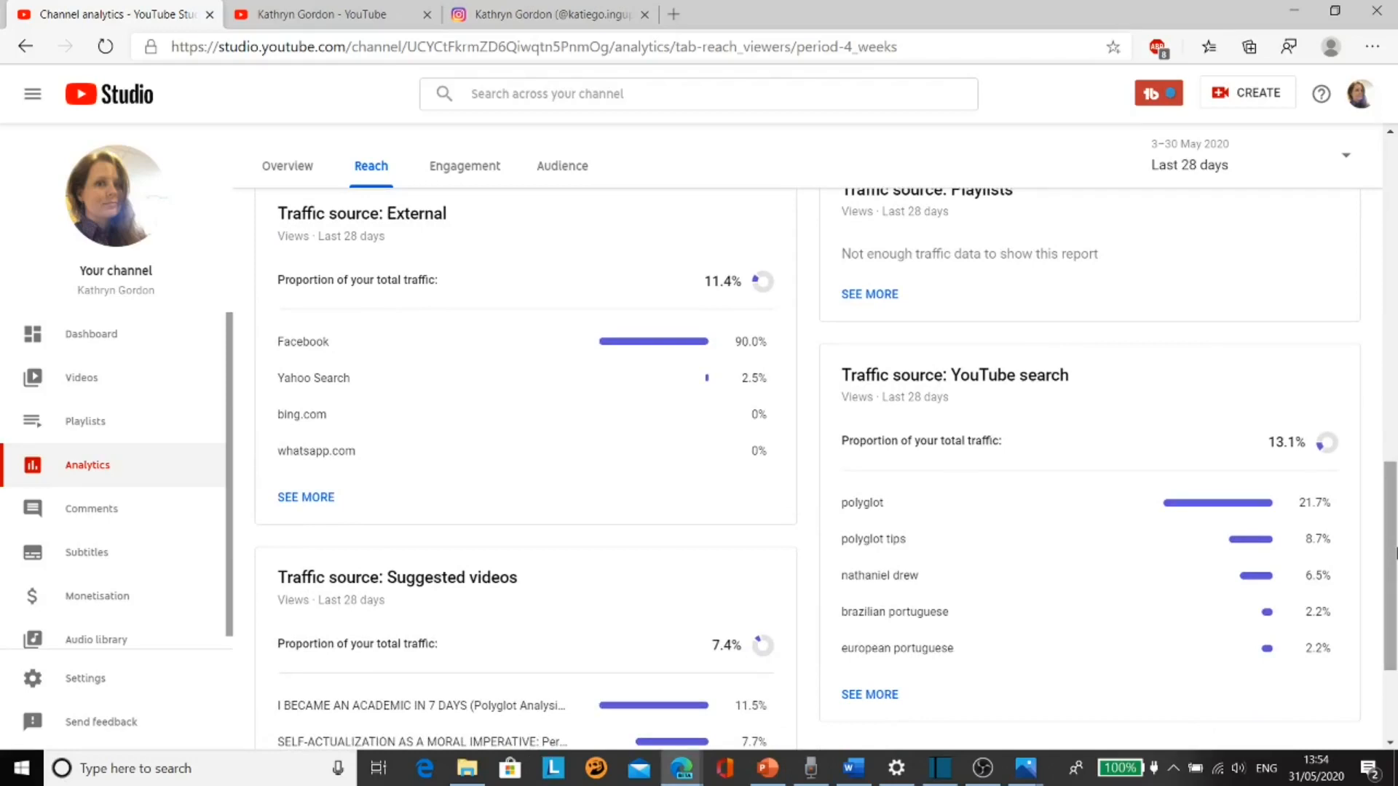
scroll("down", 3)
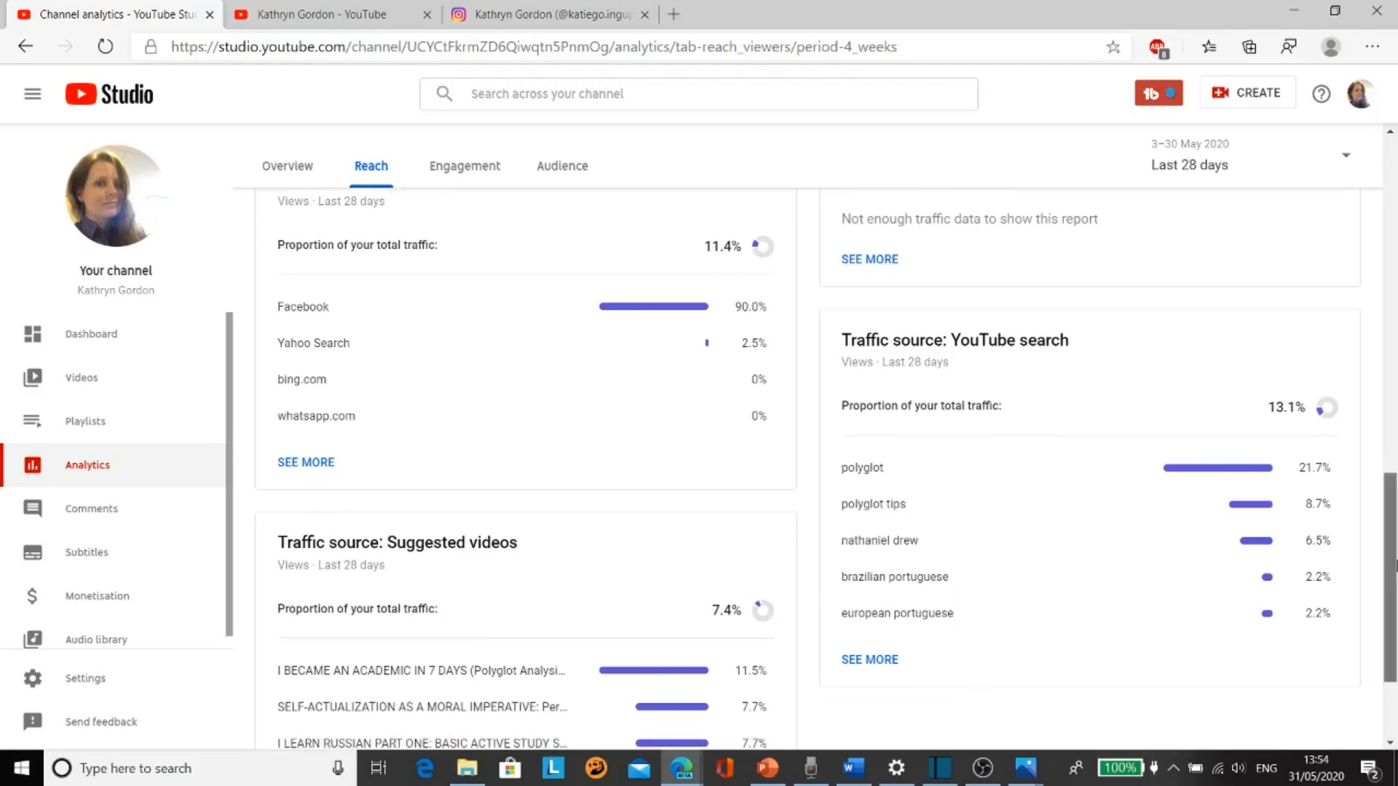
scroll("up", 3)
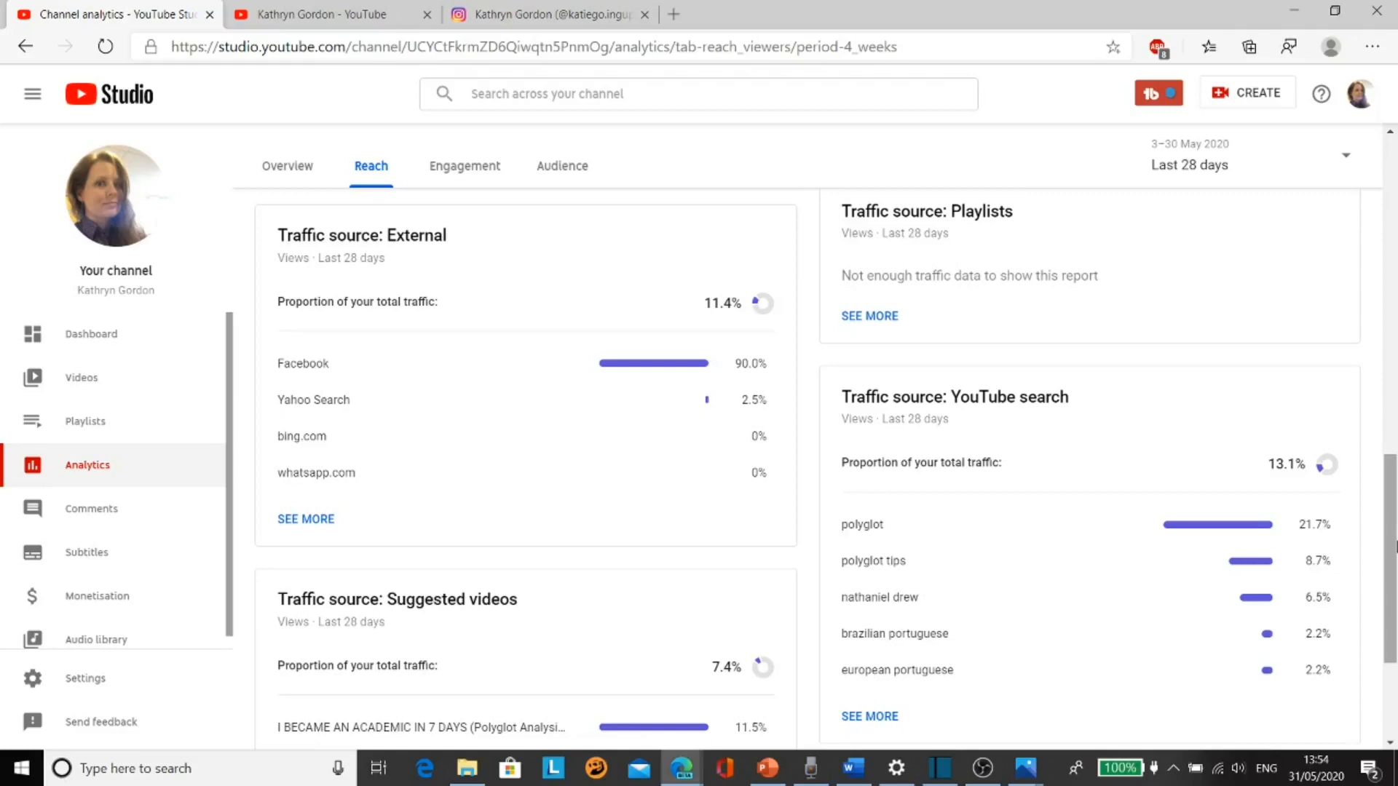
scroll("down", 3)
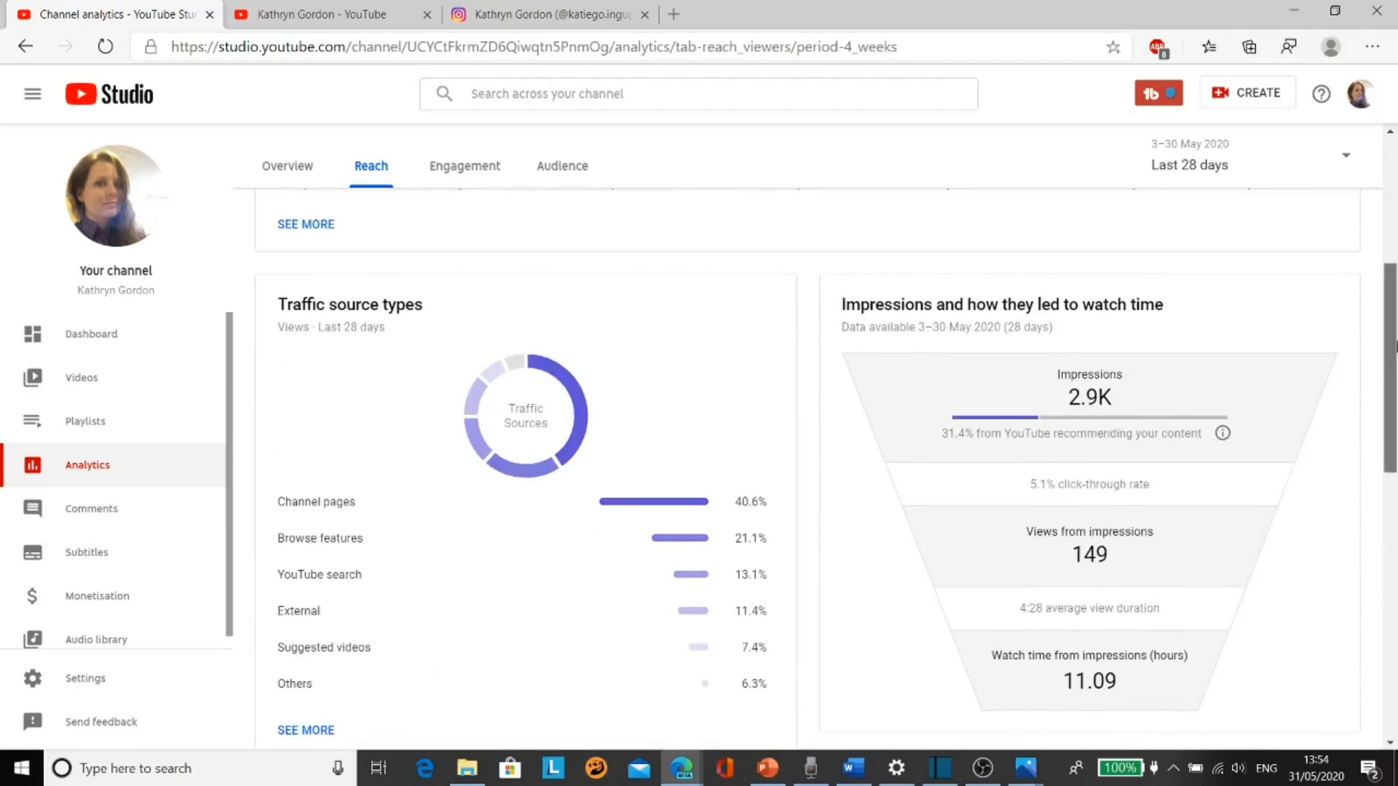
scroll("up", 3)
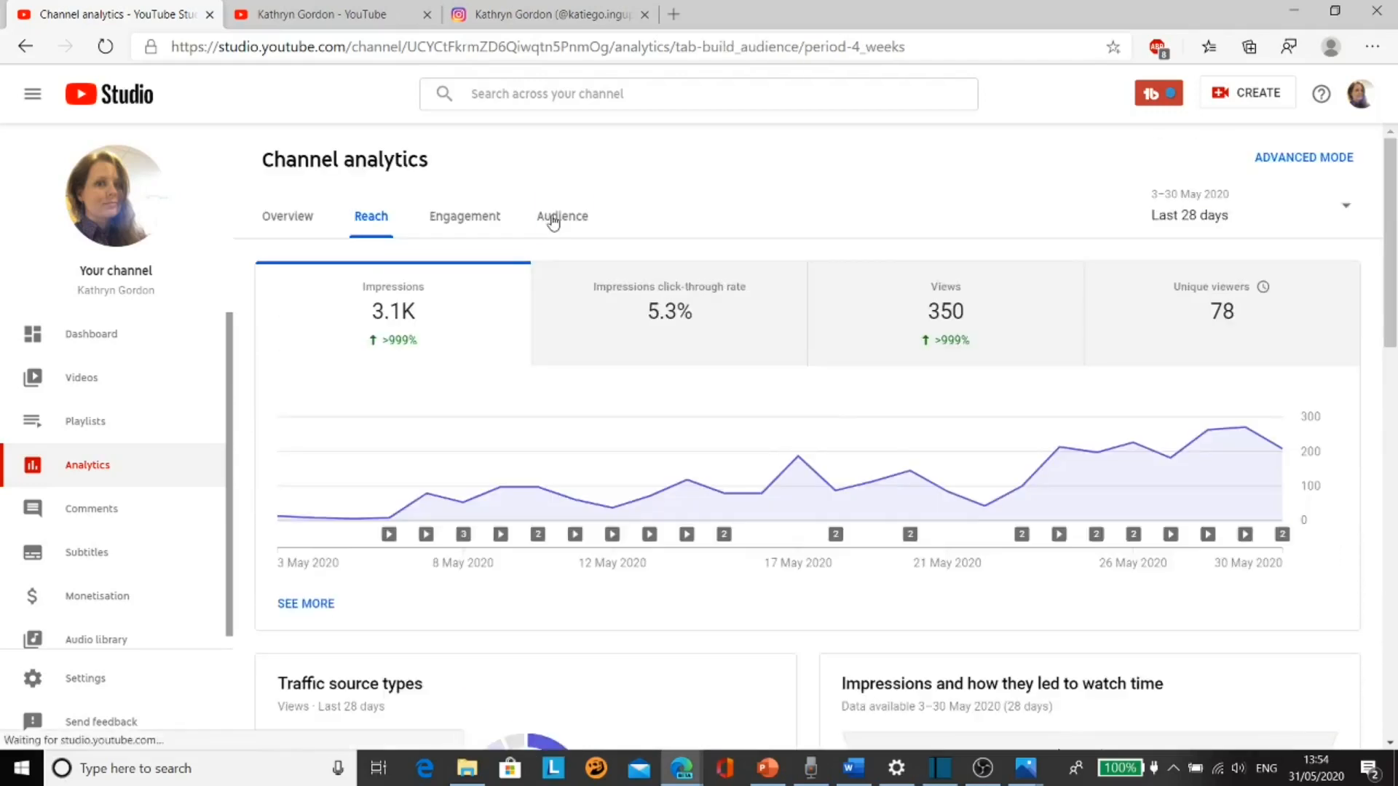
Glance at the Audience report, then show the channel's Videos list of uploads
left_click(562, 215)
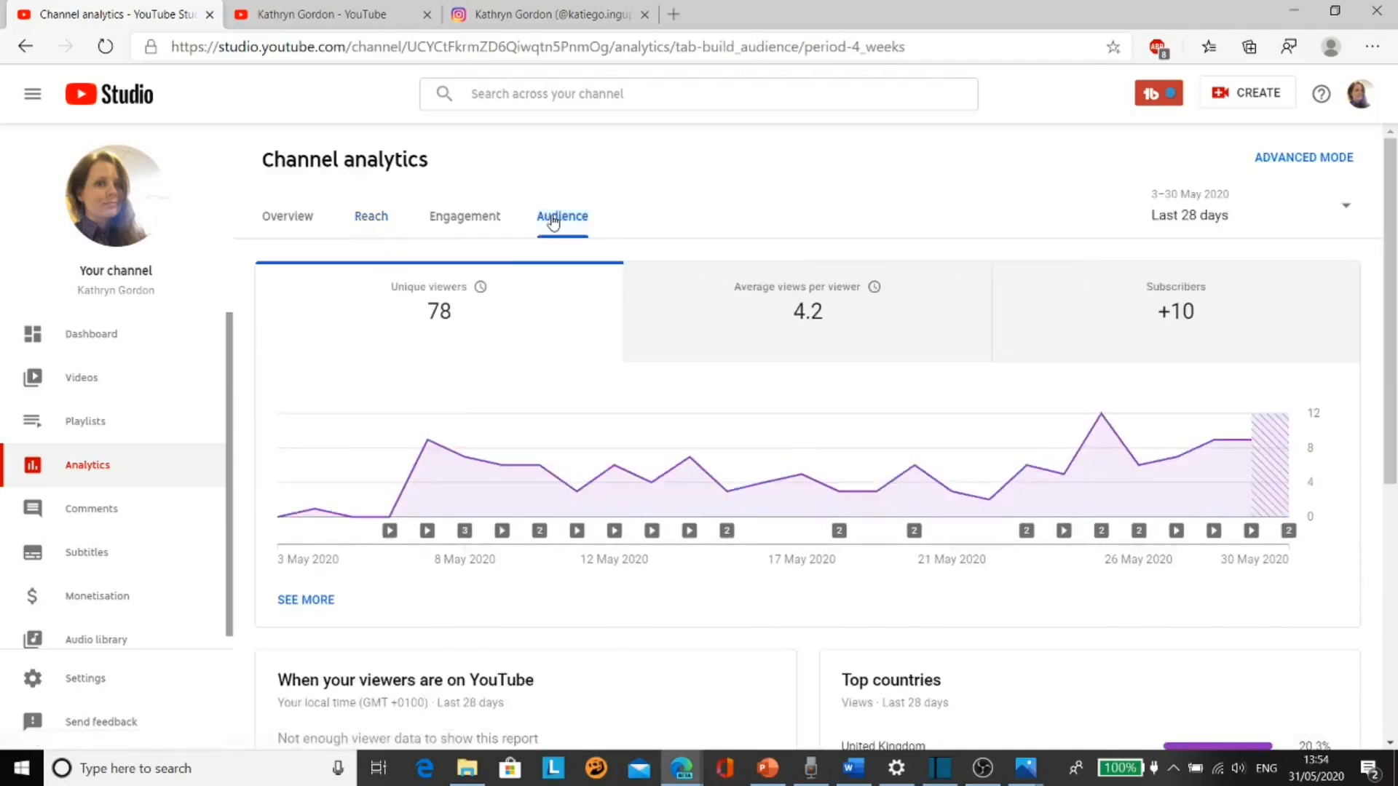
mouse_move(503, 464)
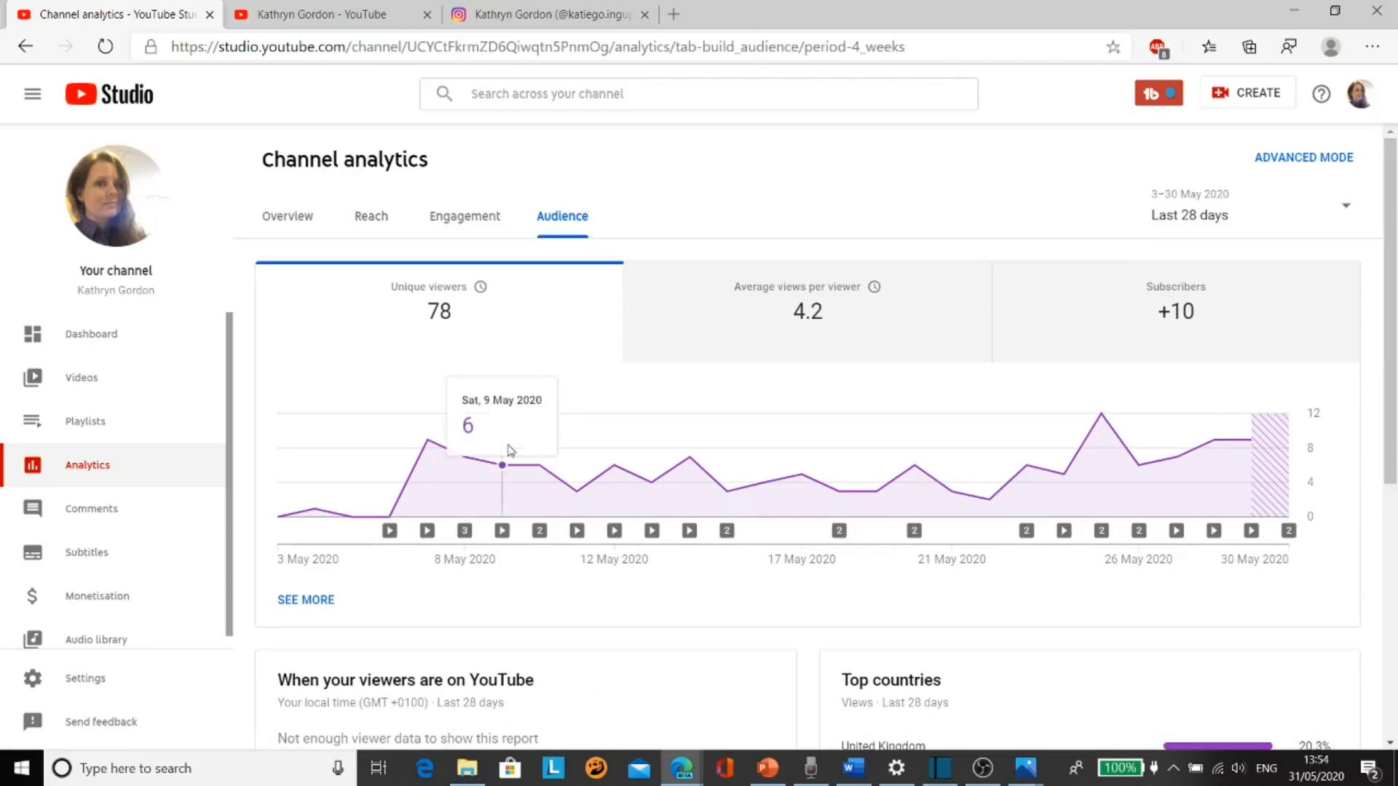
mouse_move(150, 377)
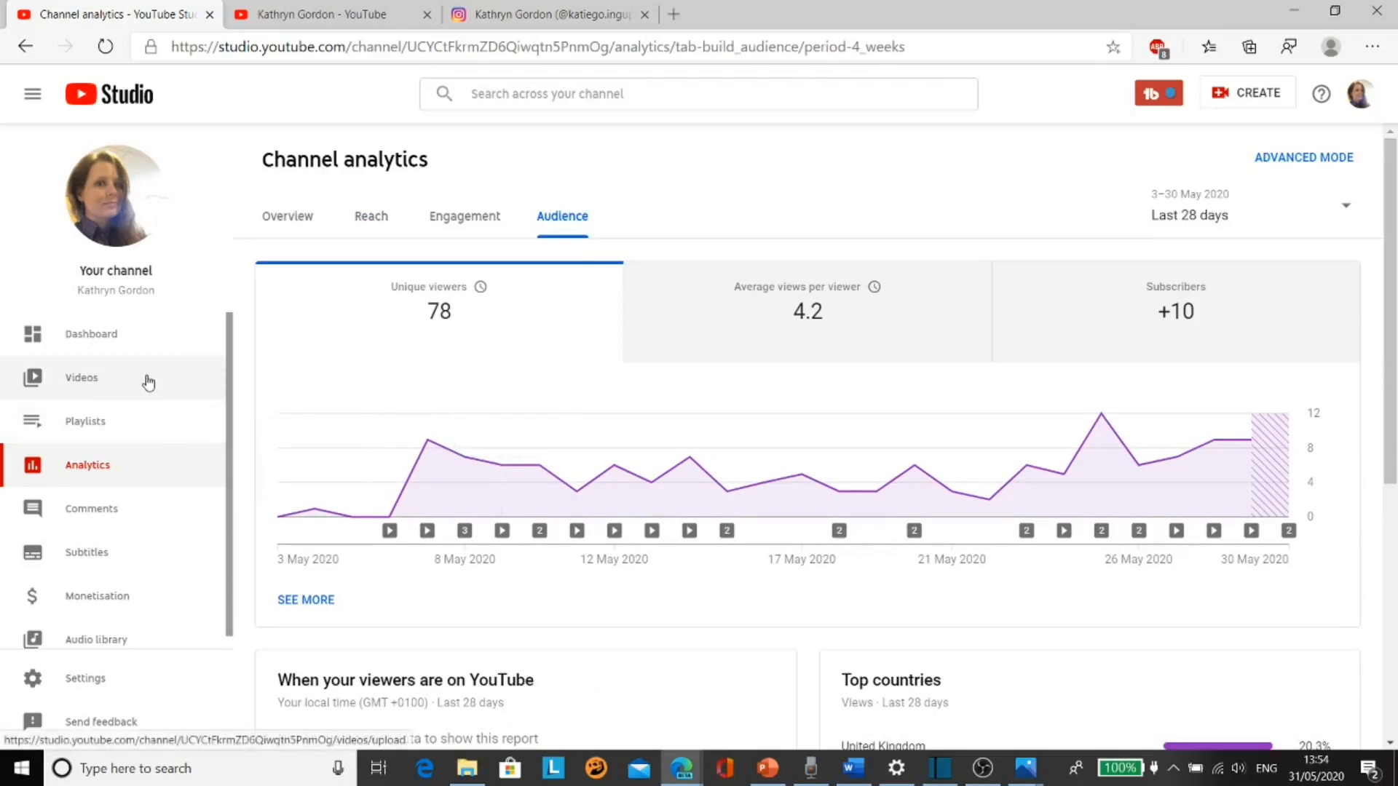
left_click(81, 377)
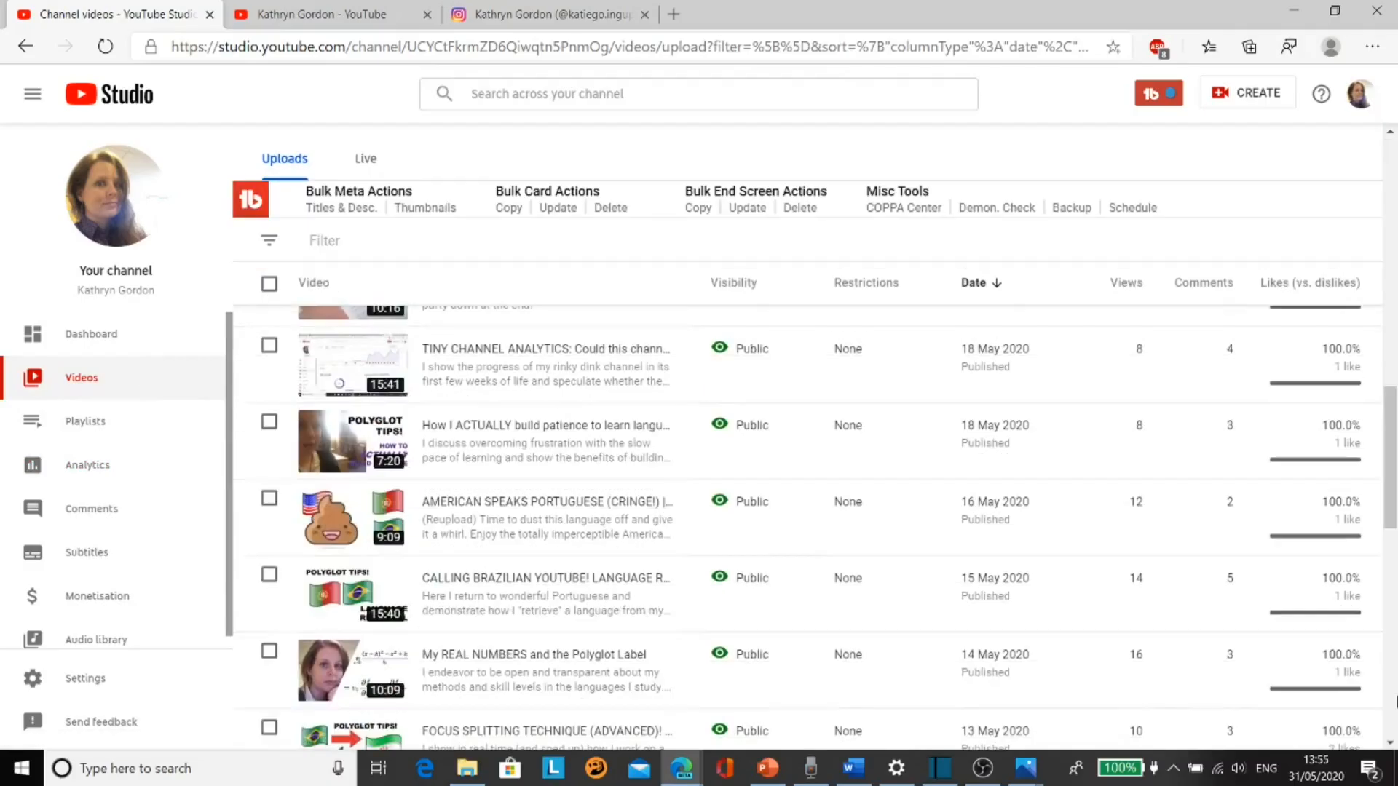
scroll("down", 3)
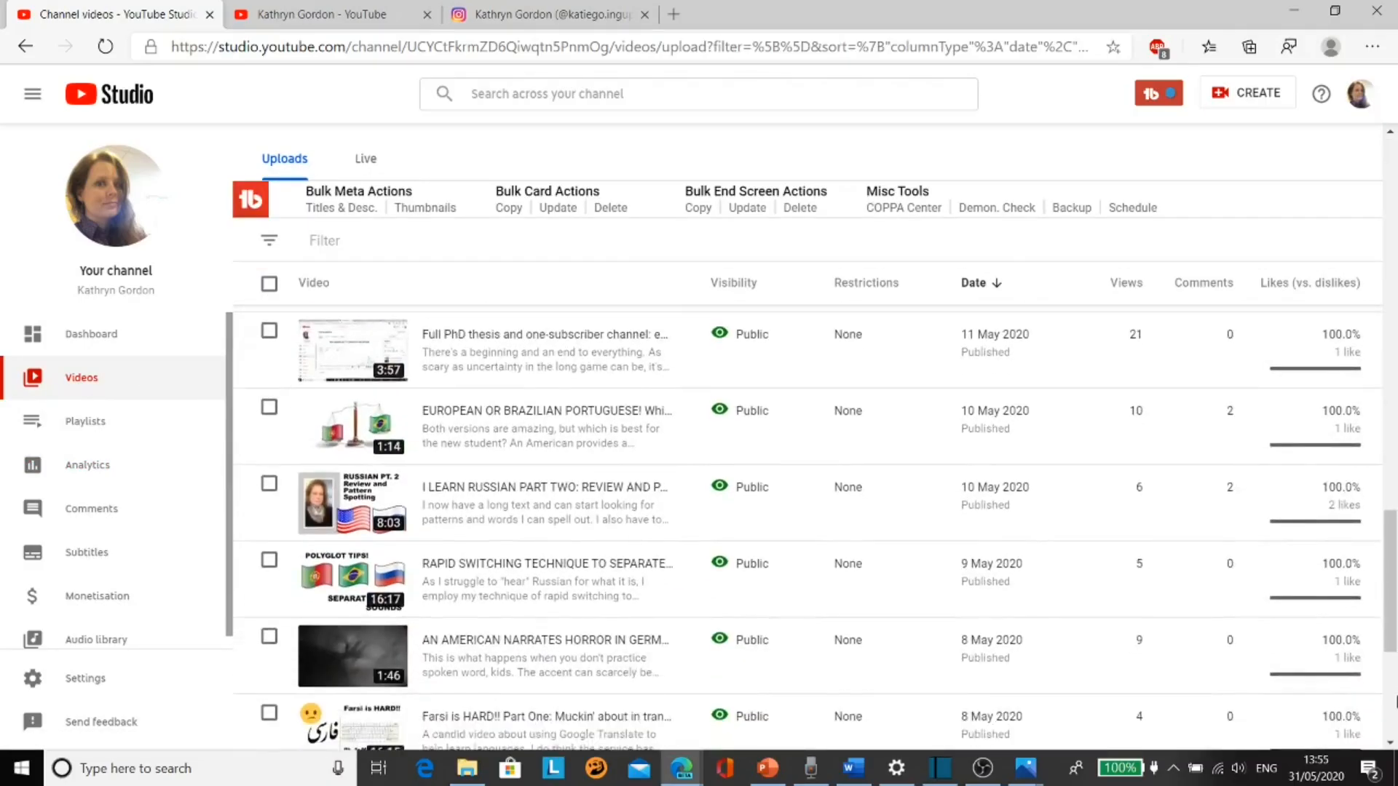
scroll("down", 3)
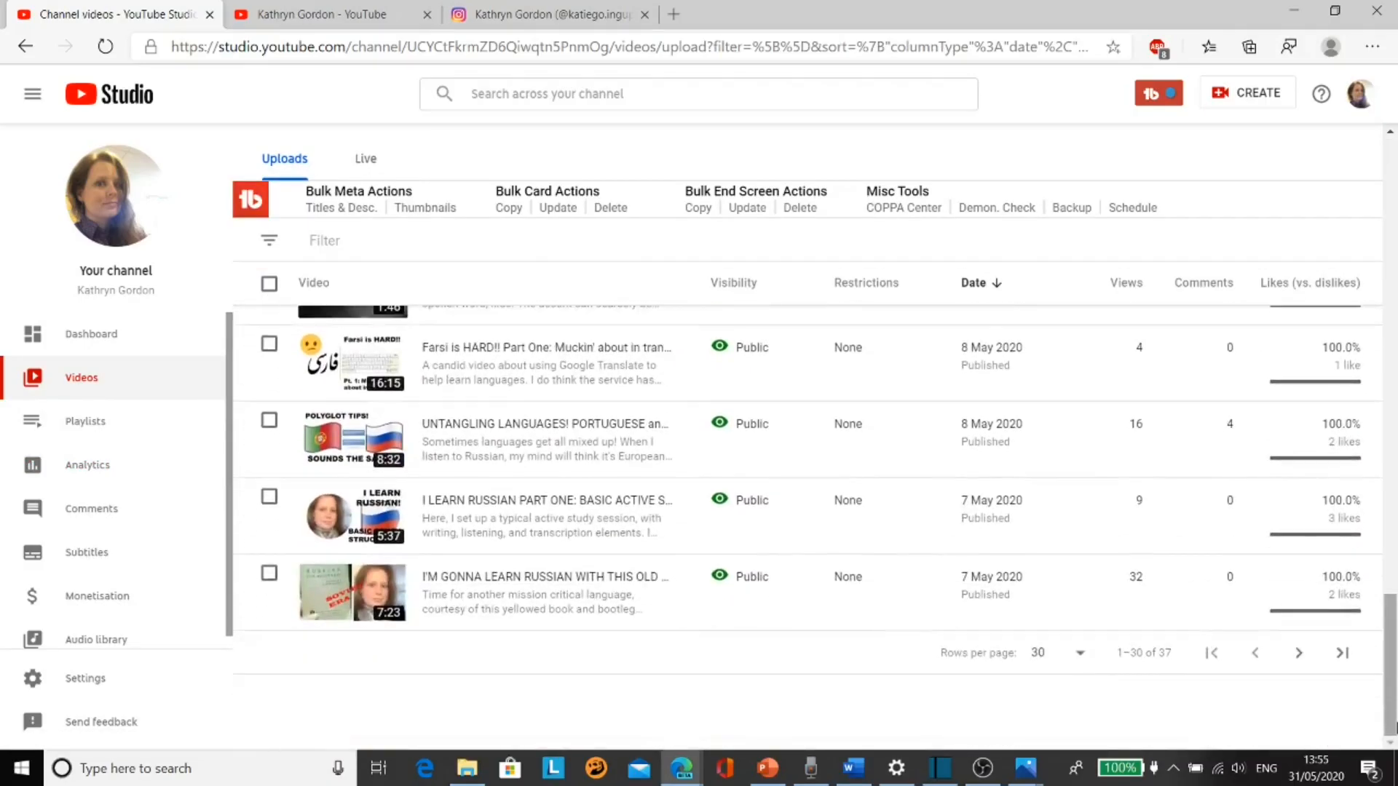
scroll("up", 3)
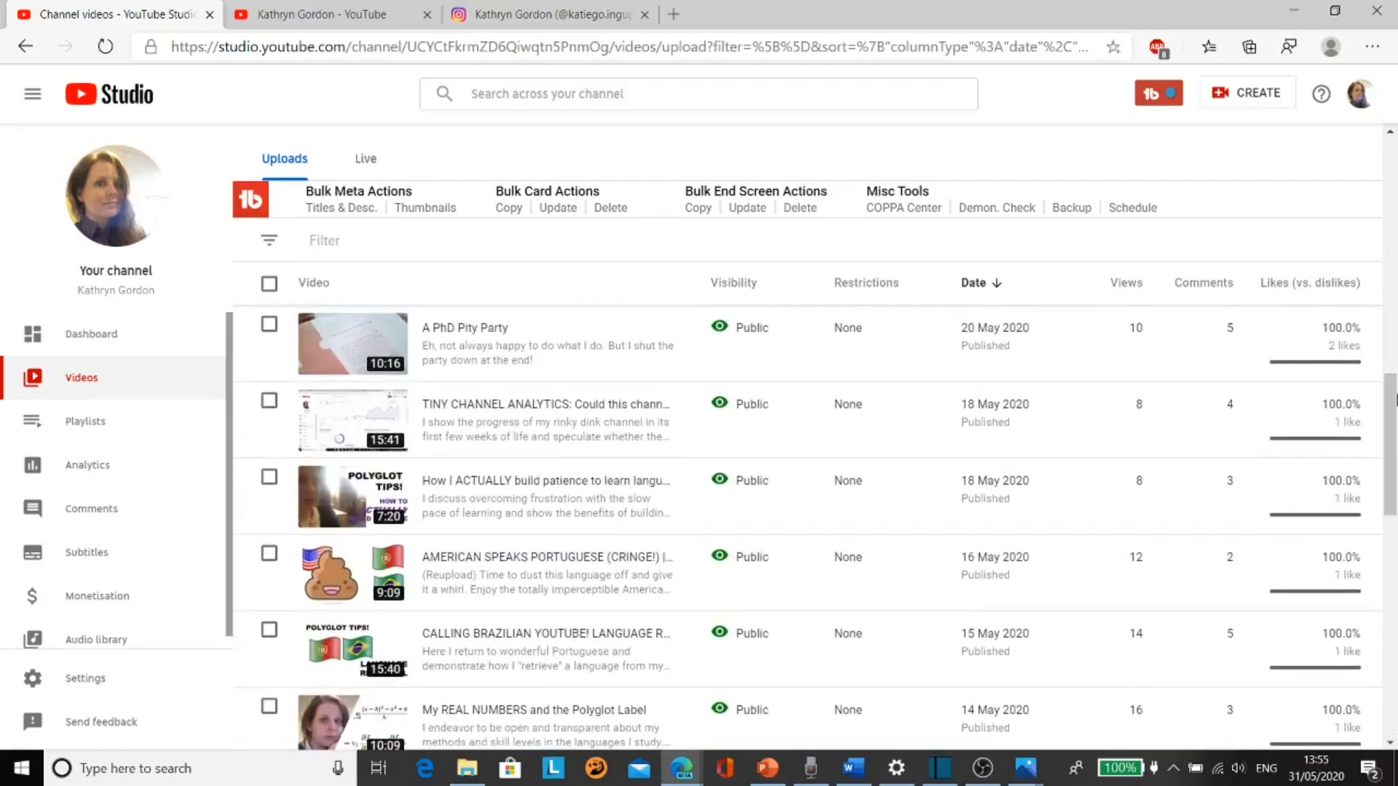
scroll("up", 3)
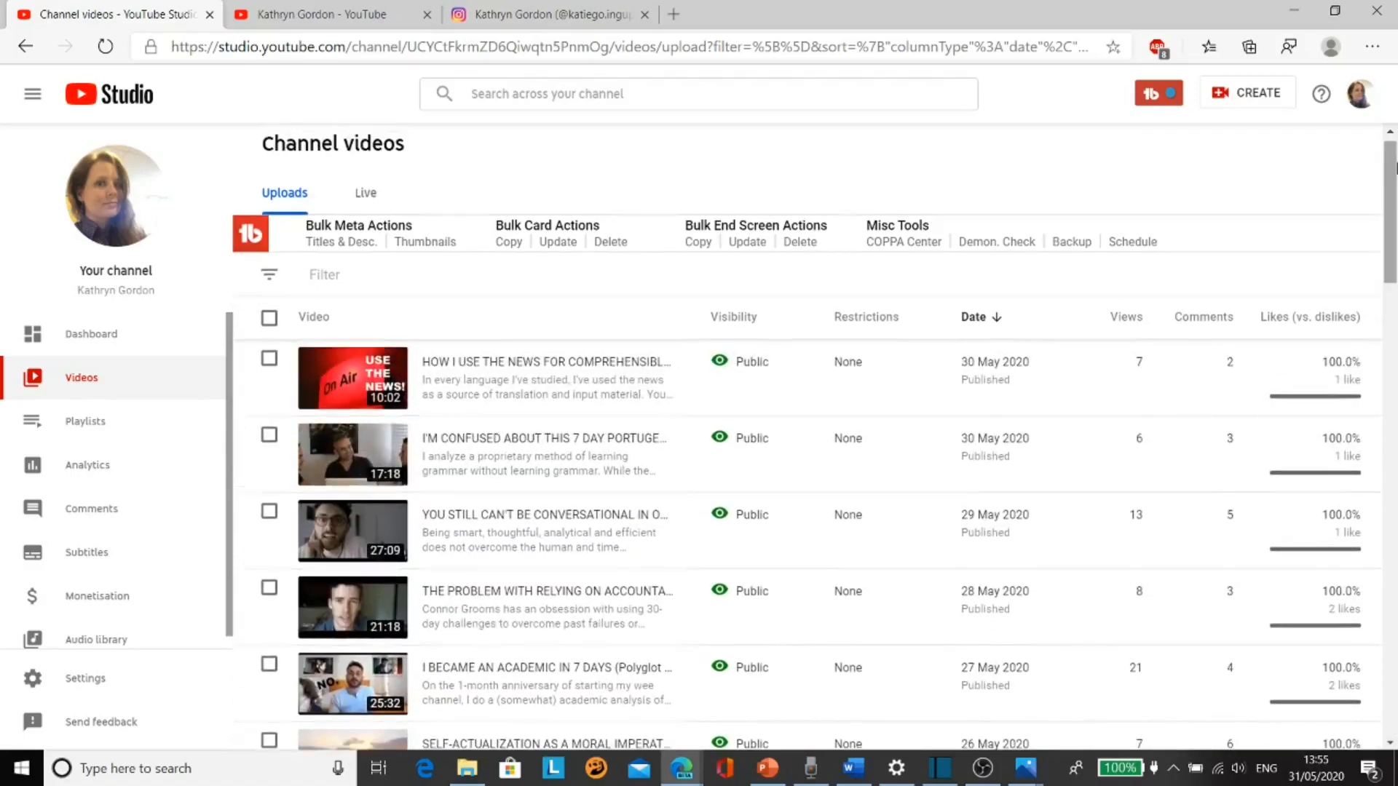
mouse_move(1206, 123)
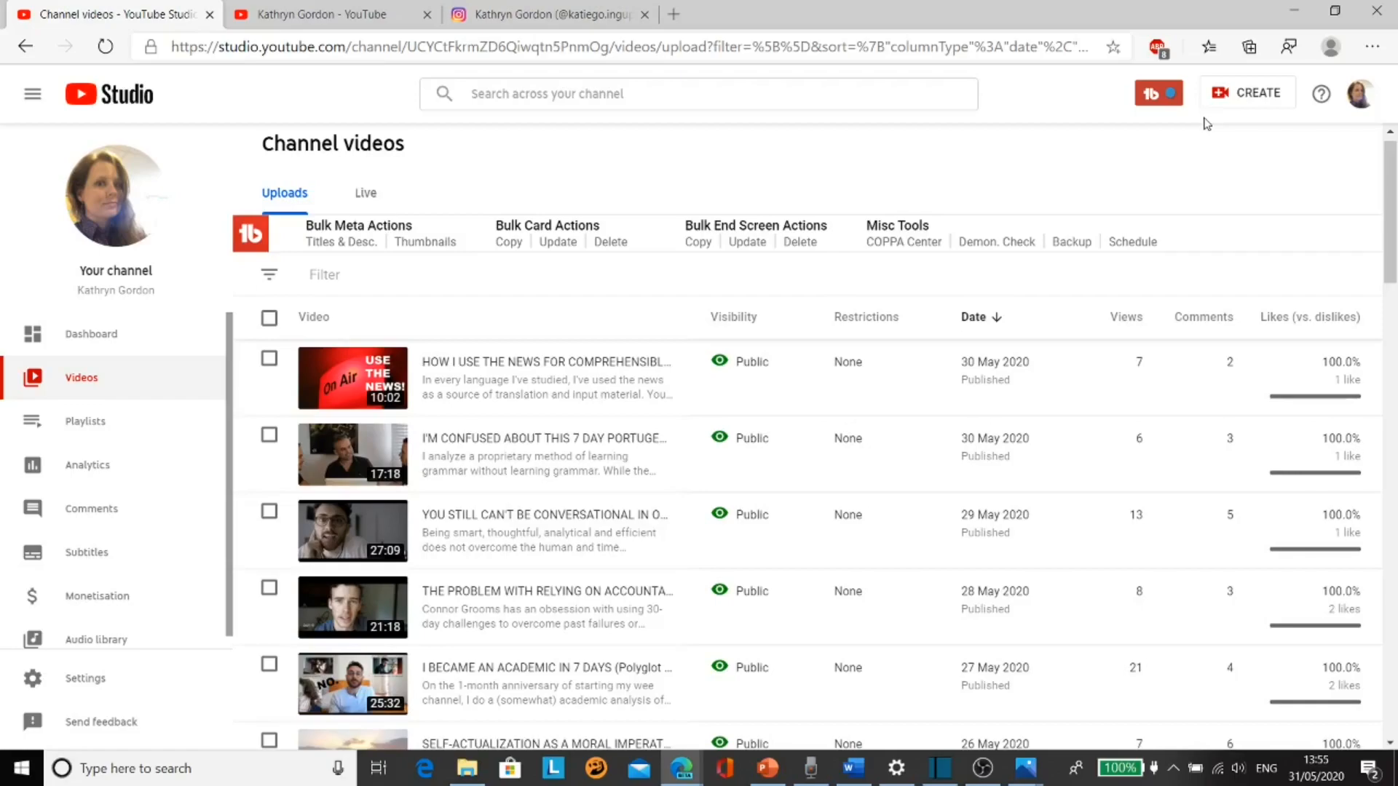
mouse_move(1058, 56)
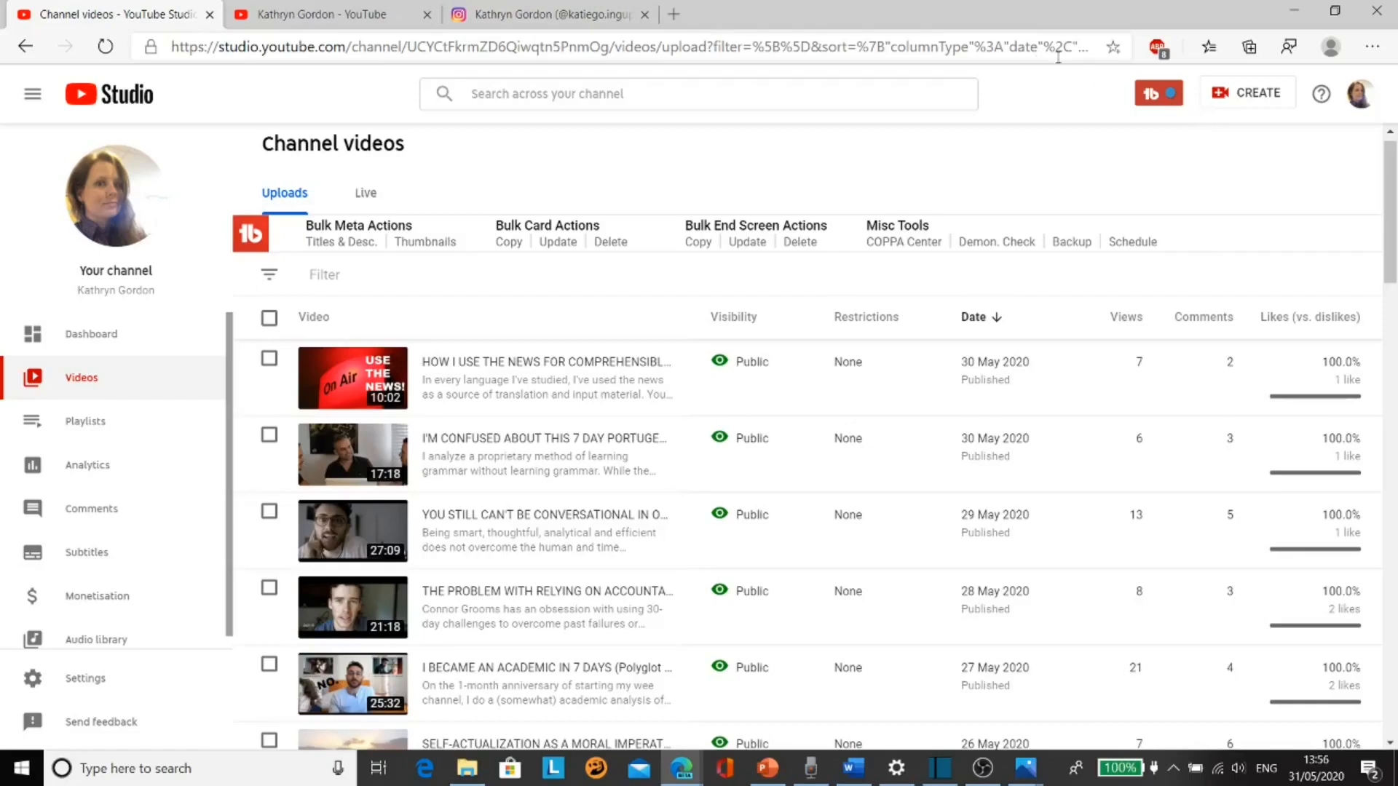
left_click(544, 14)
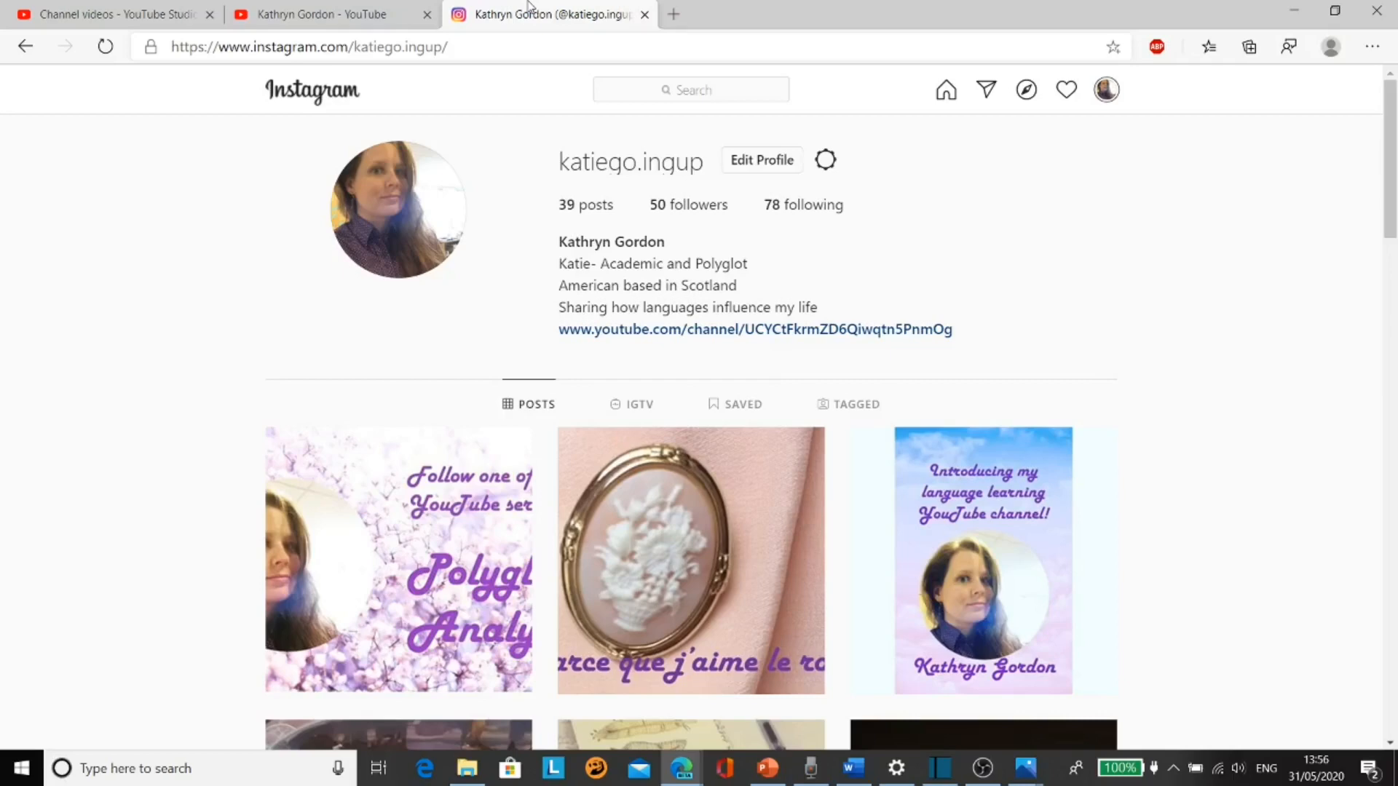
mouse_move(267, 382)
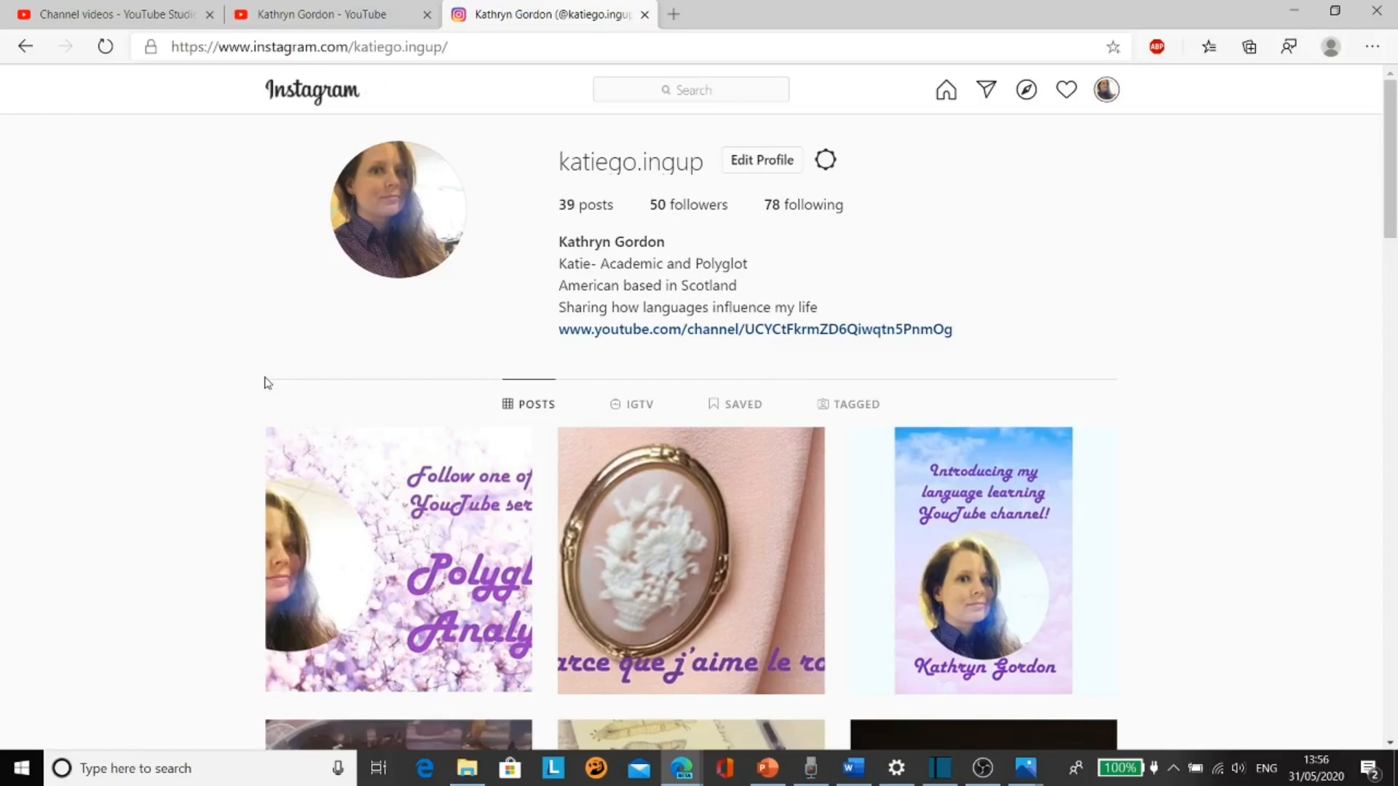
mouse_move(1037, 618)
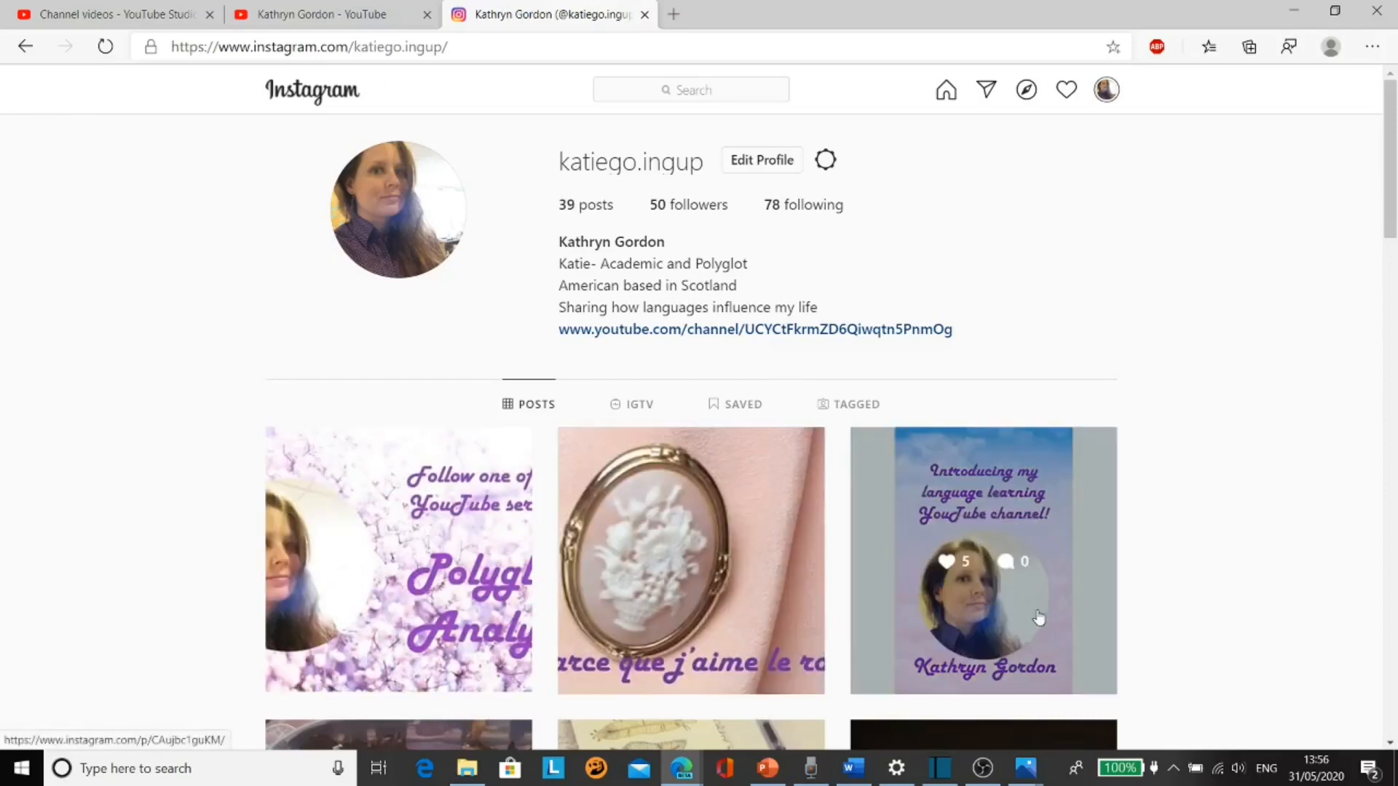
mouse_move(780, 592)
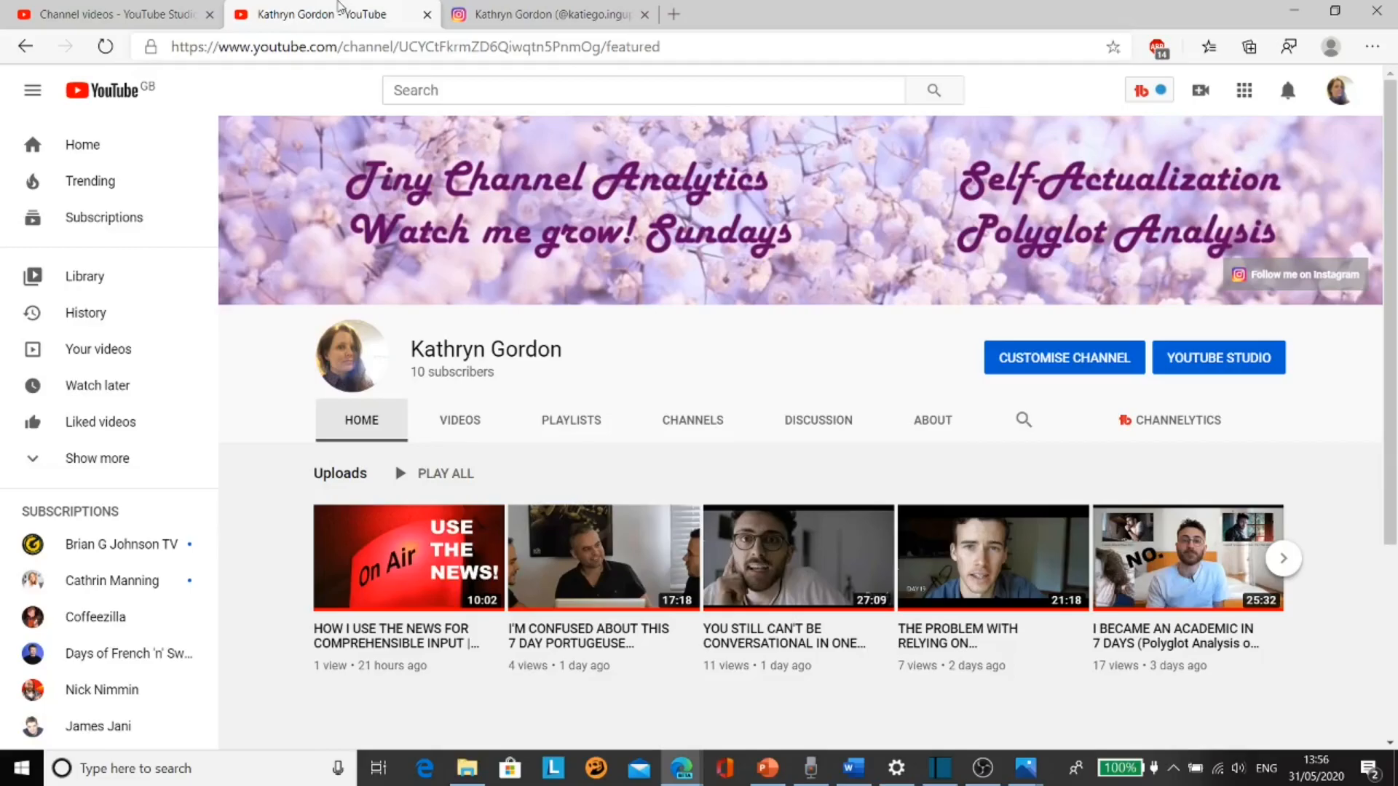
mouse_move(230, 130)
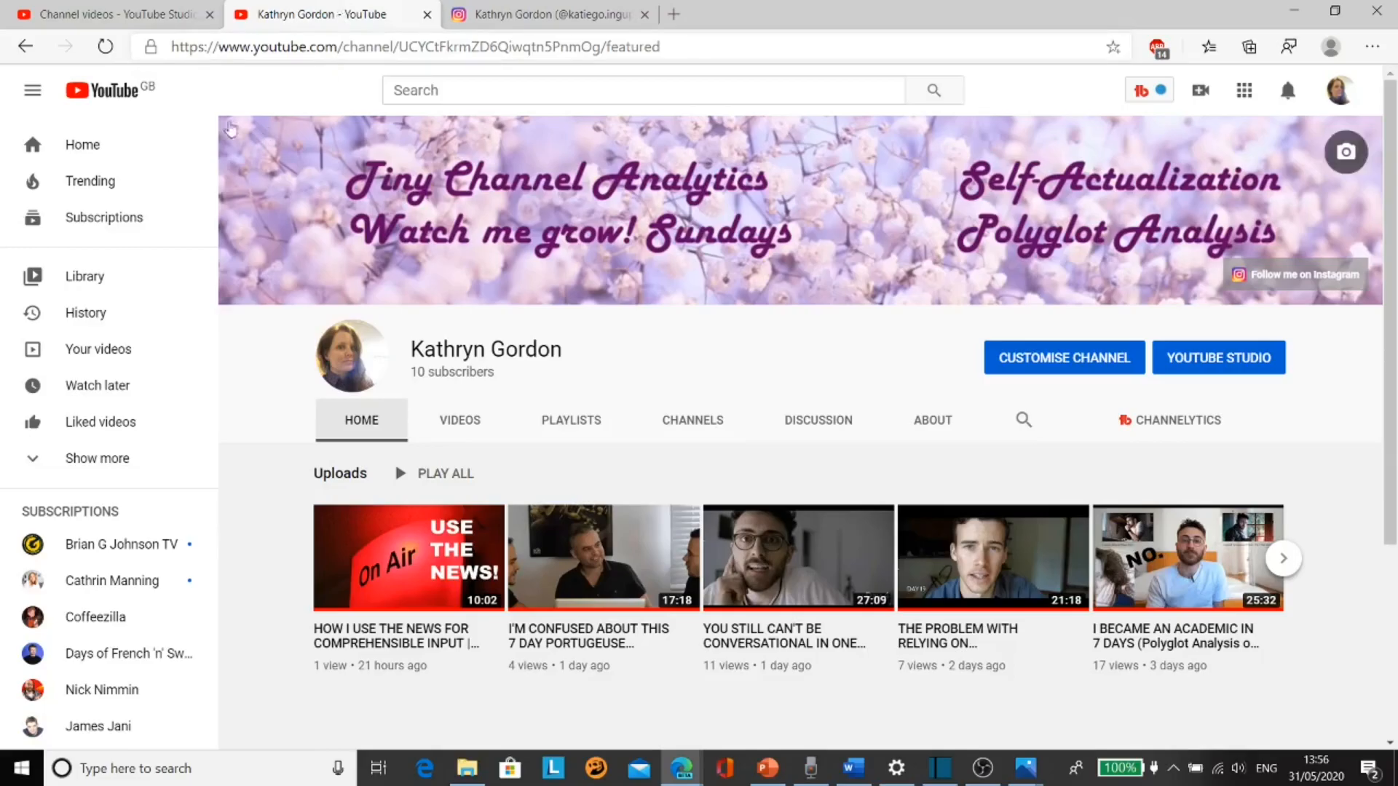
Return to the Studio uploads list, newest first, after viewing the public channel page
left_click(112, 15)
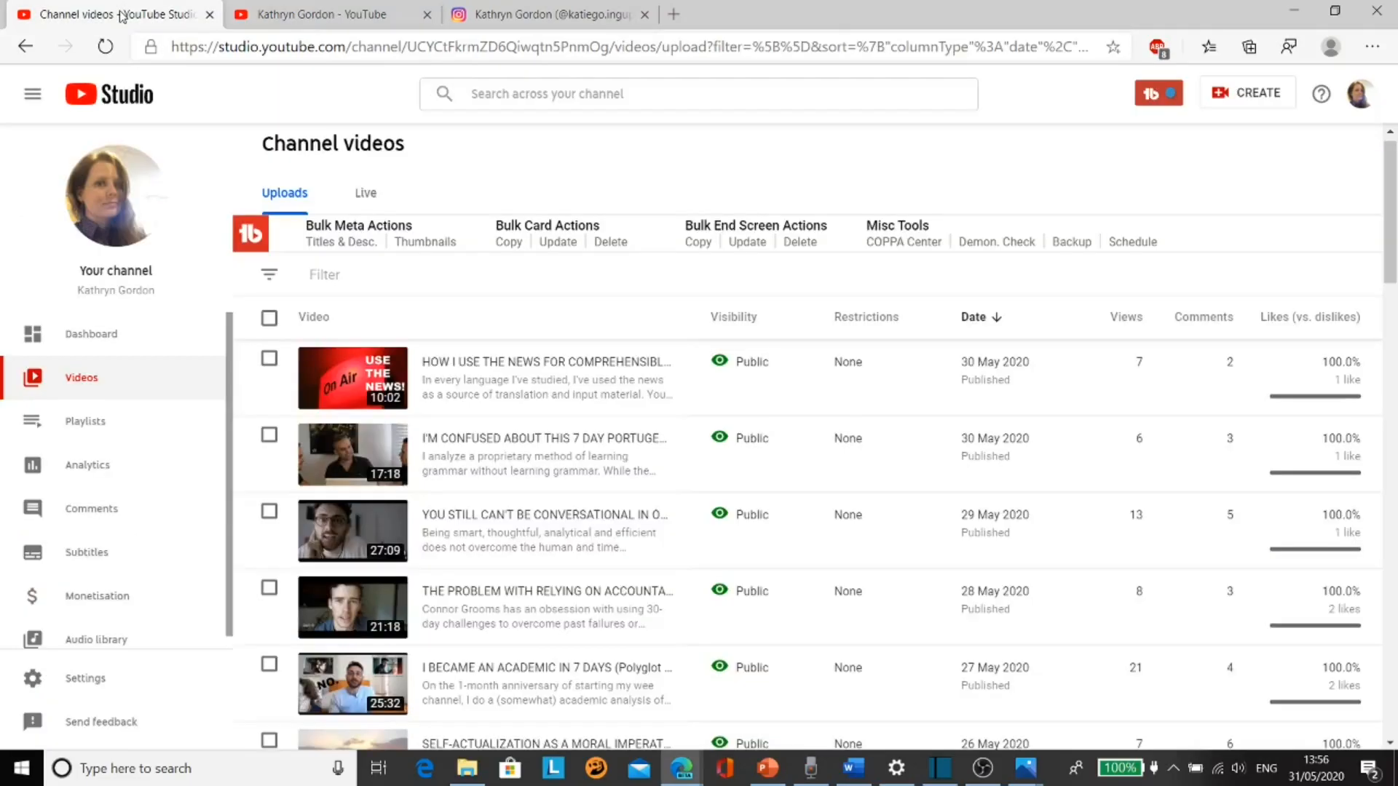